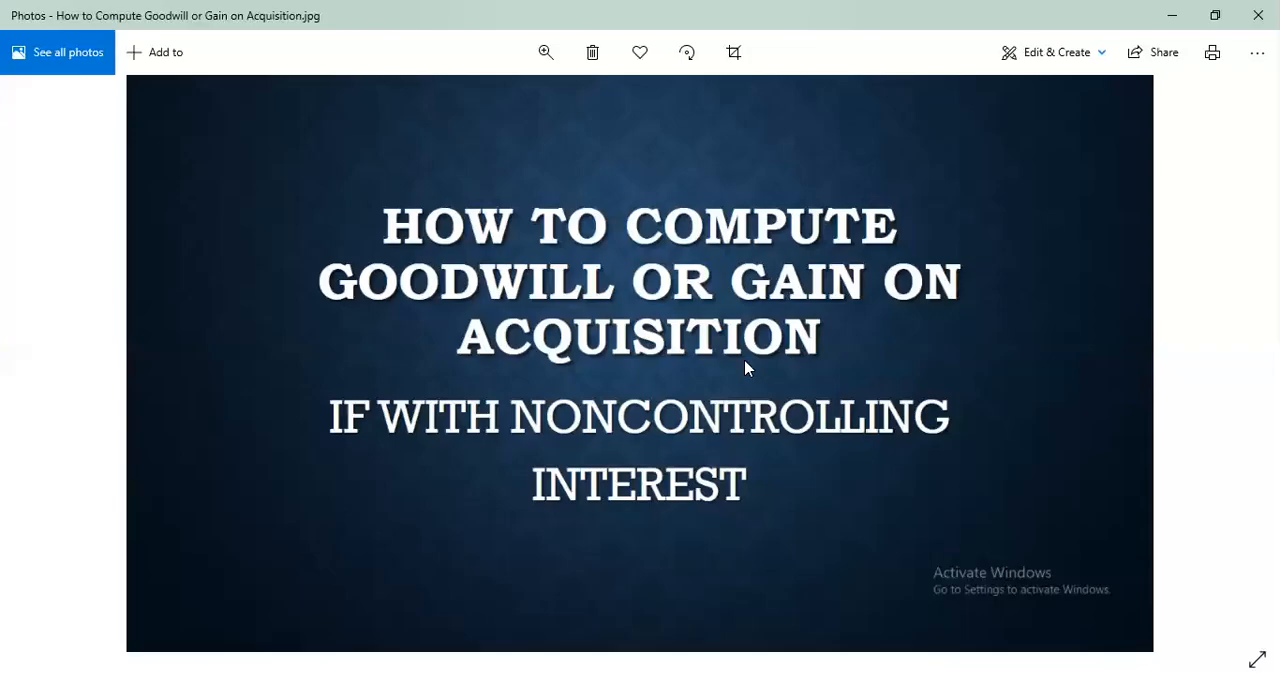
{"action": "mouse_move", "coordinate": [424, 128]}
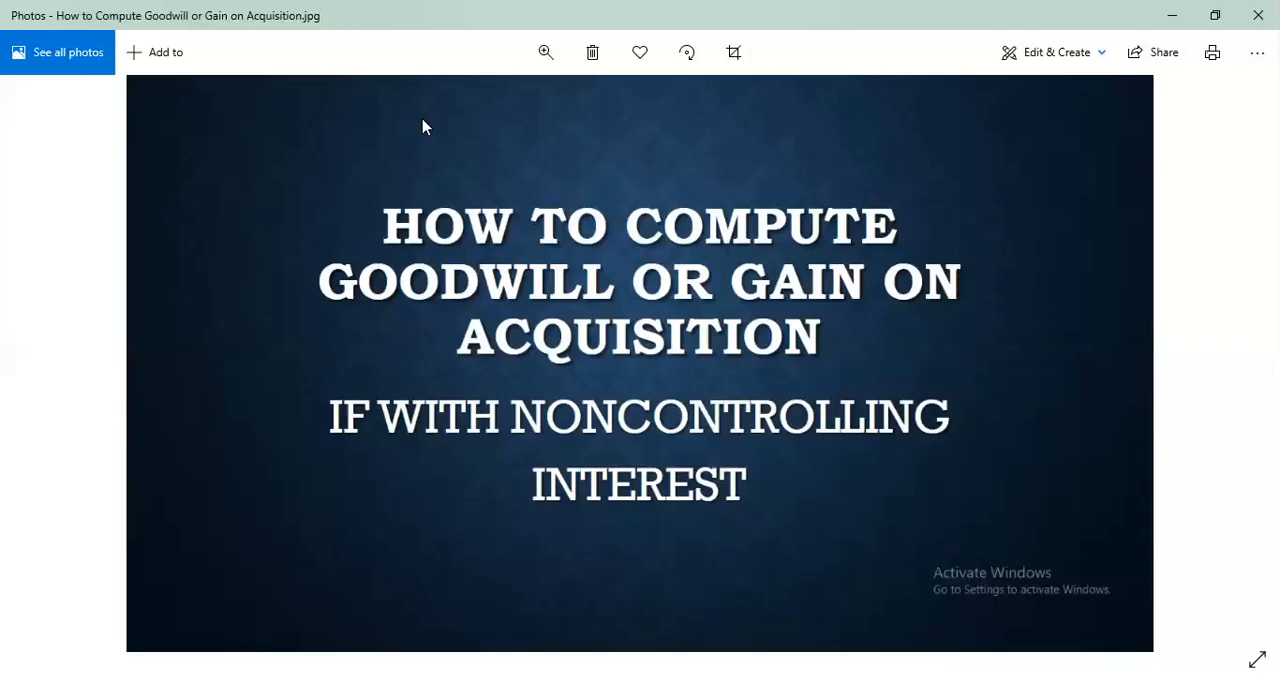
{"action": "mouse_move", "coordinate": [708, 560]}
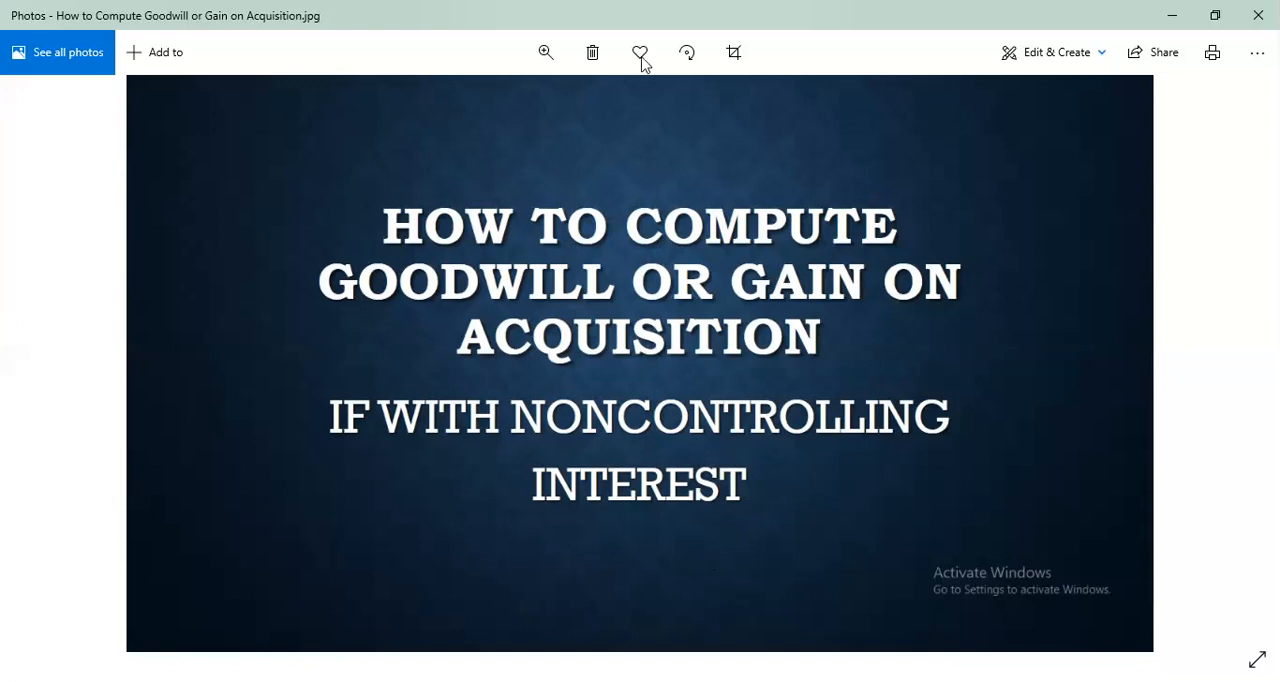
{"action": "mouse_move", "coordinate": [644, 334]}
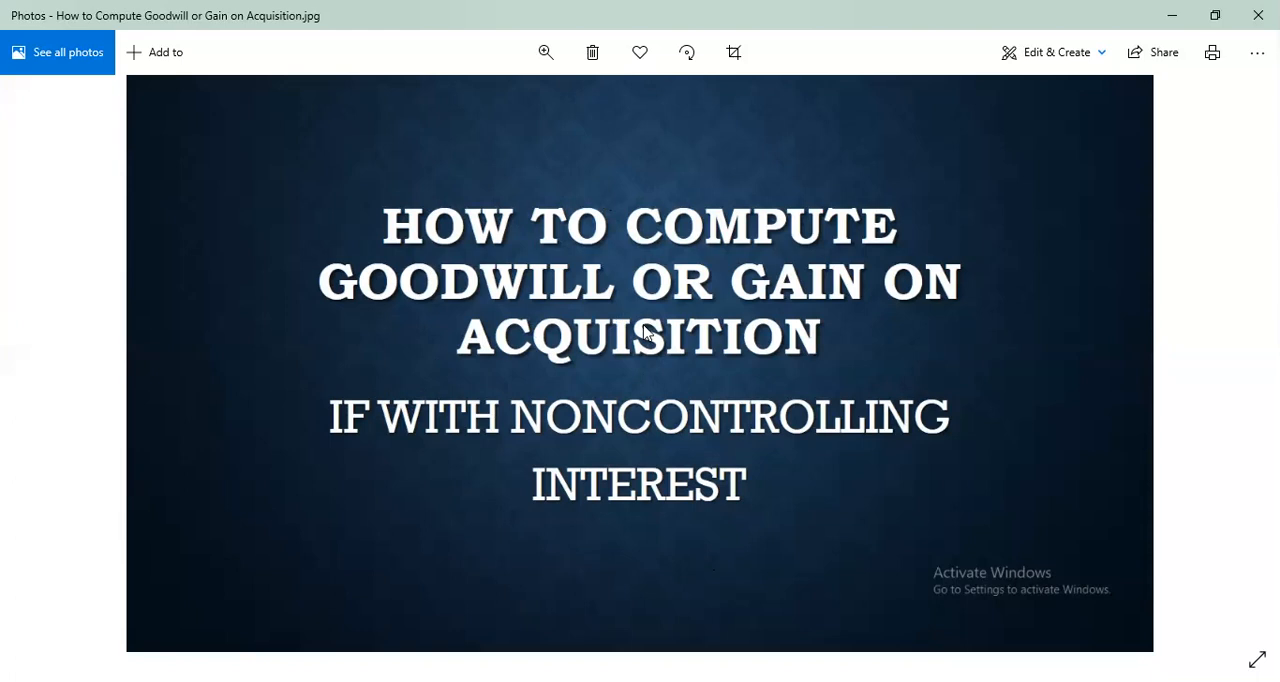
{"action": "mouse_move", "coordinate": [484, 278]}
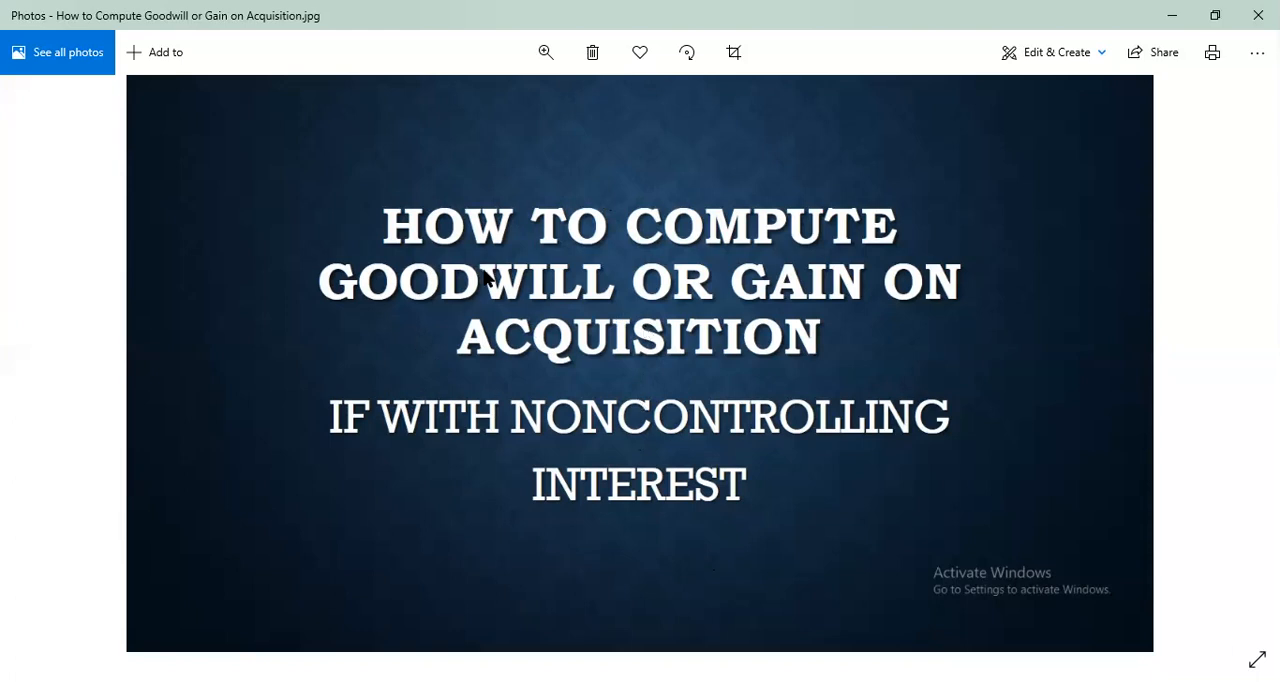
{"action": "mouse_move", "coordinate": [724, 284]}
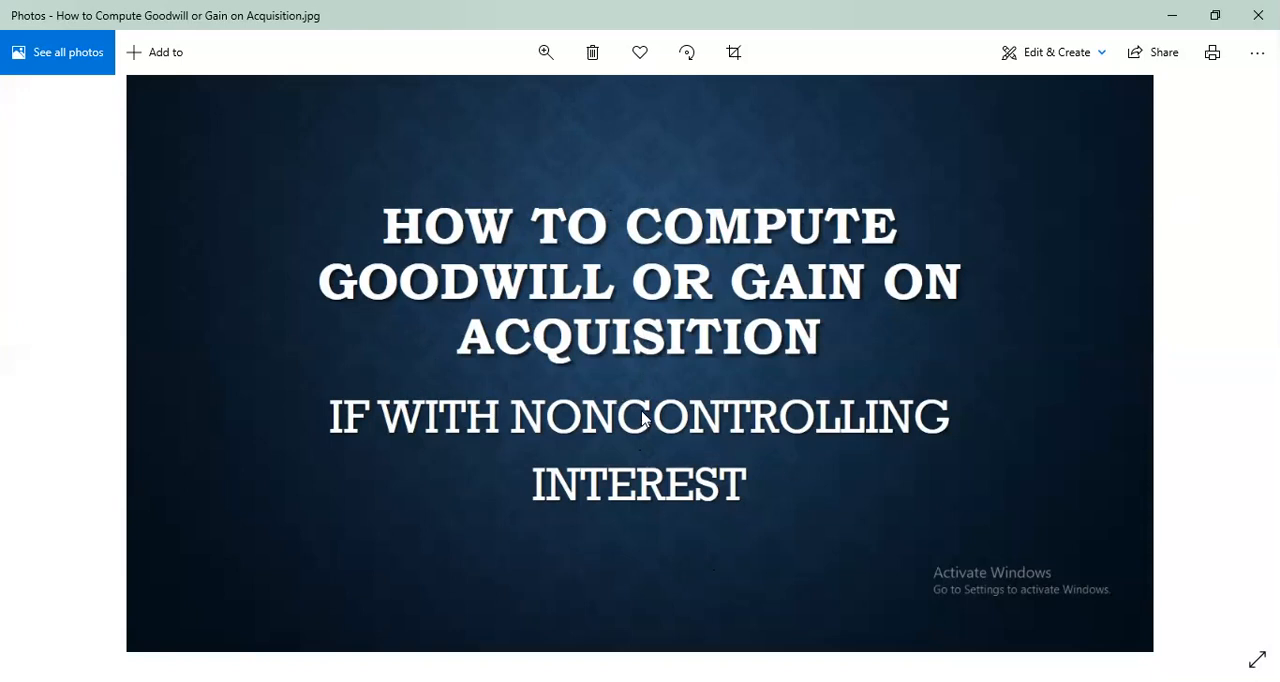
{"action": "mouse_move", "coordinate": [732, 450]}
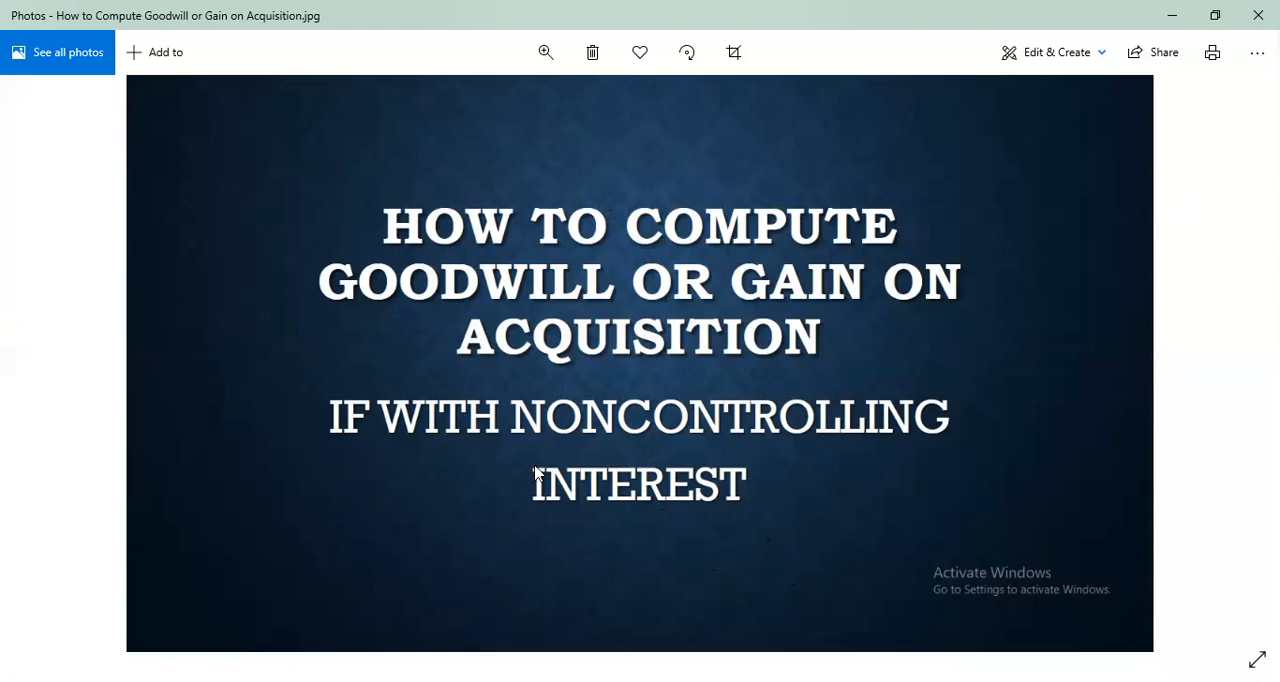
{"action": "mouse_move", "coordinate": [680, 388]}
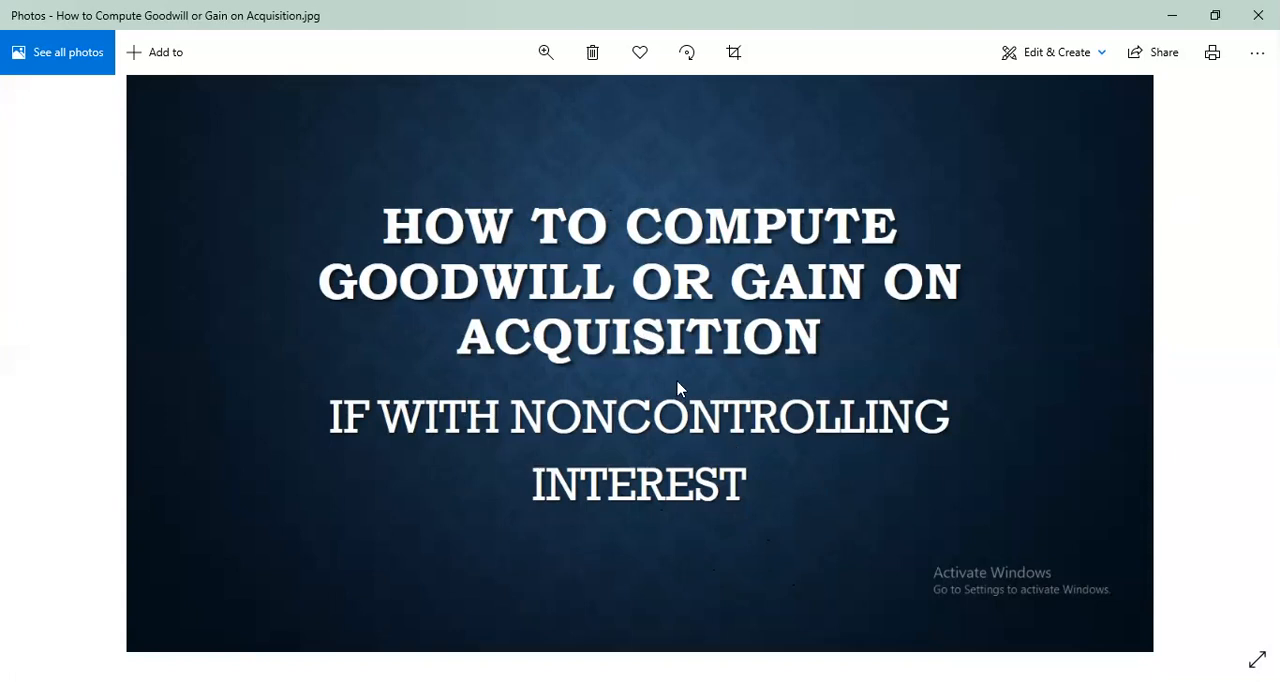
{"action": "mouse_move", "coordinate": [724, 352]}
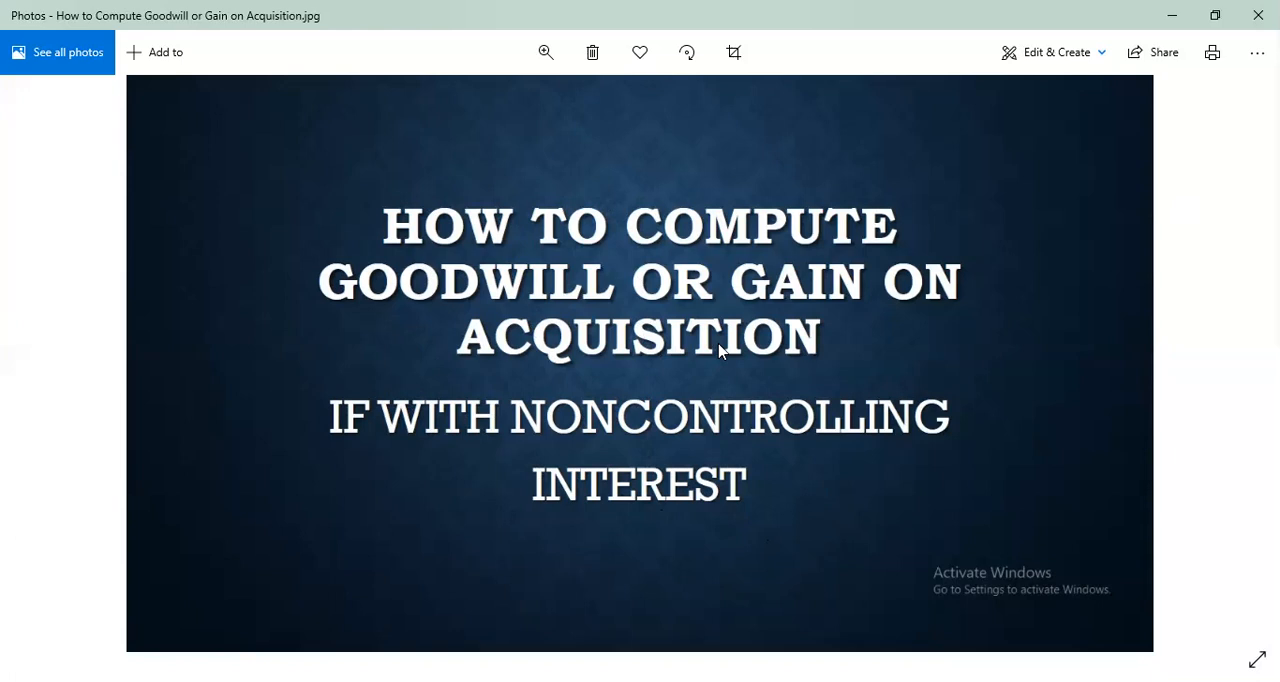
{"action": "mouse_move", "coordinate": [694, 374]}
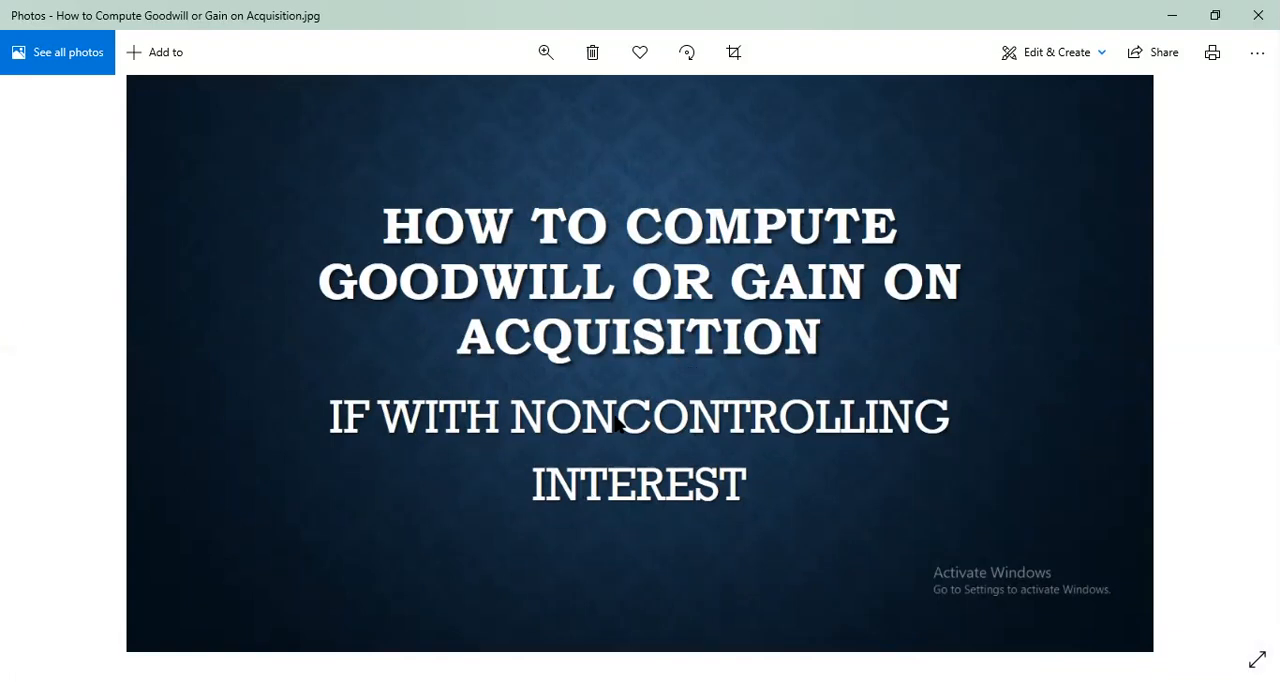
{"action": "mouse_move", "coordinate": [760, 364]}
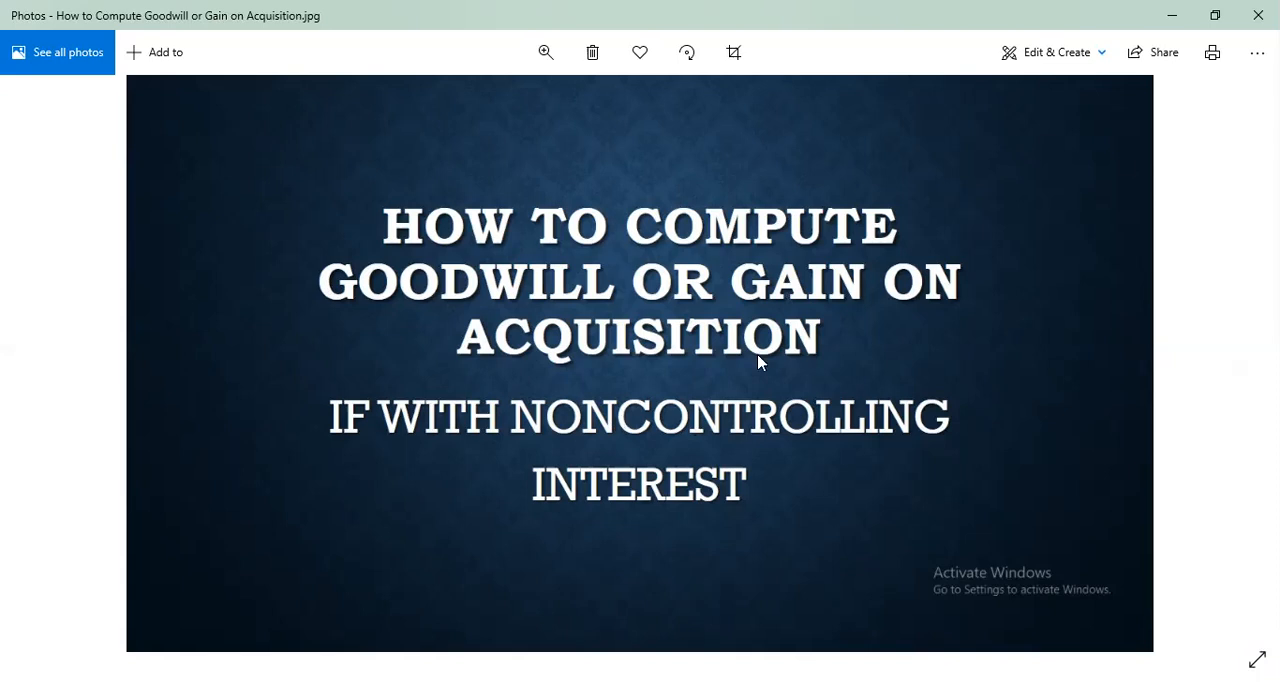
{"action": "mouse_move", "coordinate": [688, 186]}
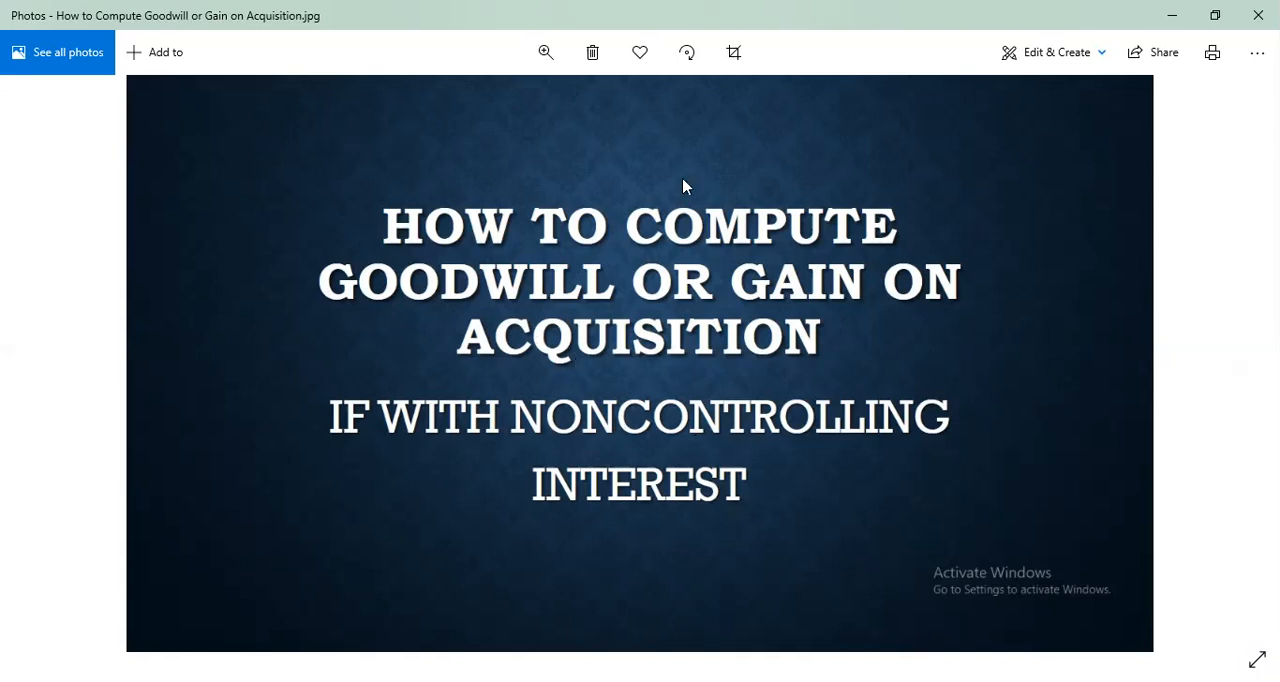
{"action": "mouse_move", "coordinate": [840, 280]}
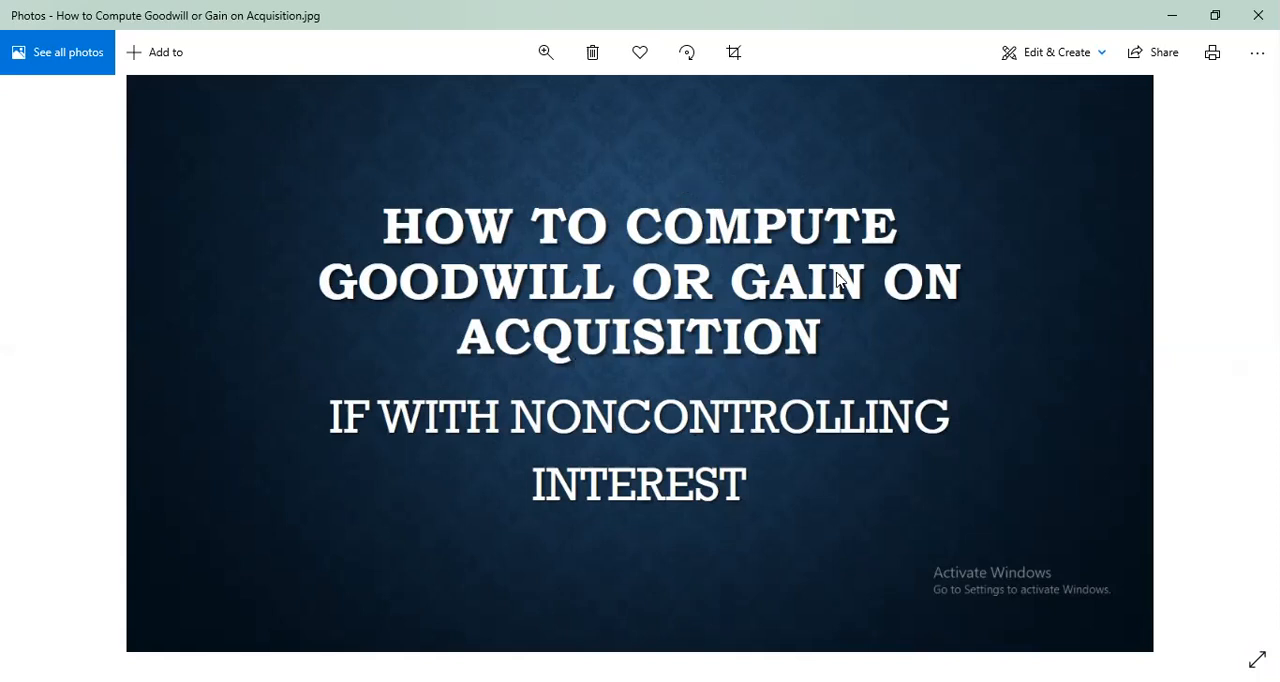
{"action": "mouse_move", "coordinate": [920, 390]}
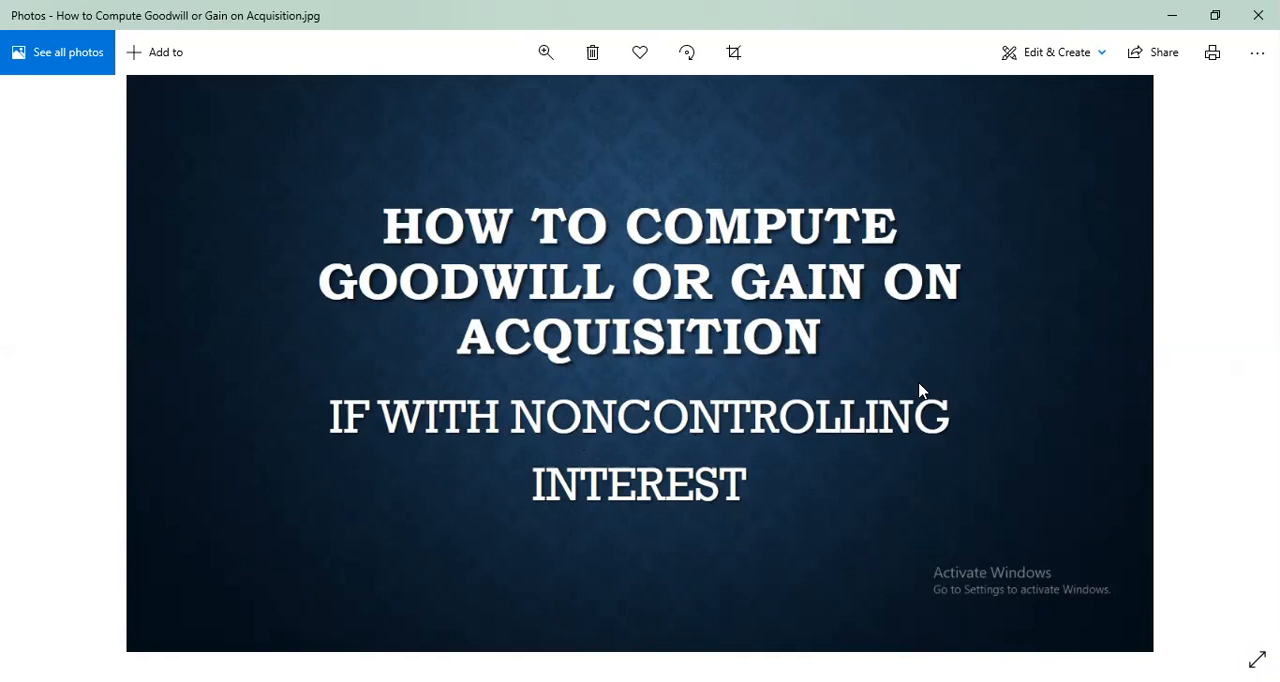
{"action": "mouse_move", "coordinate": [736, 382]}
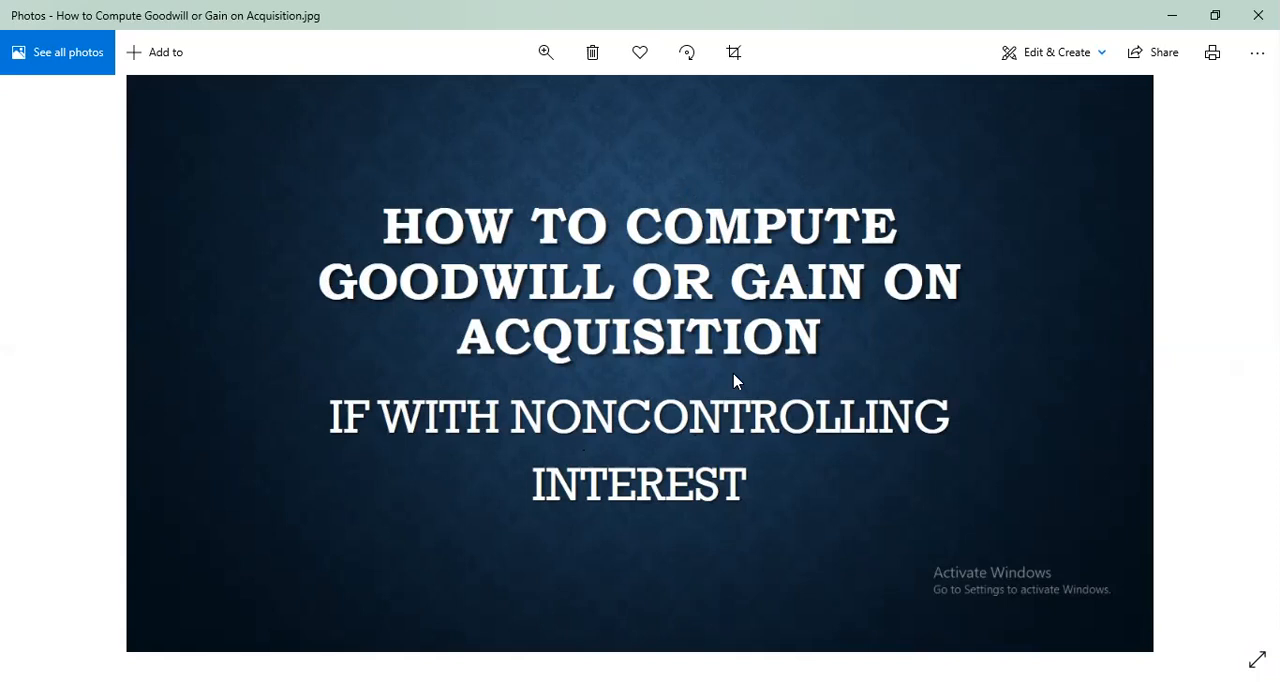
{"action": "mouse_move", "coordinate": [192, 522]}
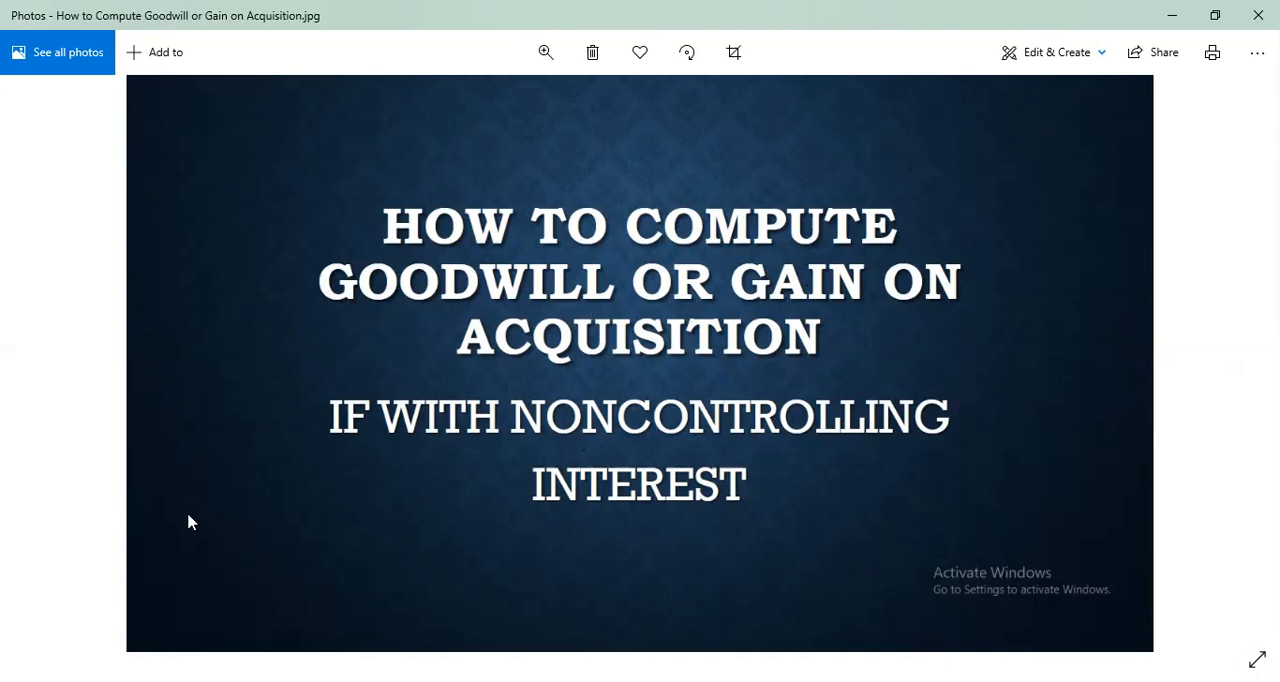
{"action": "mouse_move", "coordinate": [628, 340]}
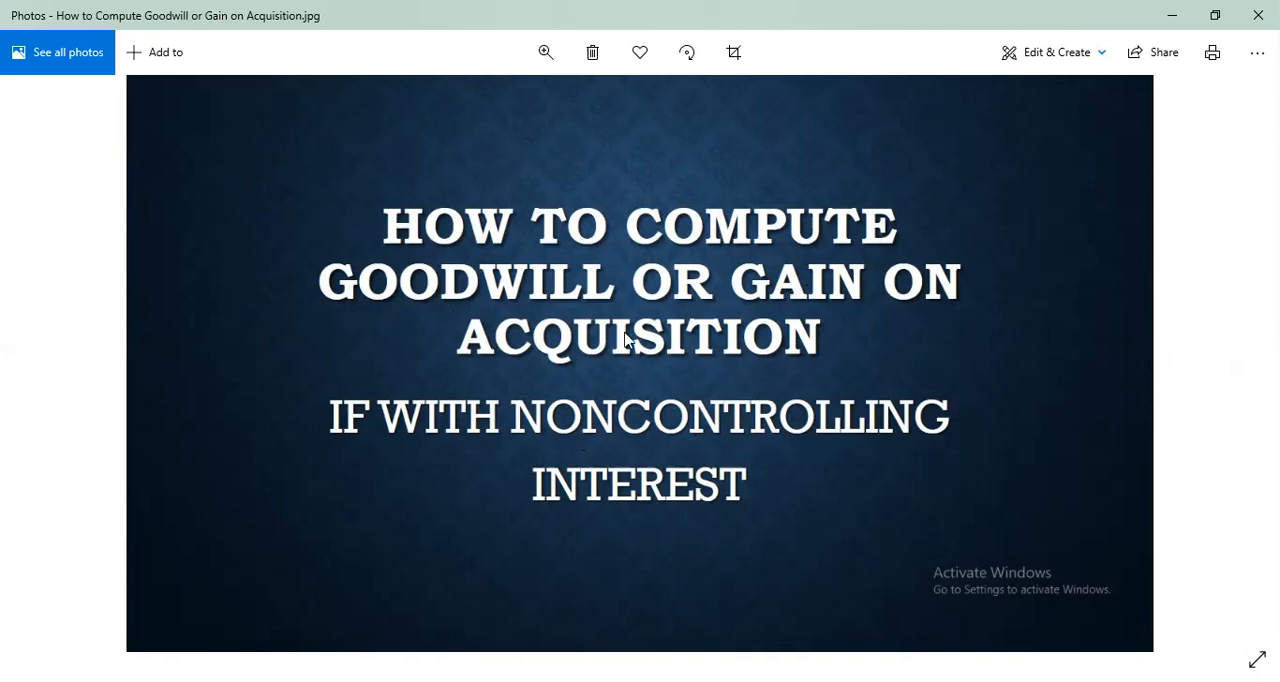
{"action": "mouse_move", "coordinate": [730, 602]}
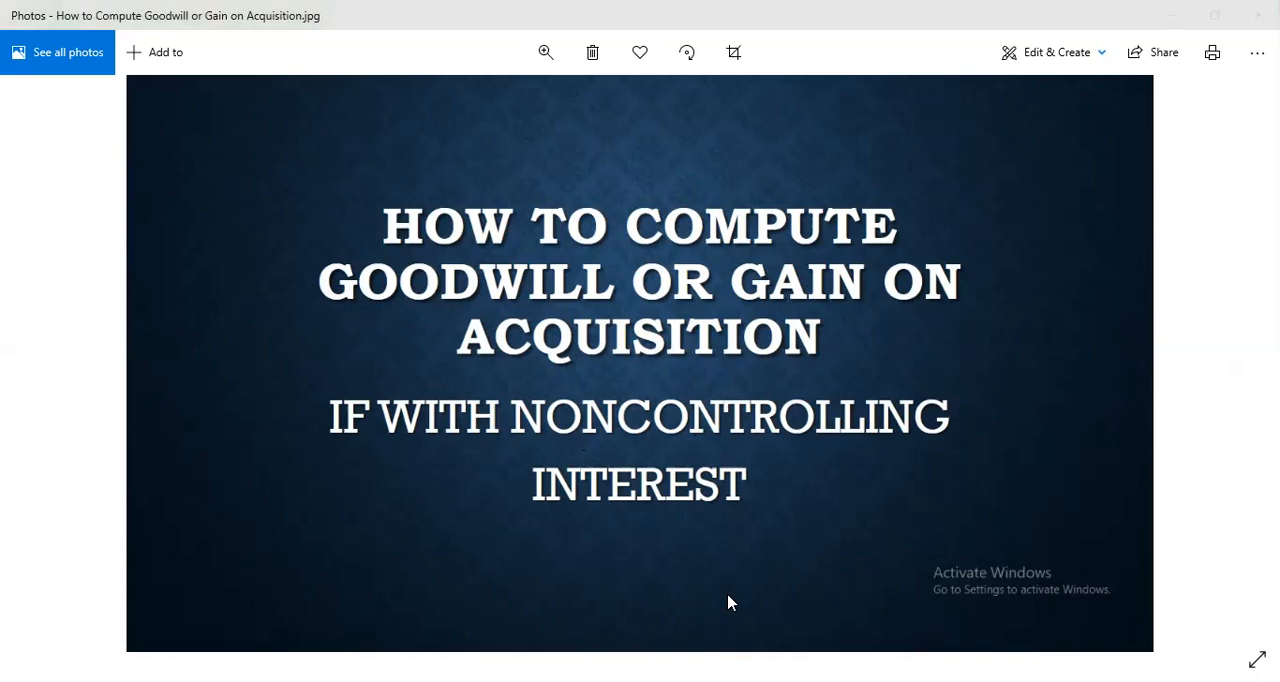
{"action": "mouse_move", "coordinate": [616, 612]}
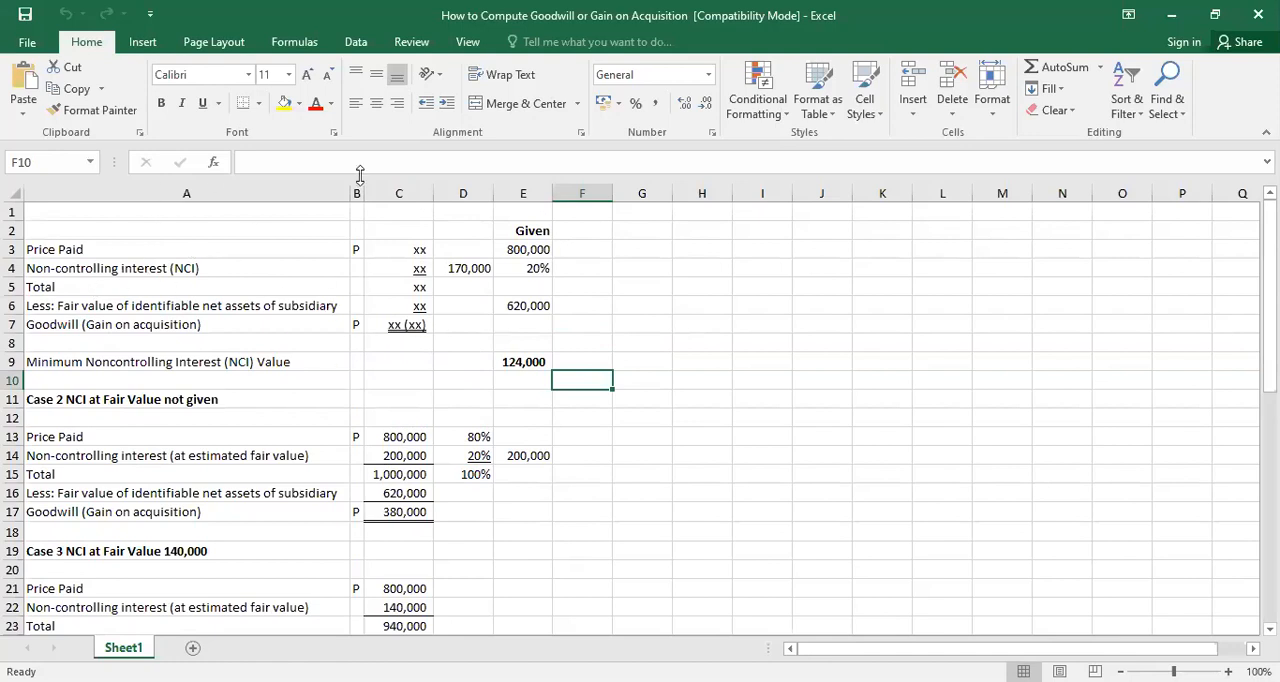
{"action": "mouse_move", "coordinate": [284, 276]}
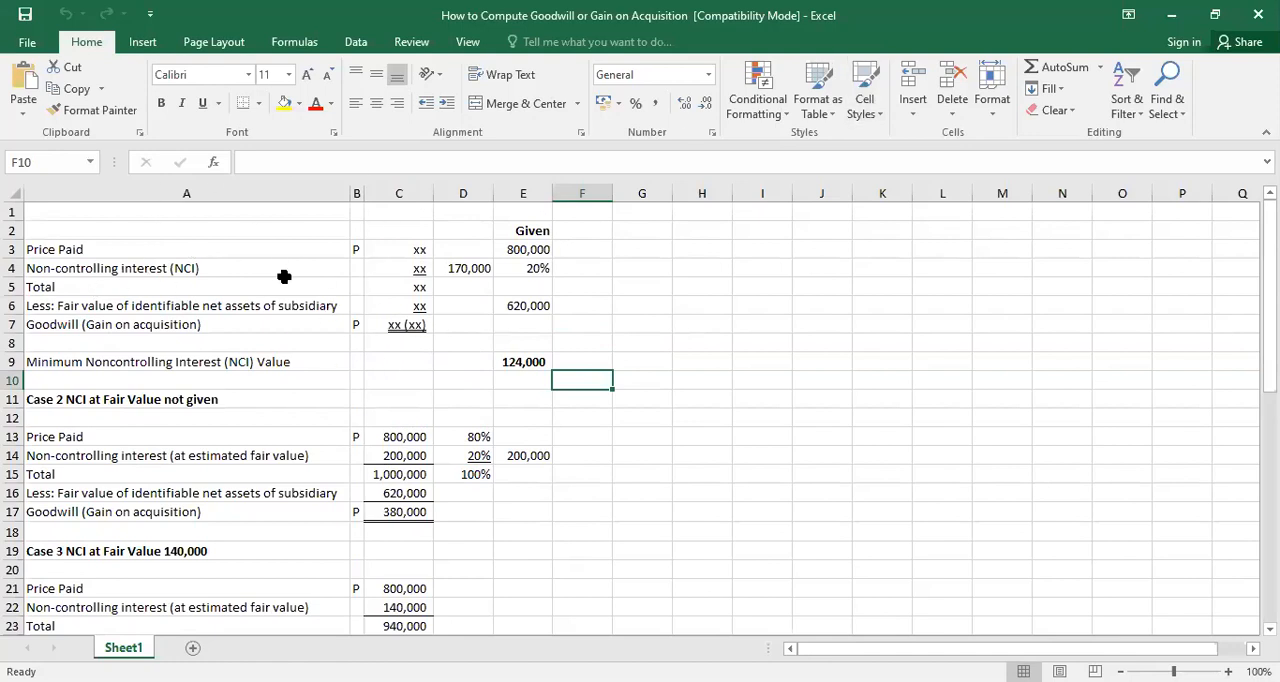
{"action": "mouse_move", "coordinate": [62, 262]}
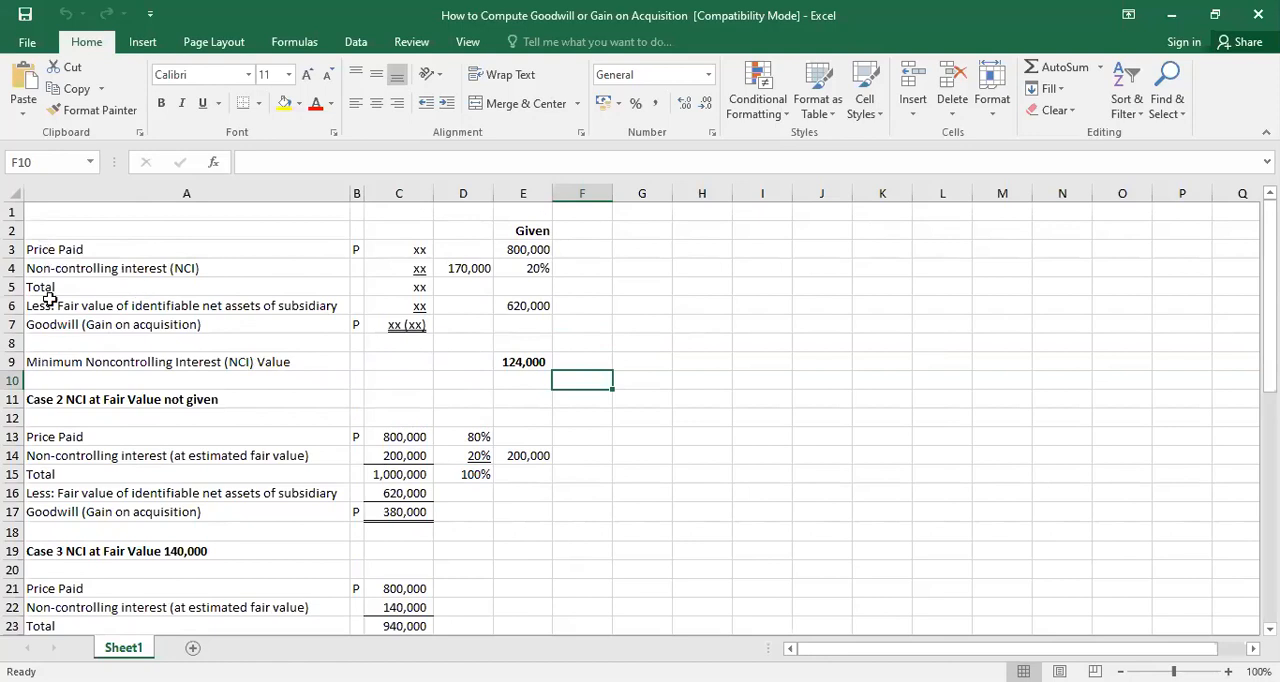
{"action": "mouse_move", "coordinate": [92, 296]}
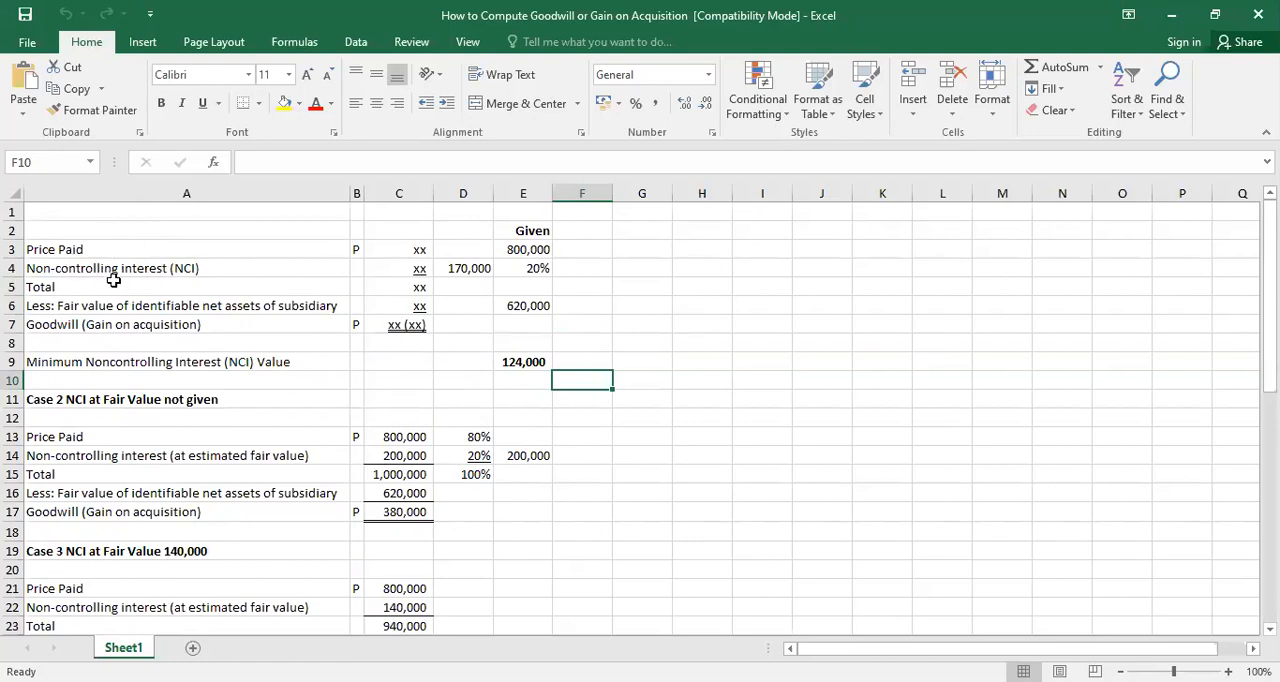
{"action": "mouse_move", "coordinate": [128, 238]}
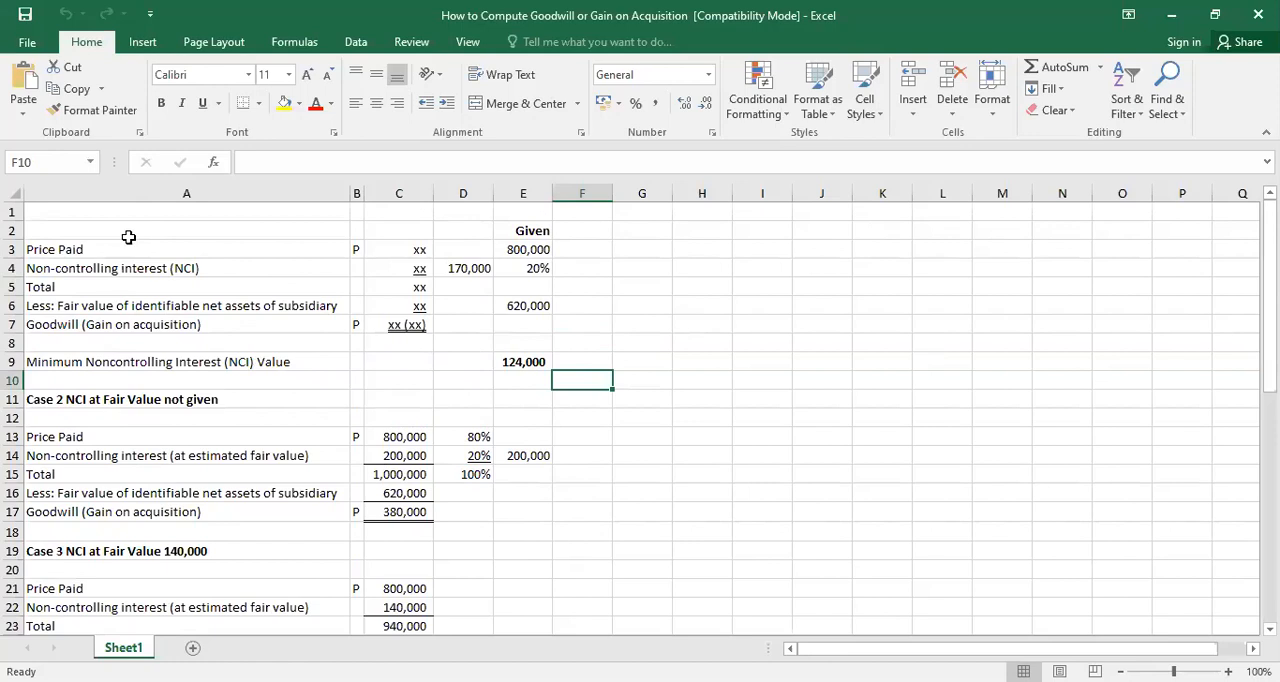
{"action": "mouse_move", "coordinate": [140, 240]}
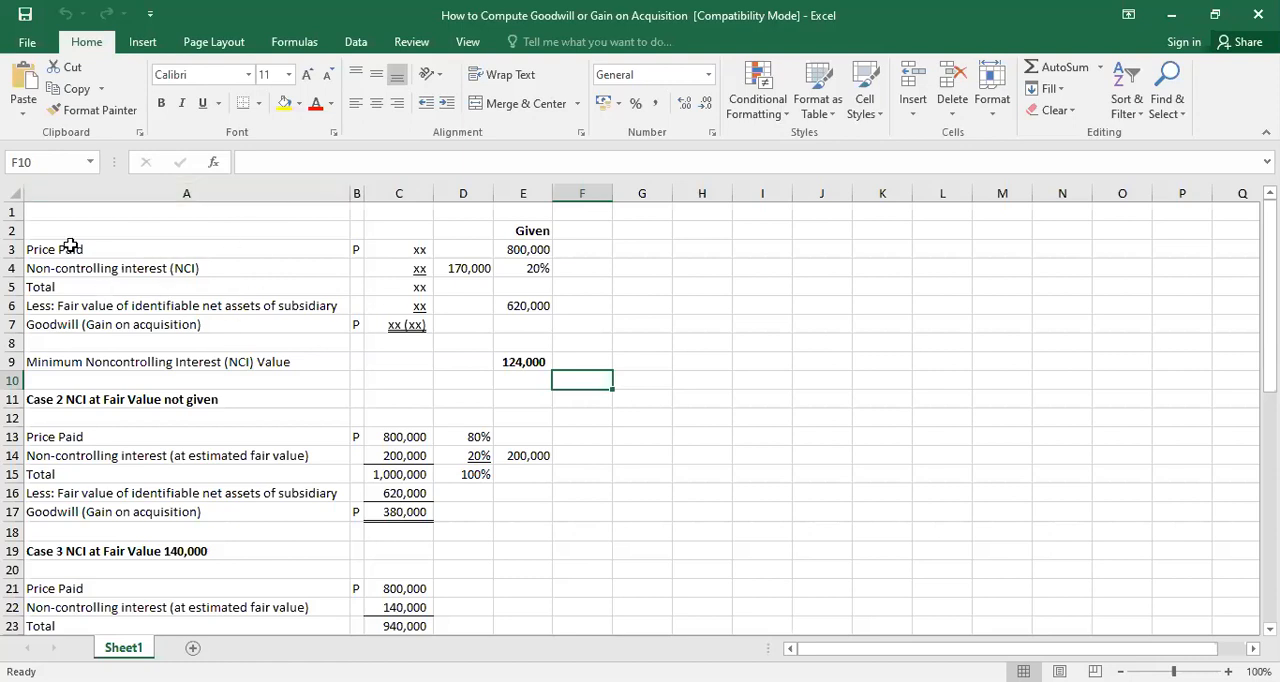
{"action": "mouse_move", "coordinate": [120, 226]}
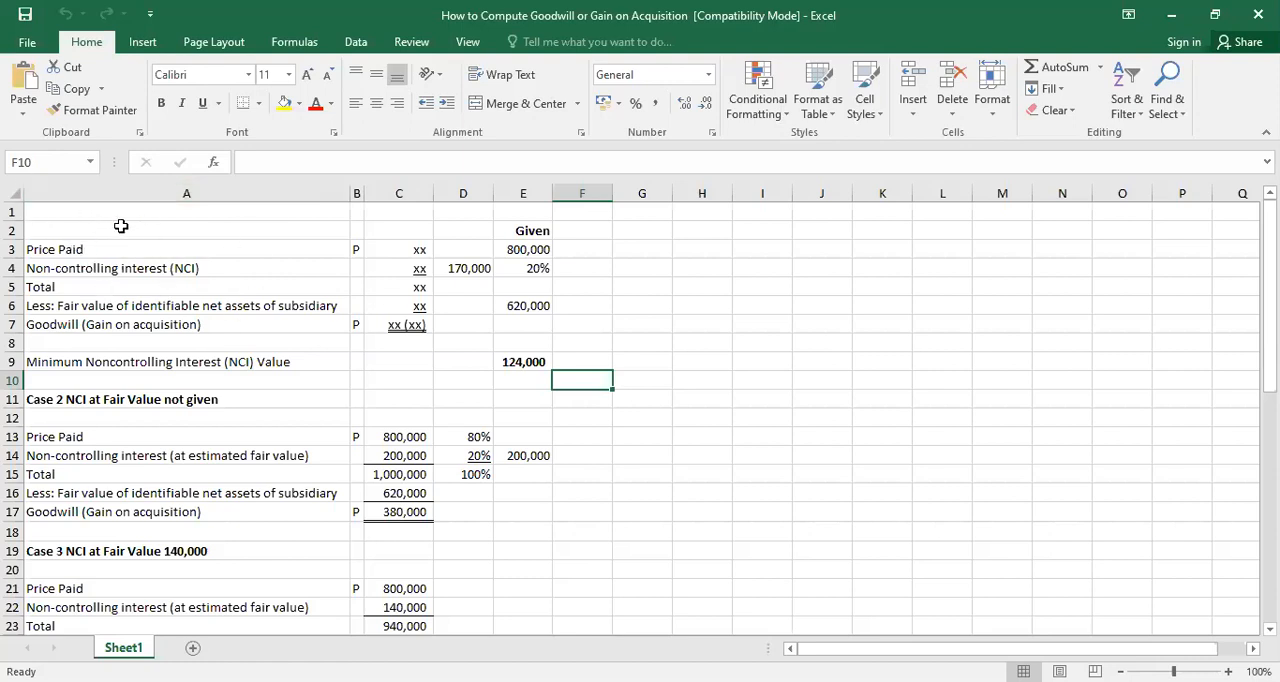
{"action": "mouse_move", "coordinate": [180, 244]}
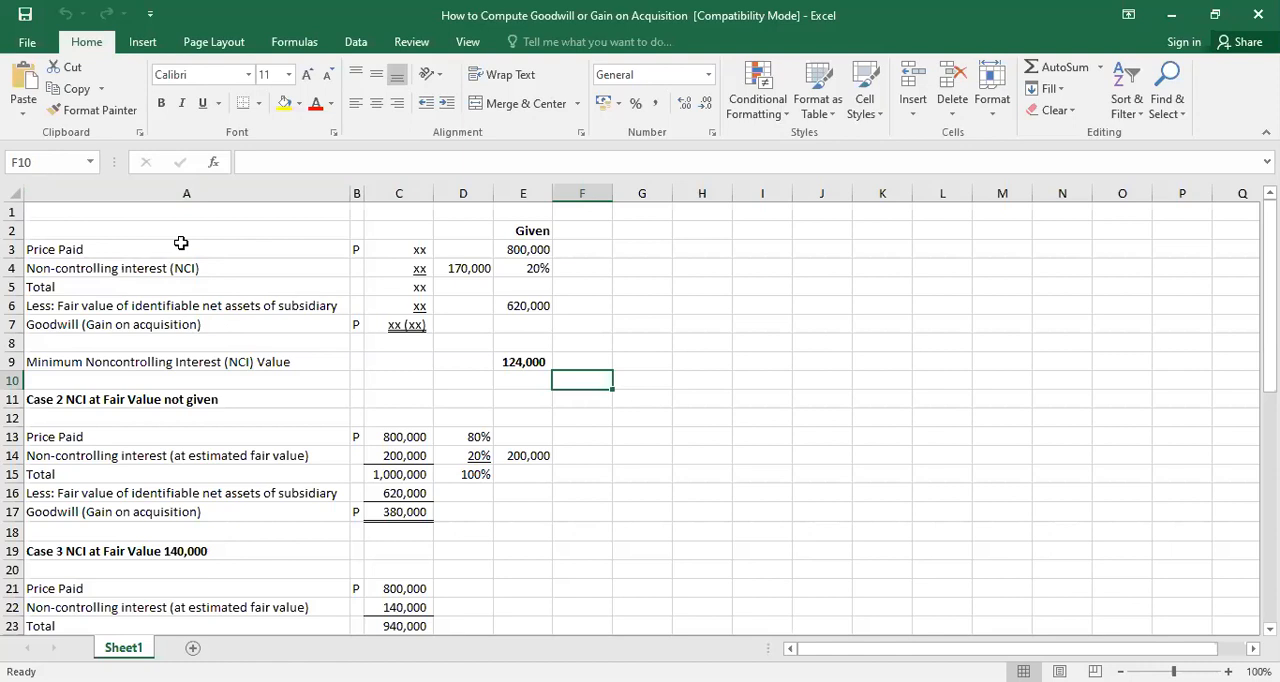
{"action": "mouse_move", "coordinate": [104, 248]}
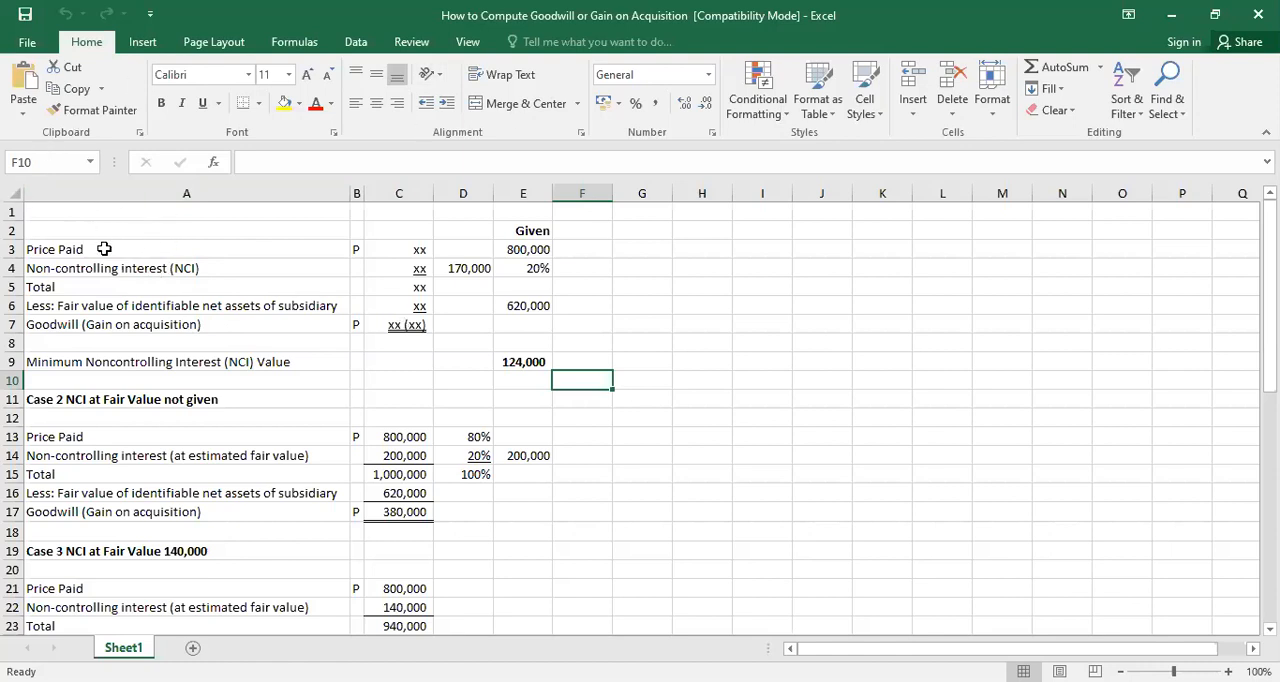
{"action": "mouse_move", "coordinate": [236, 284]}
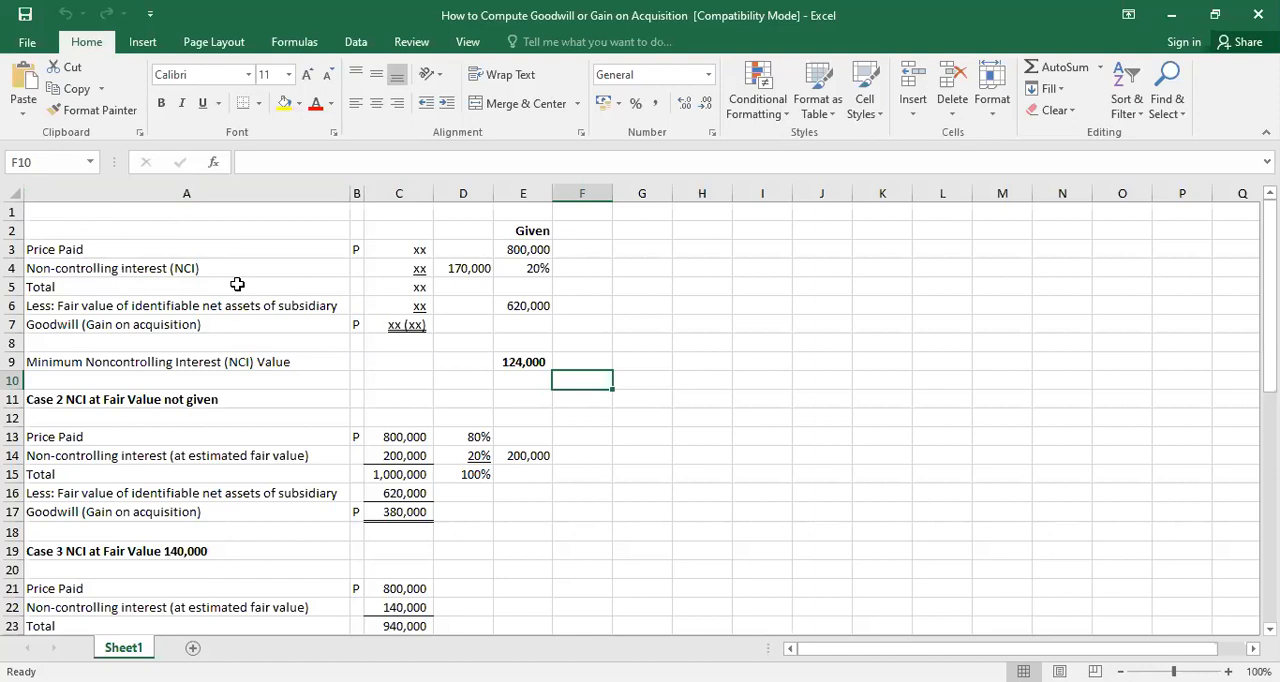
{"action": "mouse_move", "coordinate": [242, 310]}
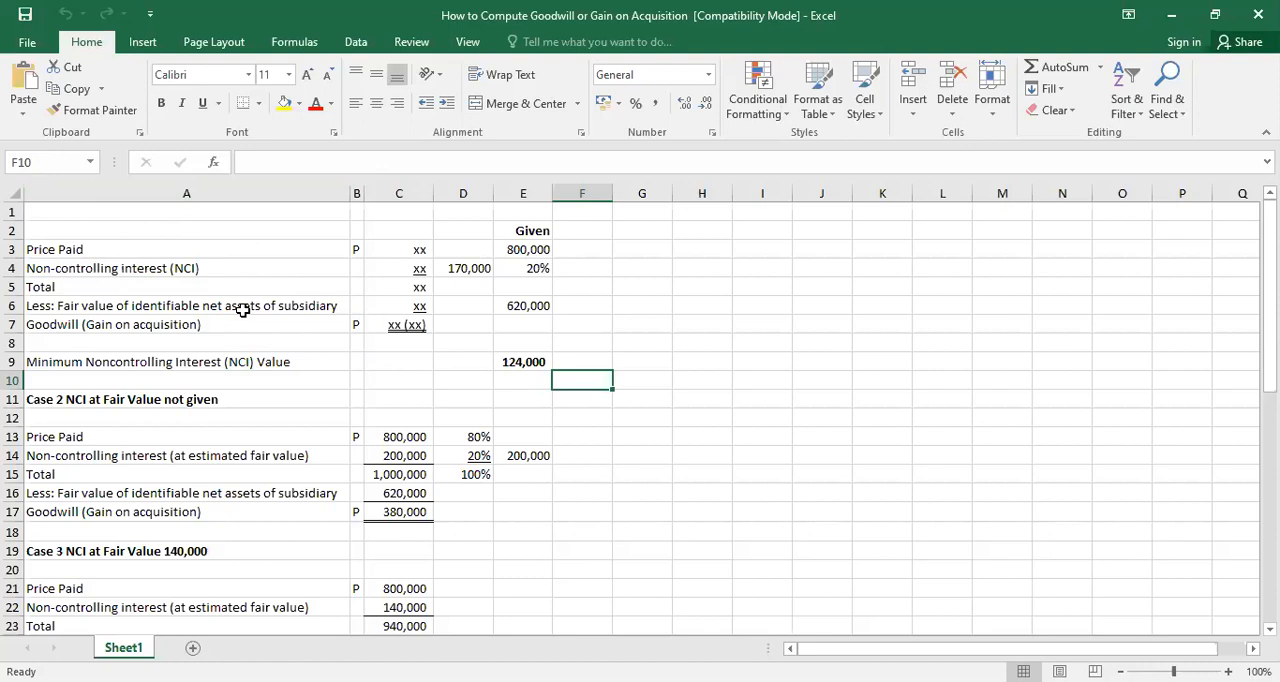
{"action": "mouse_move", "coordinate": [368, 264]}
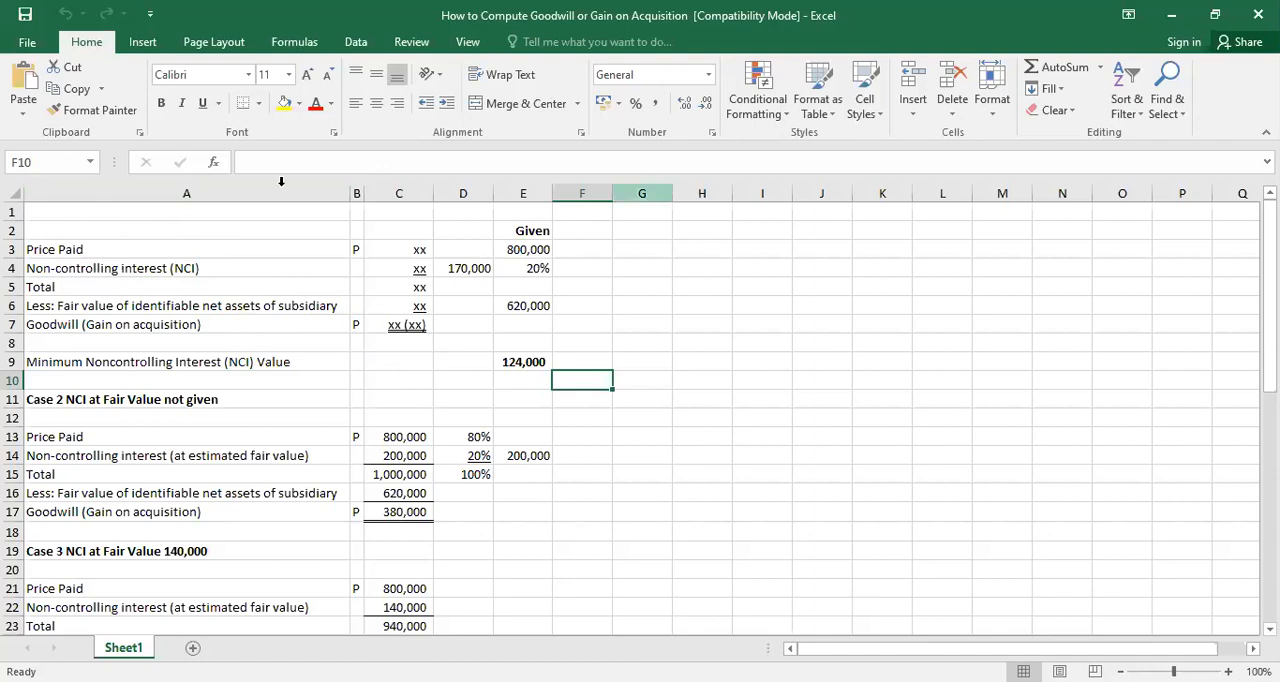
{"action": "mouse_move", "coordinate": [706, 540]}
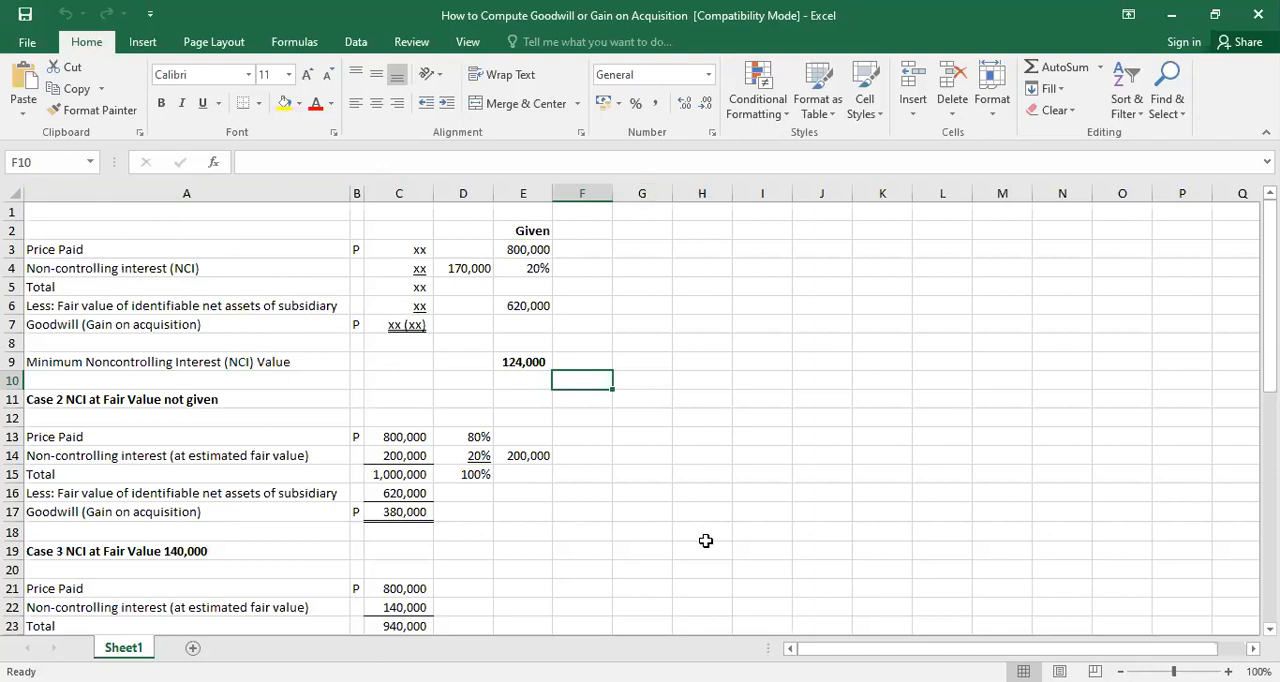
{"action": "mouse_move", "coordinate": [348, 320]}
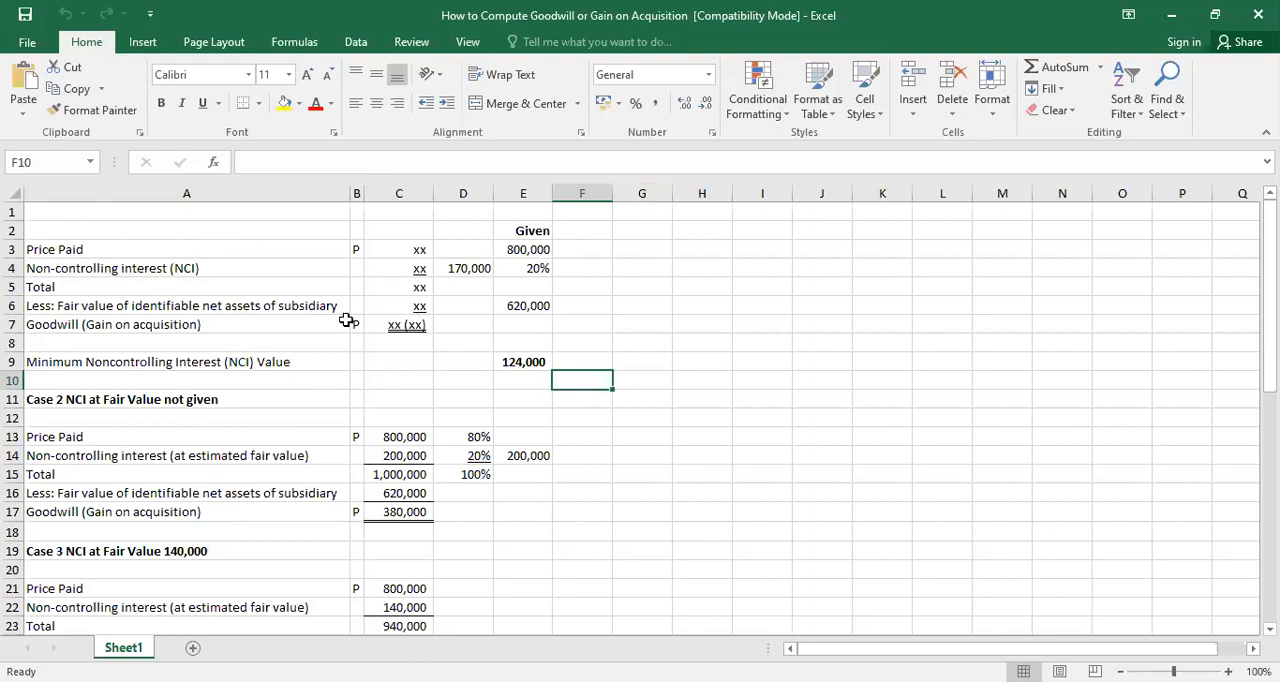
{"action": "mouse_move", "coordinate": [412, 386]}
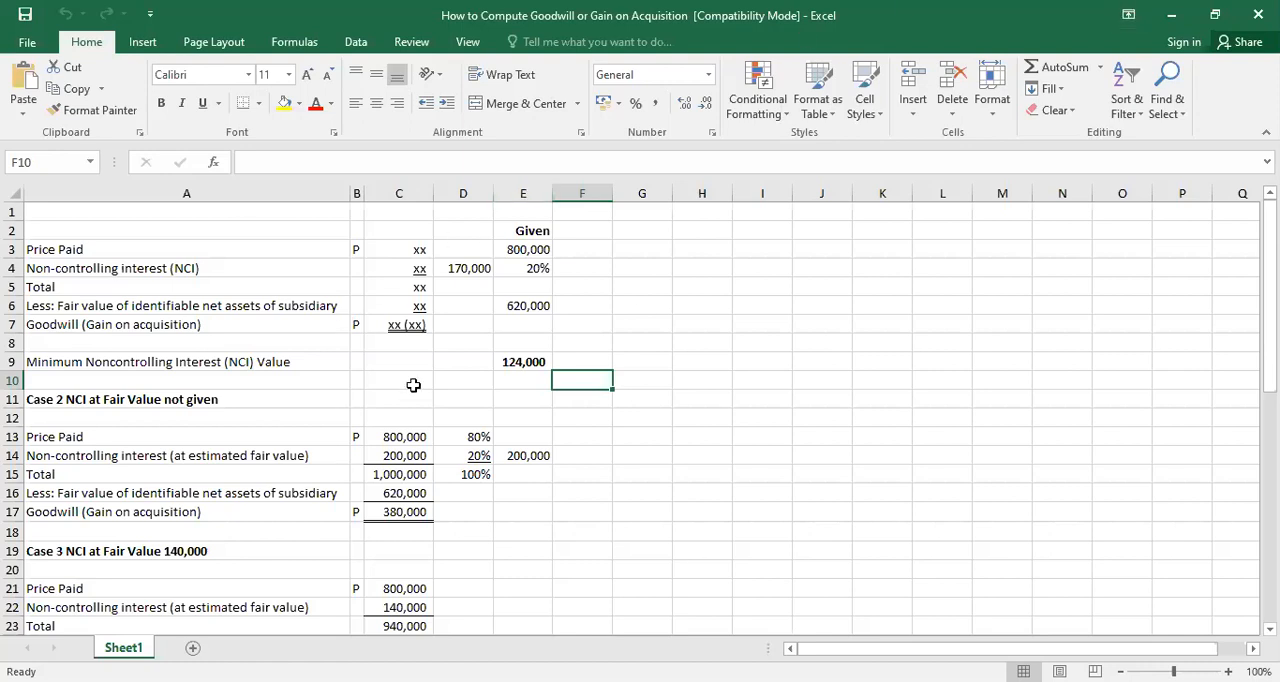
{"action": "mouse_move", "coordinate": [124, 312]}
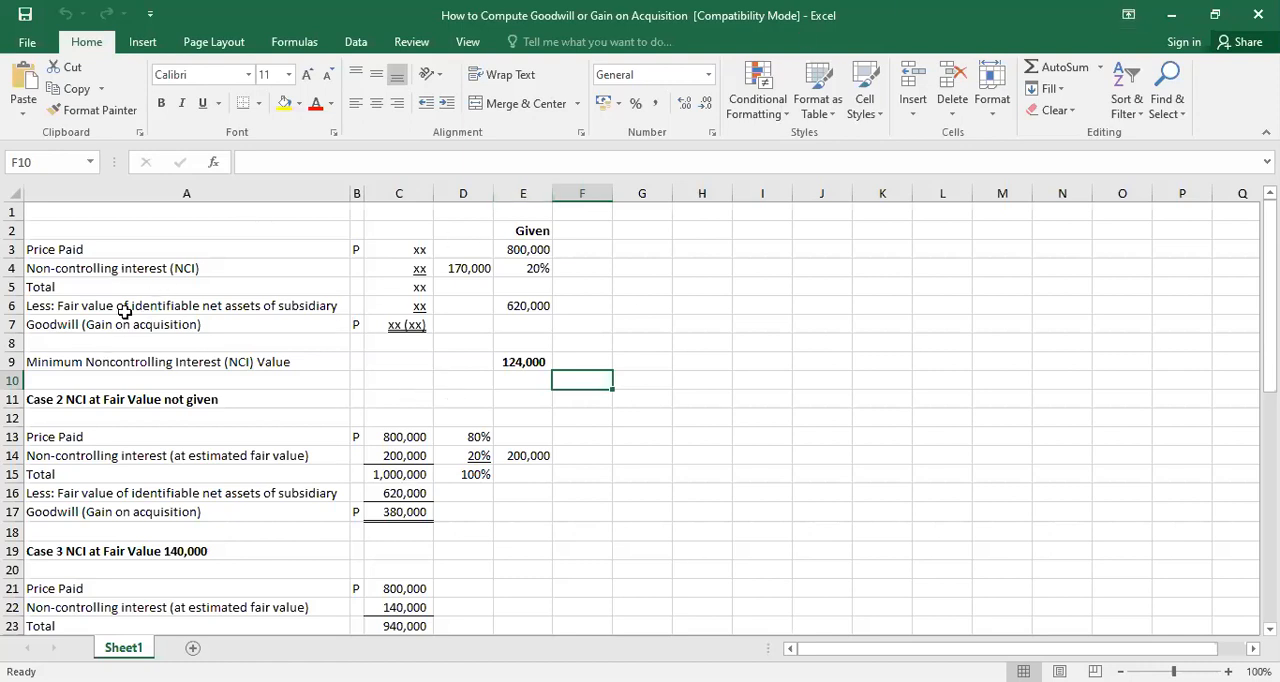
{"action": "mouse_move", "coordinate": [136, 306]}
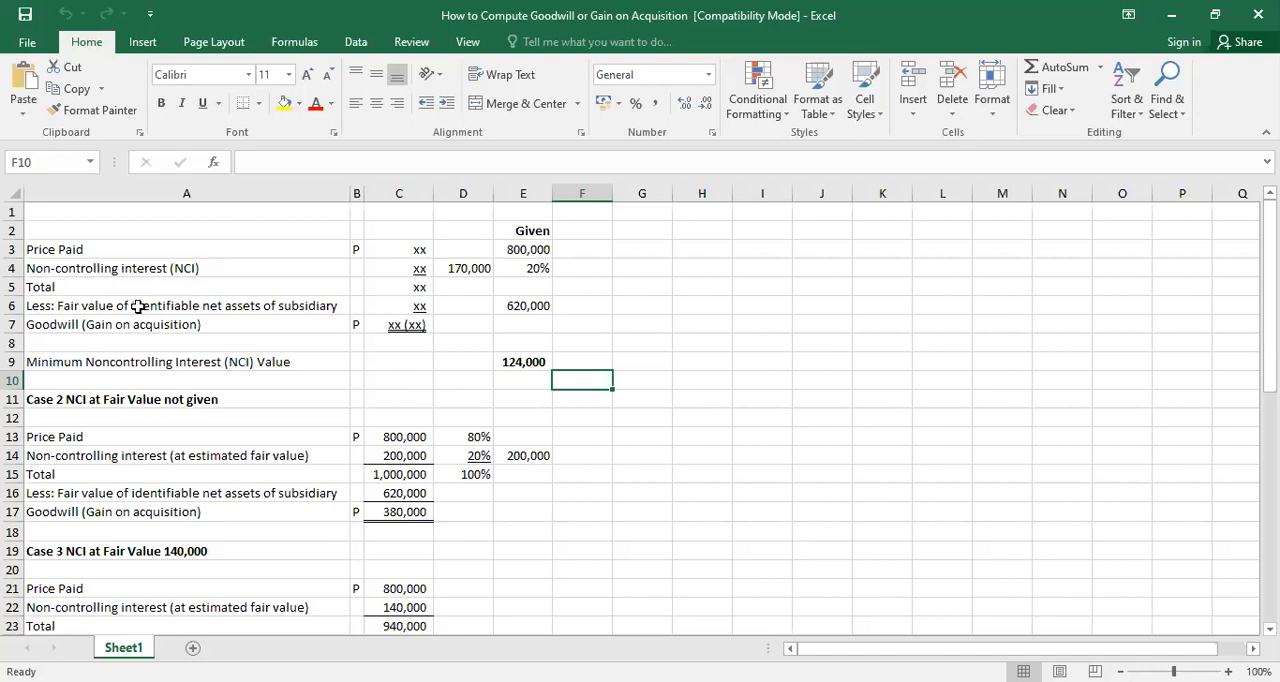
{"action": "mouse_move", "coordinate": [248, 334]}
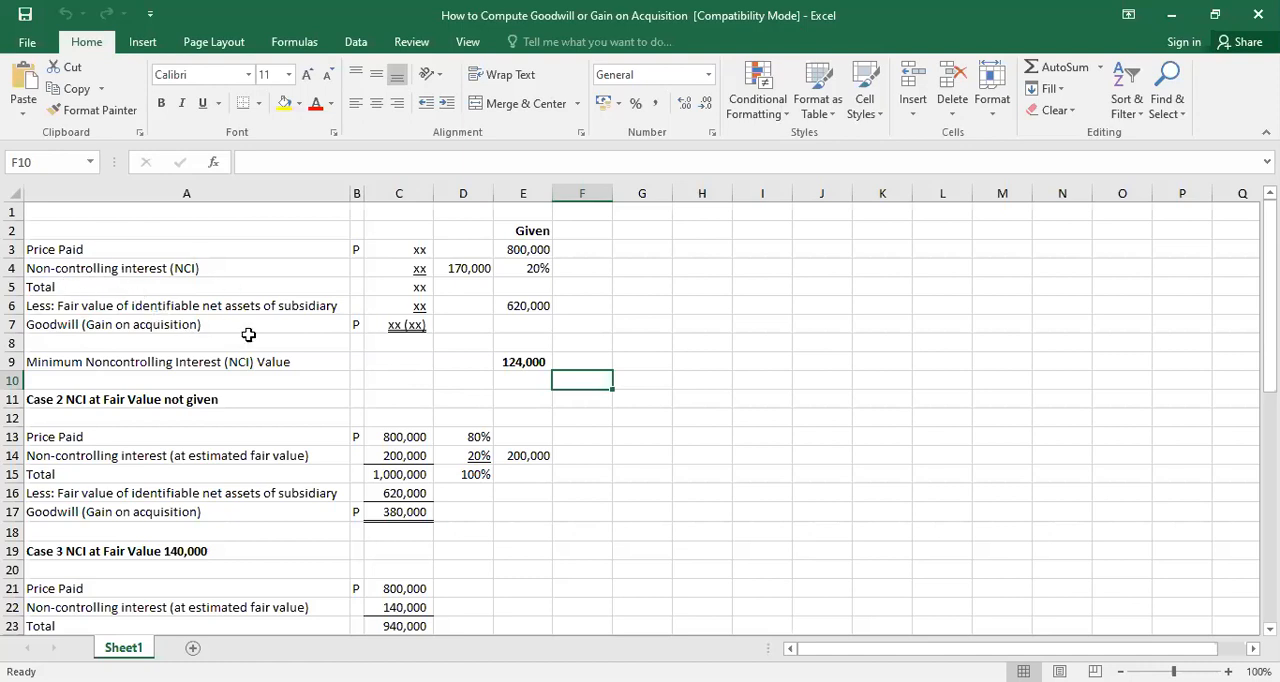
{"action": "mouse_move", "coordinate": [262, 292]}
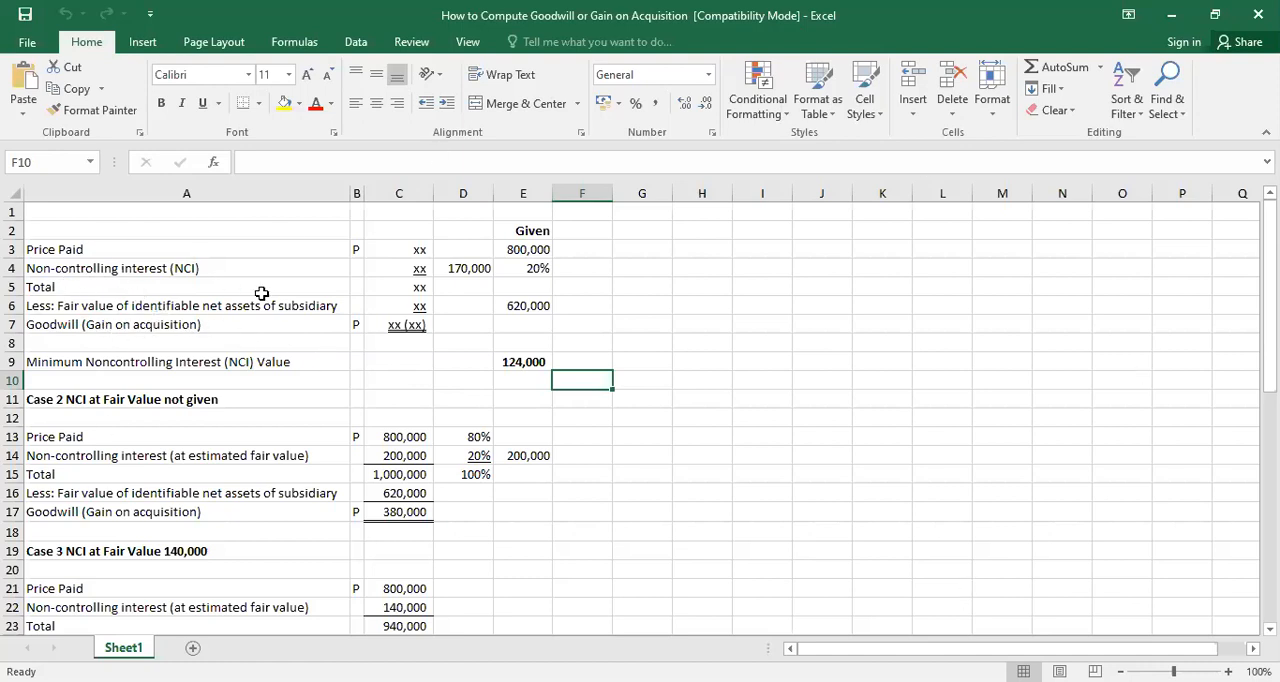
{"action": "mouse_move", "coordinate": [124, 332]}
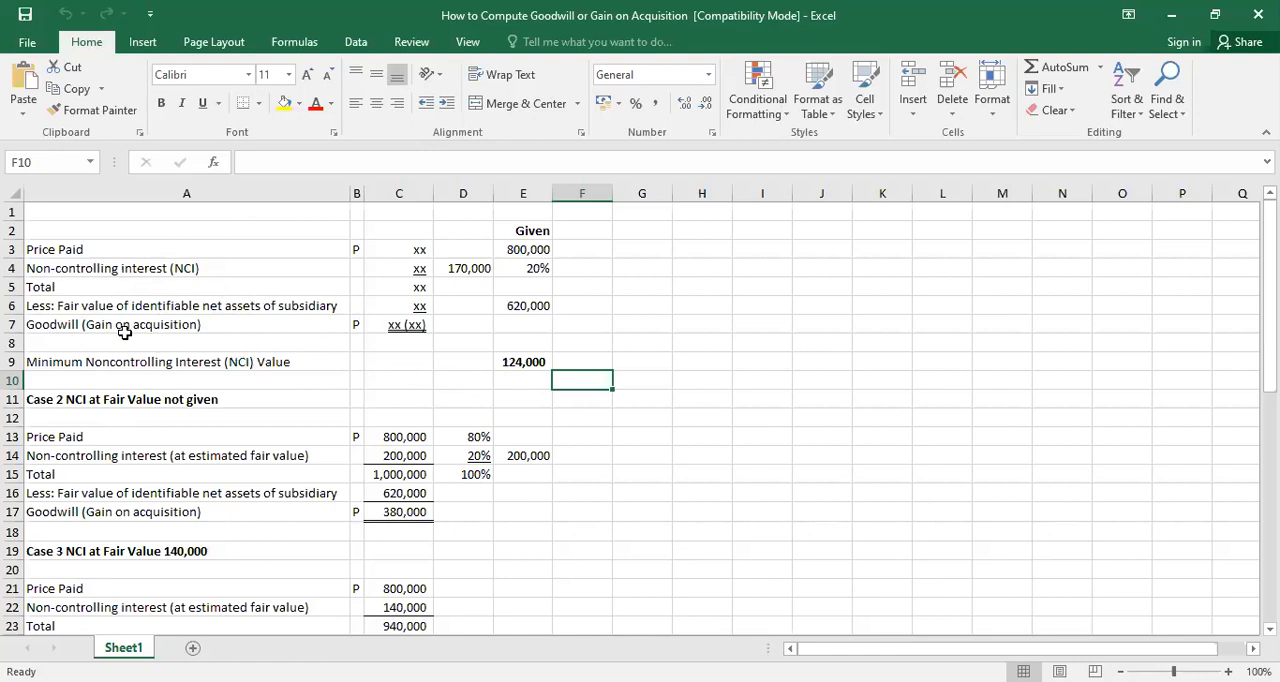
{"action": "mouse_move", "coordinate": [164, 308]}
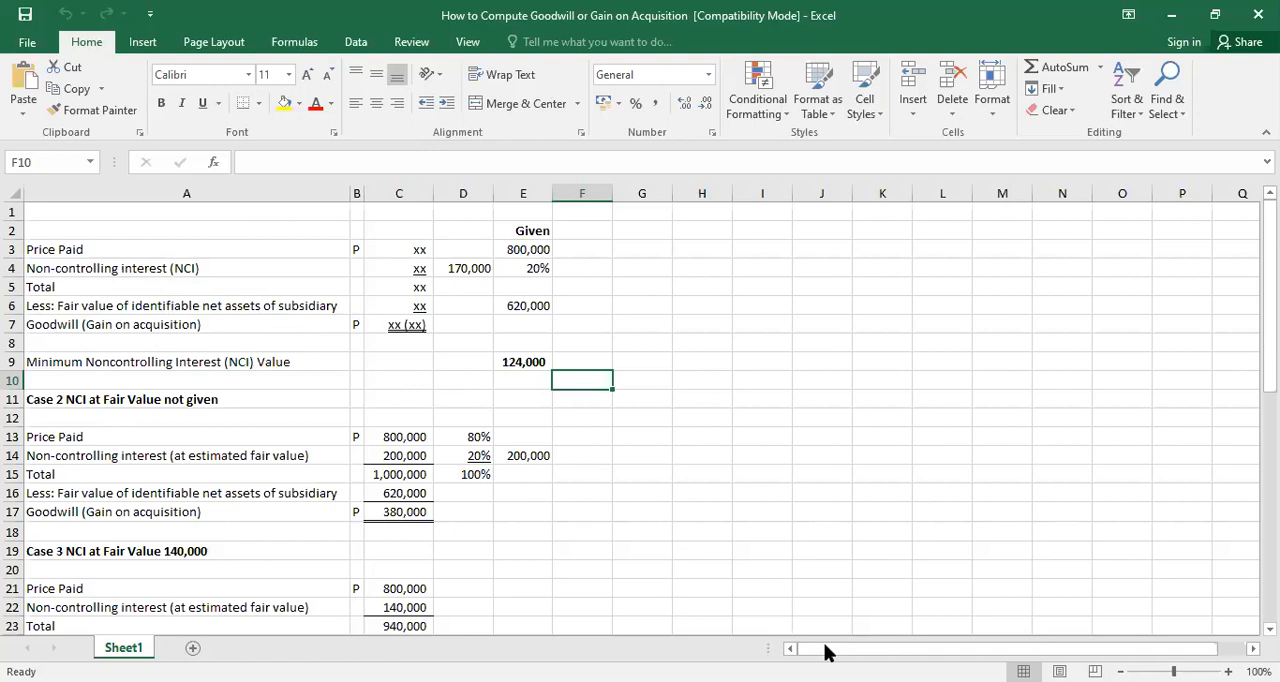
{"action": "mouse_move", "coordinate": [744, 528]}
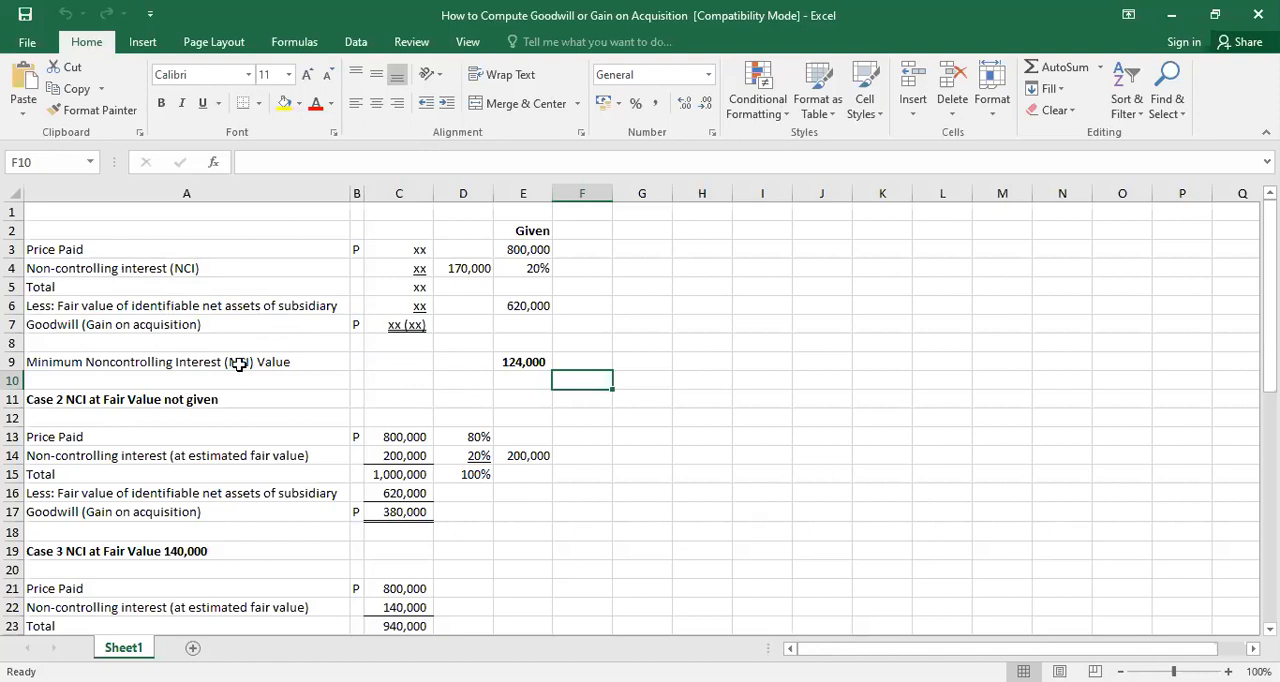
{"action": "mouse_move", "coordinate": [374, 336]}
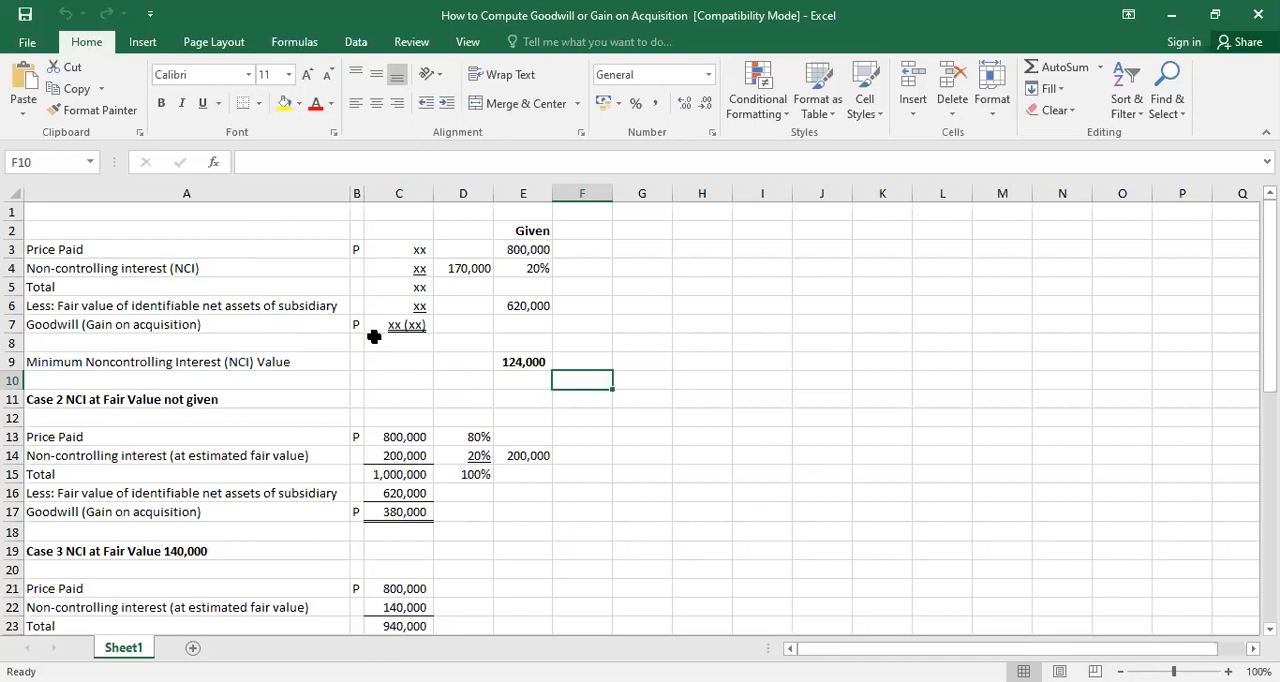
{"action": "mouse_move", "coordinate": [536, 224]}
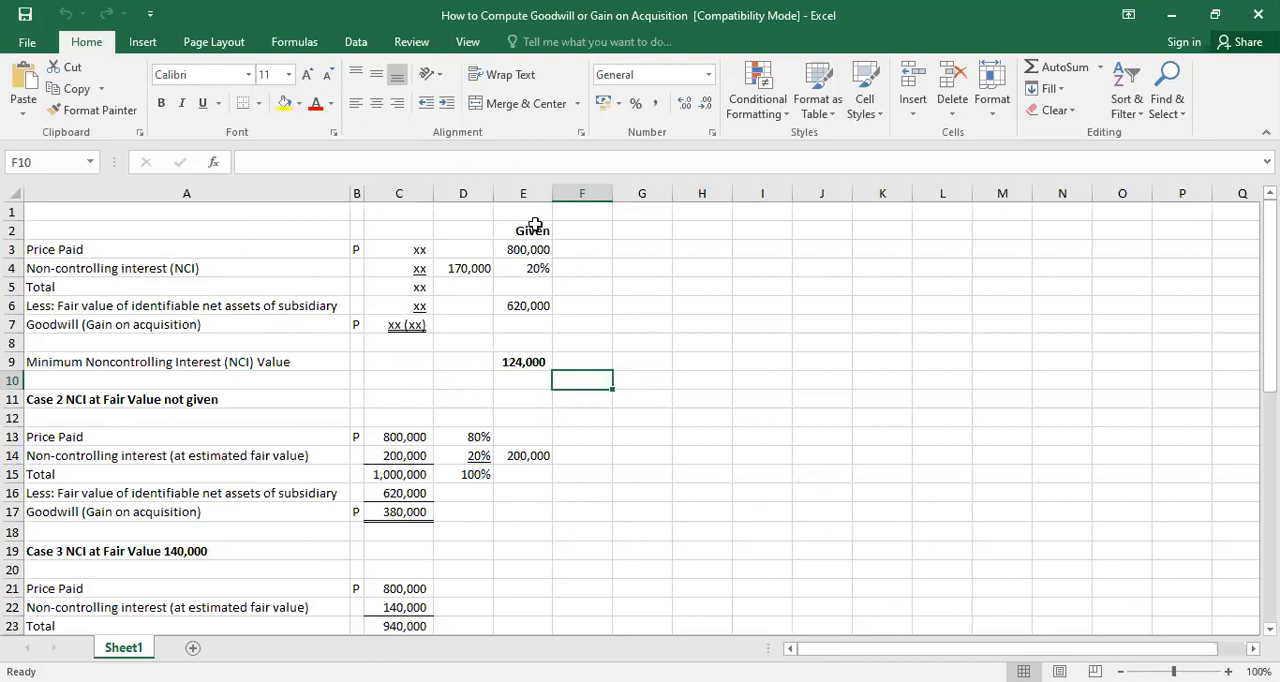
{"action": "mouse_move", "coordinate": [572, 256]}
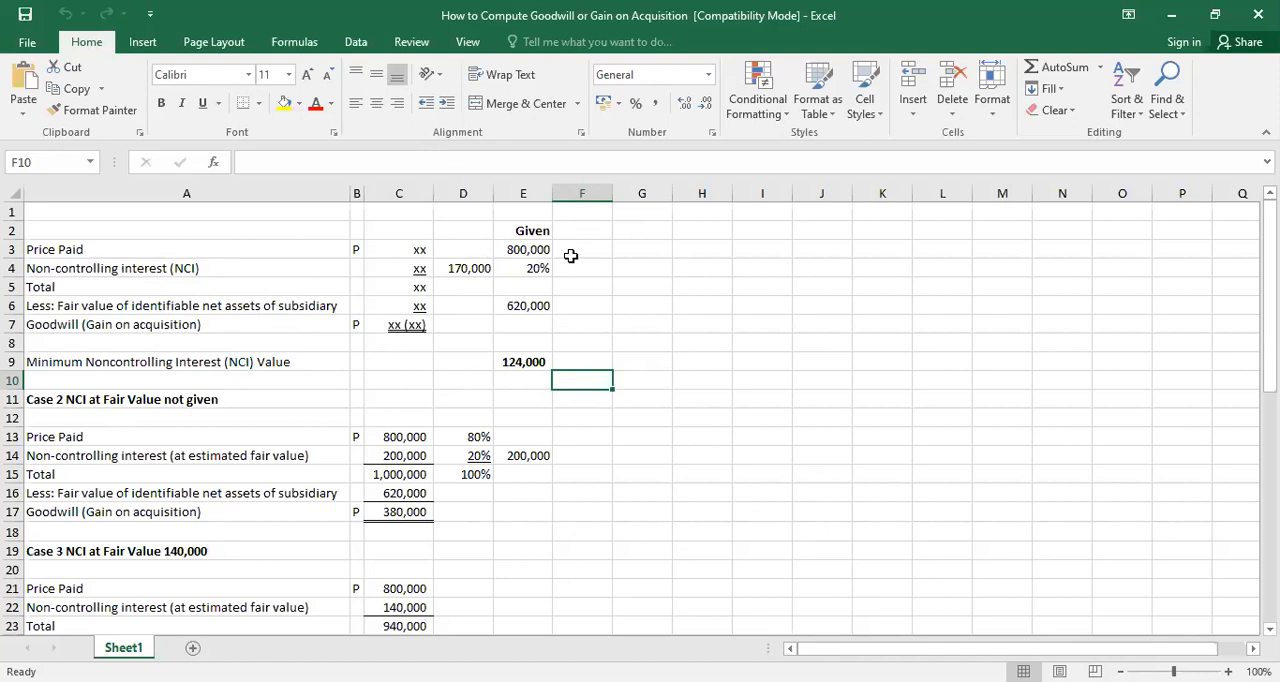
{"action": "mouse_move", "coordinate": [532, 240]}
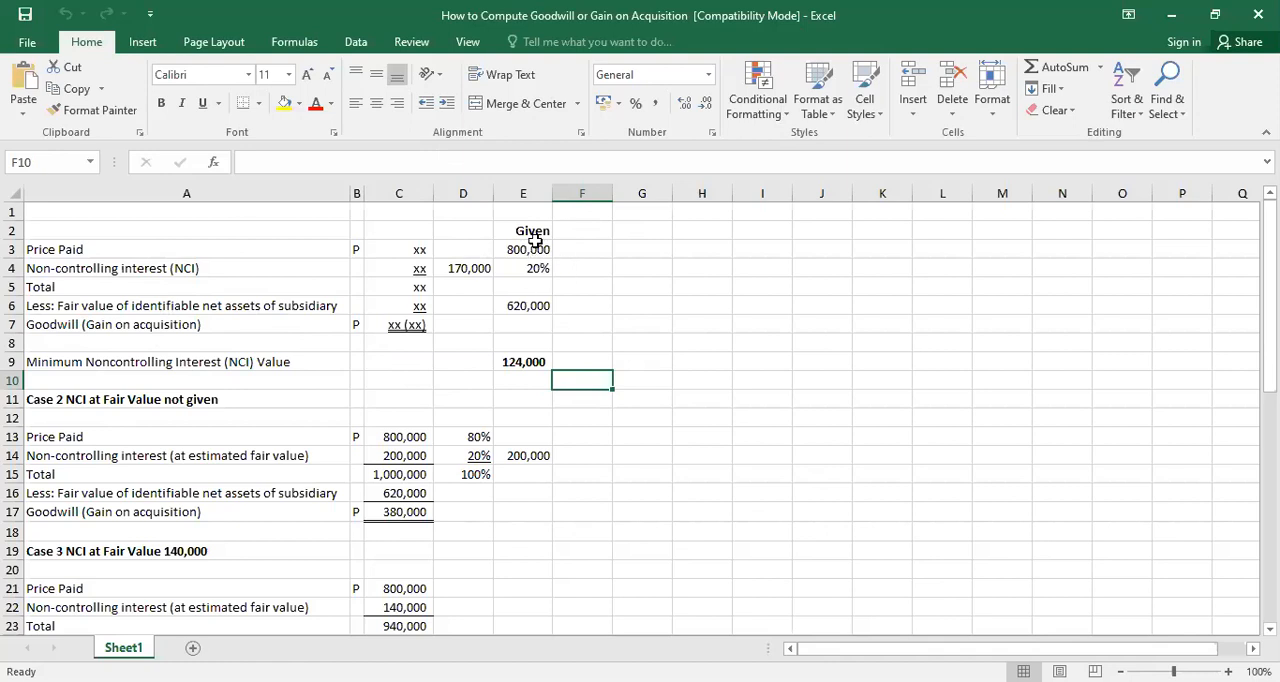
{"action": "mouse_move", "coordinate": [582, 274]}
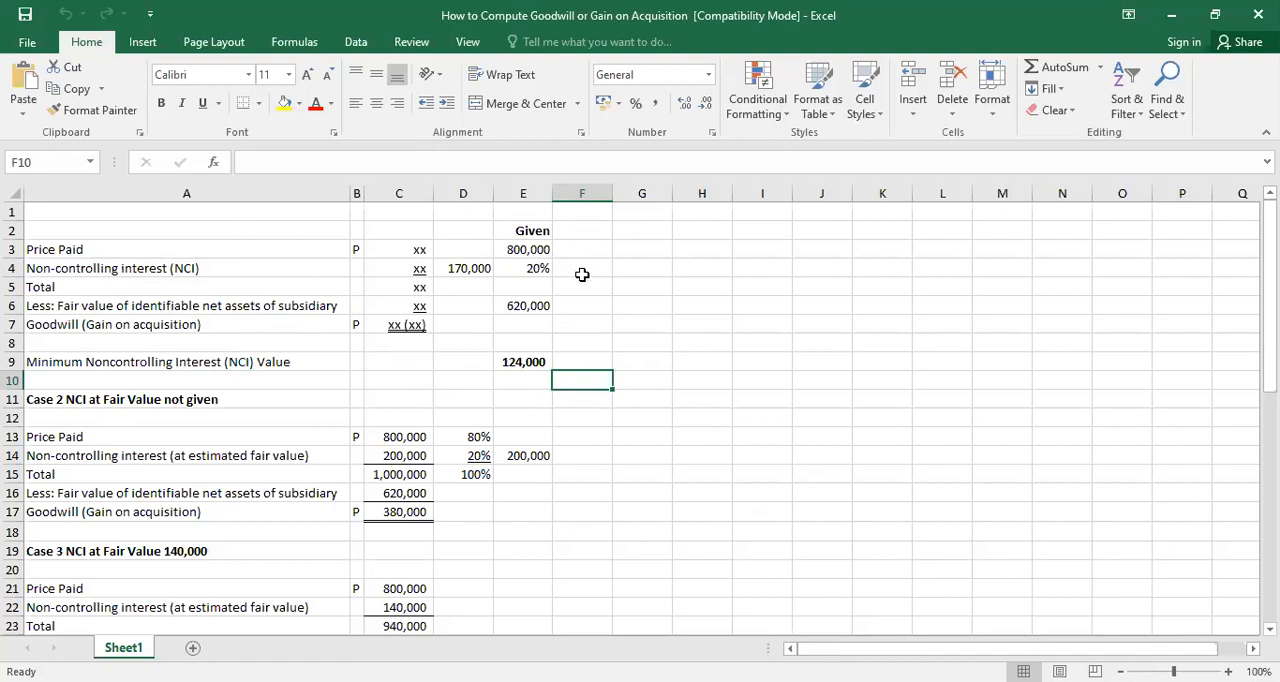
{"action": "mouse_move", "coordinate": [528, 244]}
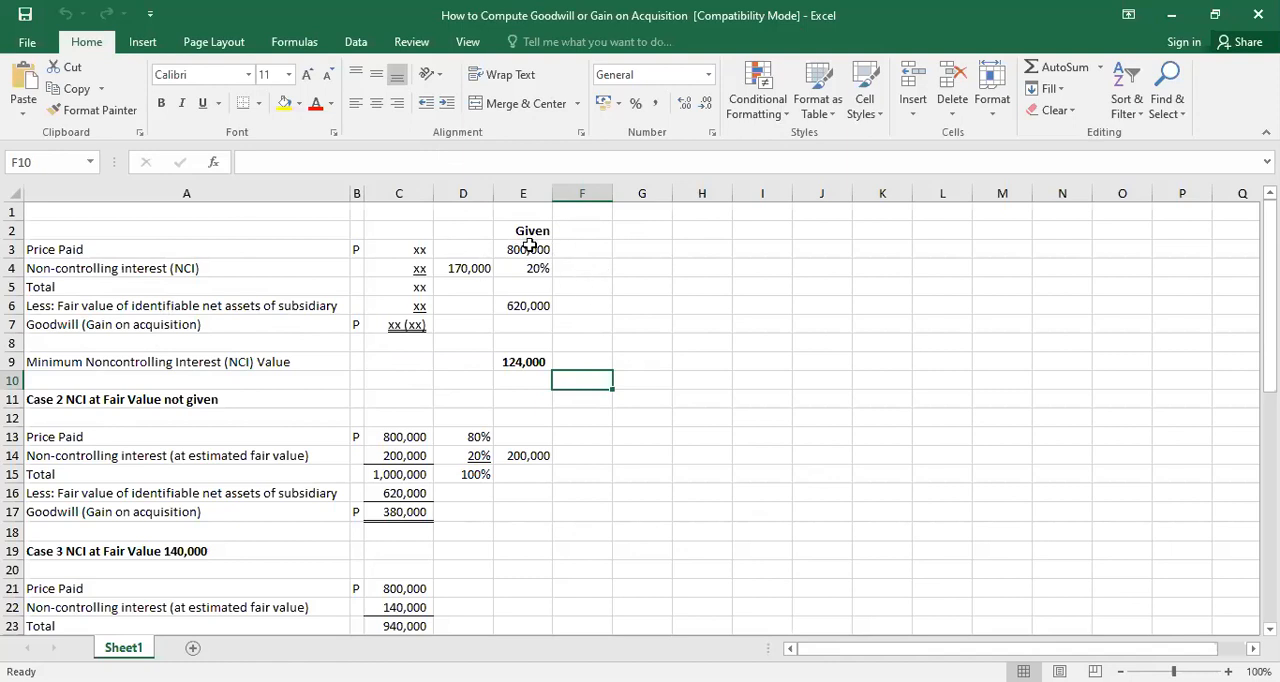
{"action": "mouse_move", "coordinate": [530, 276]}
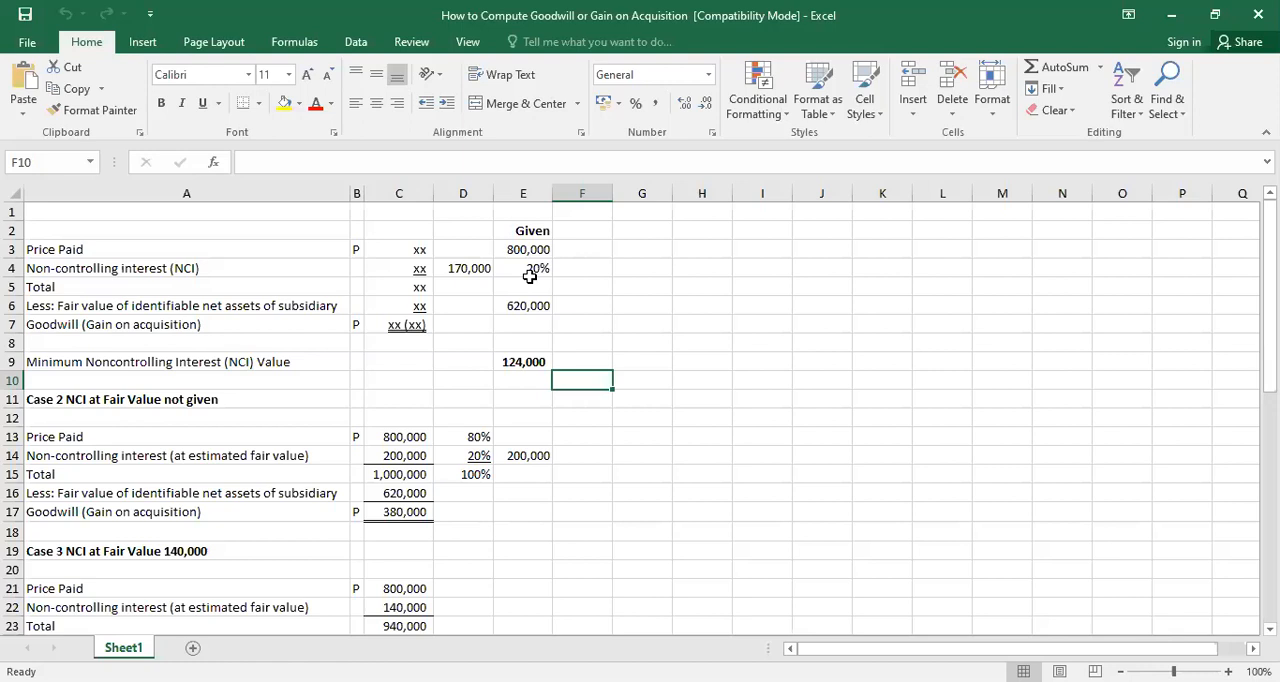
{"action": "mouse_move", "coordinate": [564, 288]}
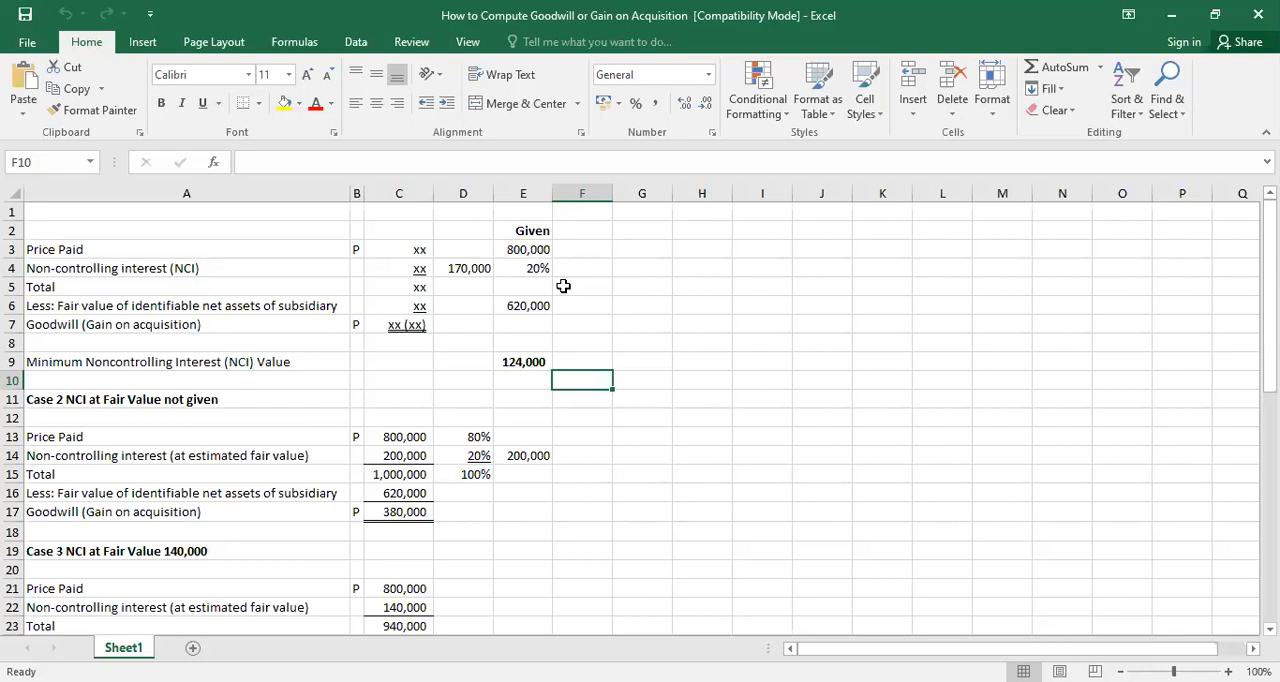
{"action": "mouse_move", "coordinate": [540, 200]}
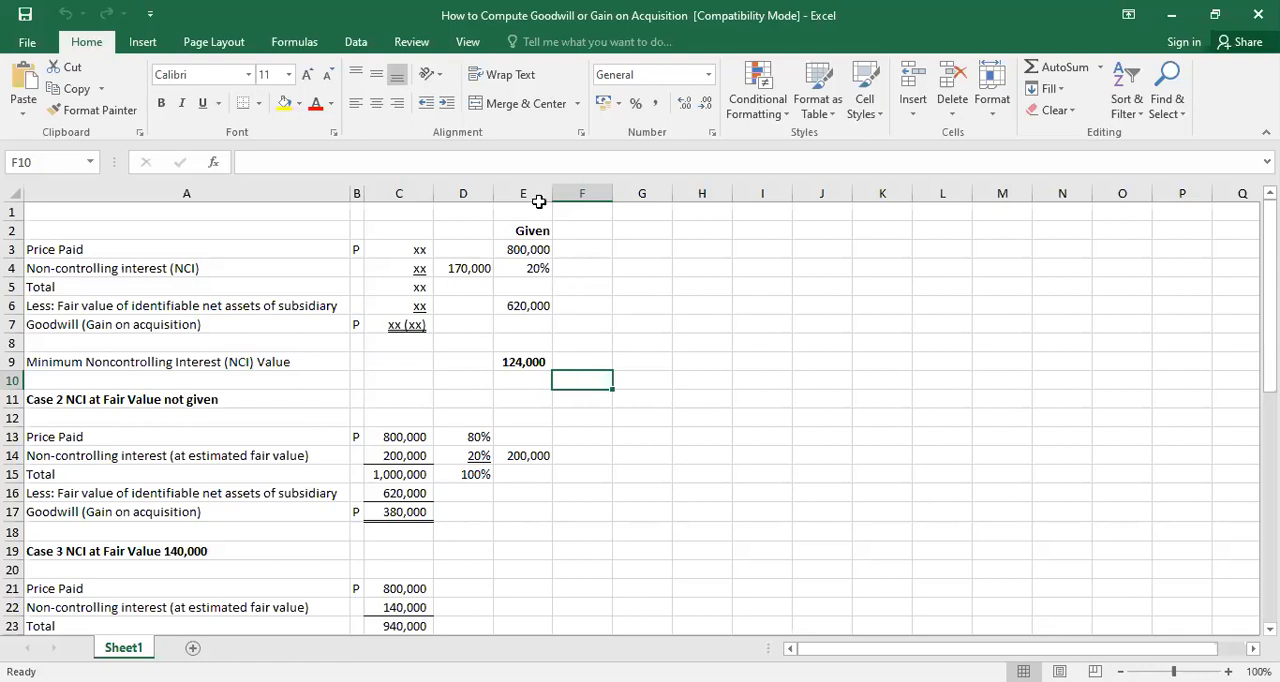
{"action": "mouse_move", "coordinate": [536, 300]}
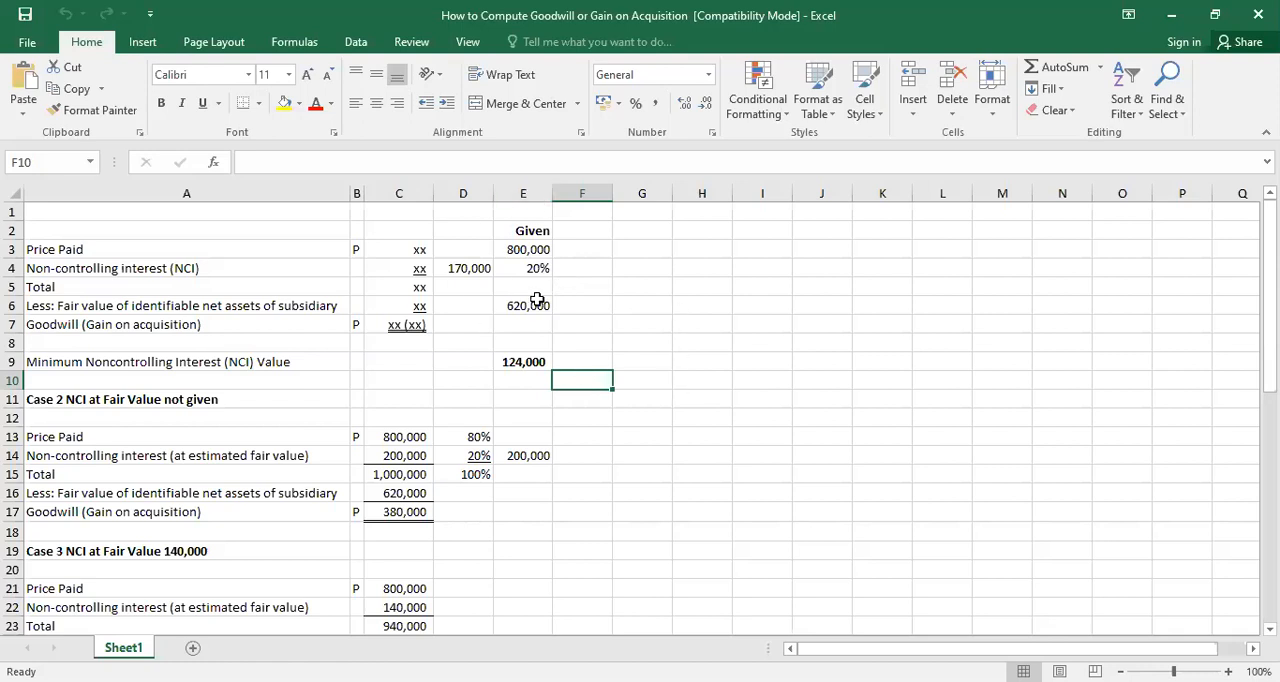
{"action": "mouse_move", "coordinate": [504, 266]}
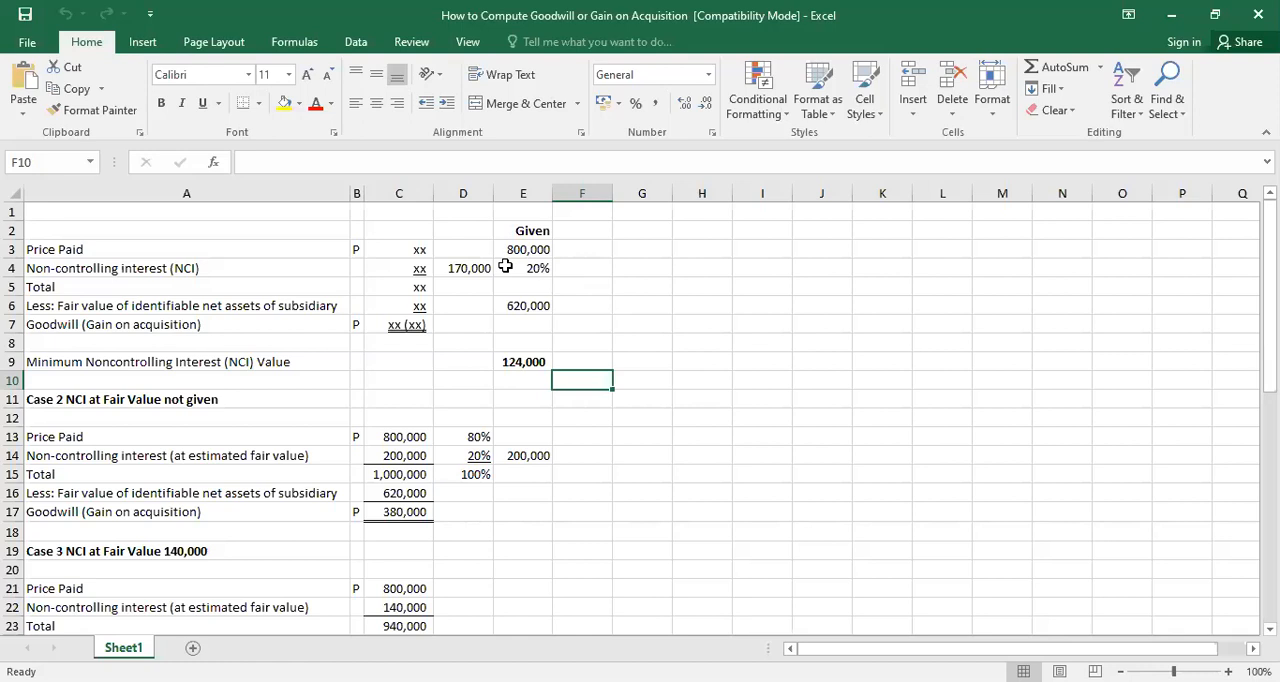
{"action": "mouse_move", "coordinate": [650, 274]}
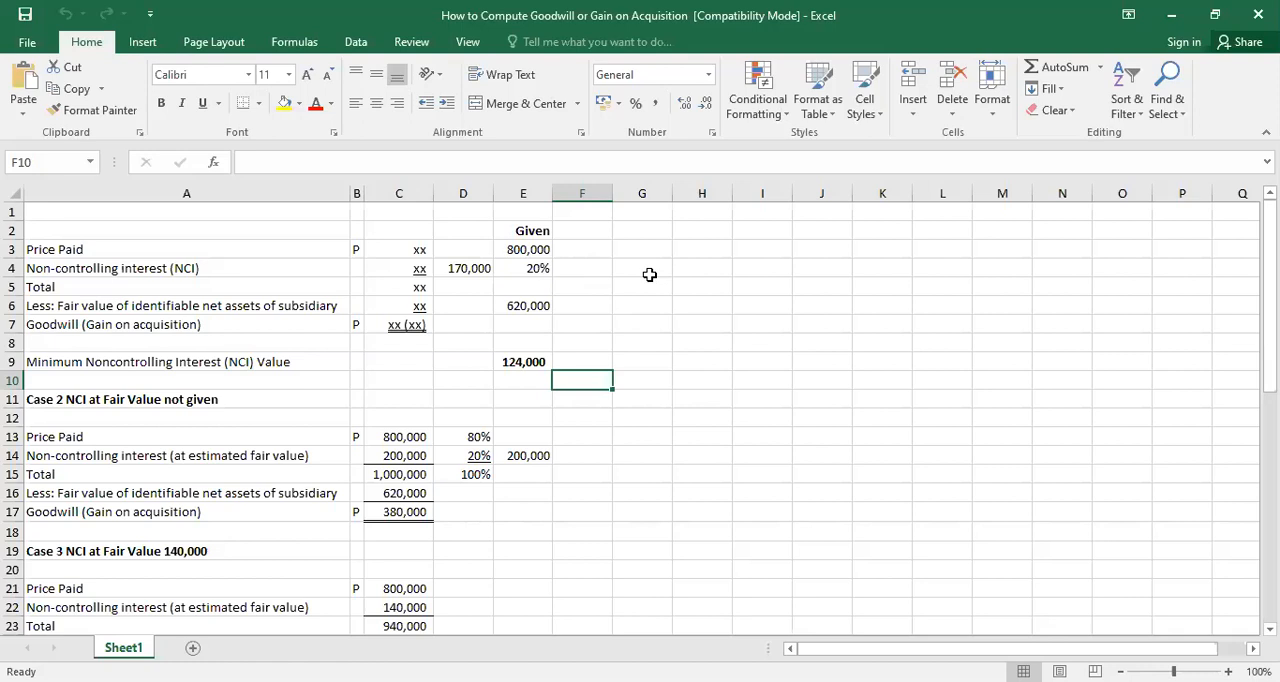
{"action": "mouse_move", "coordinate": [600, 274]}
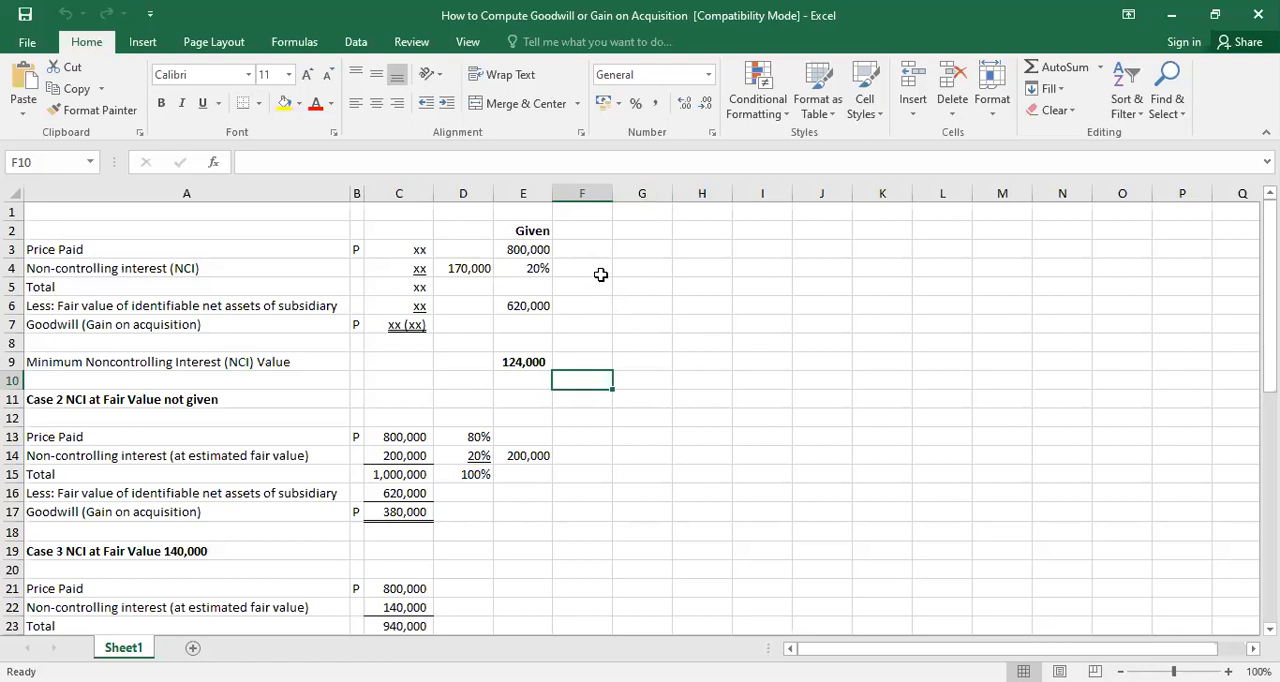
{"action": "mouse_move", "coordinate": [624, 332]}
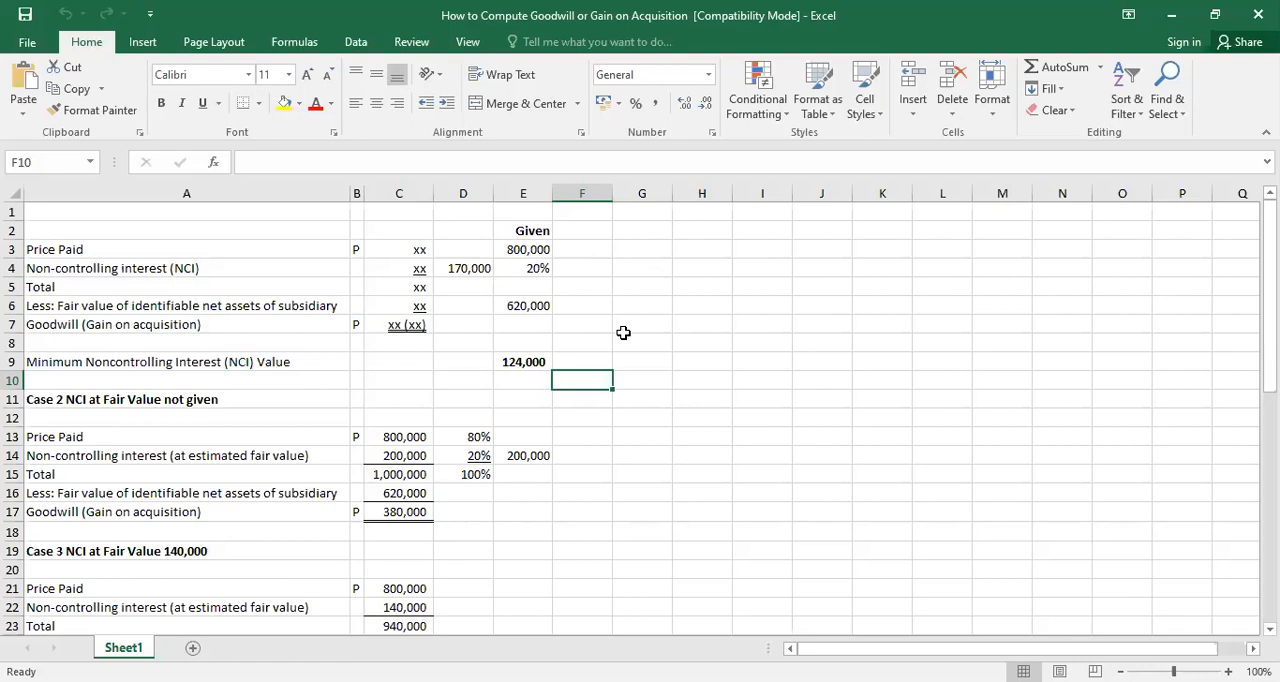
{"action": "mouse_move", "coordinate": [476, 288]}
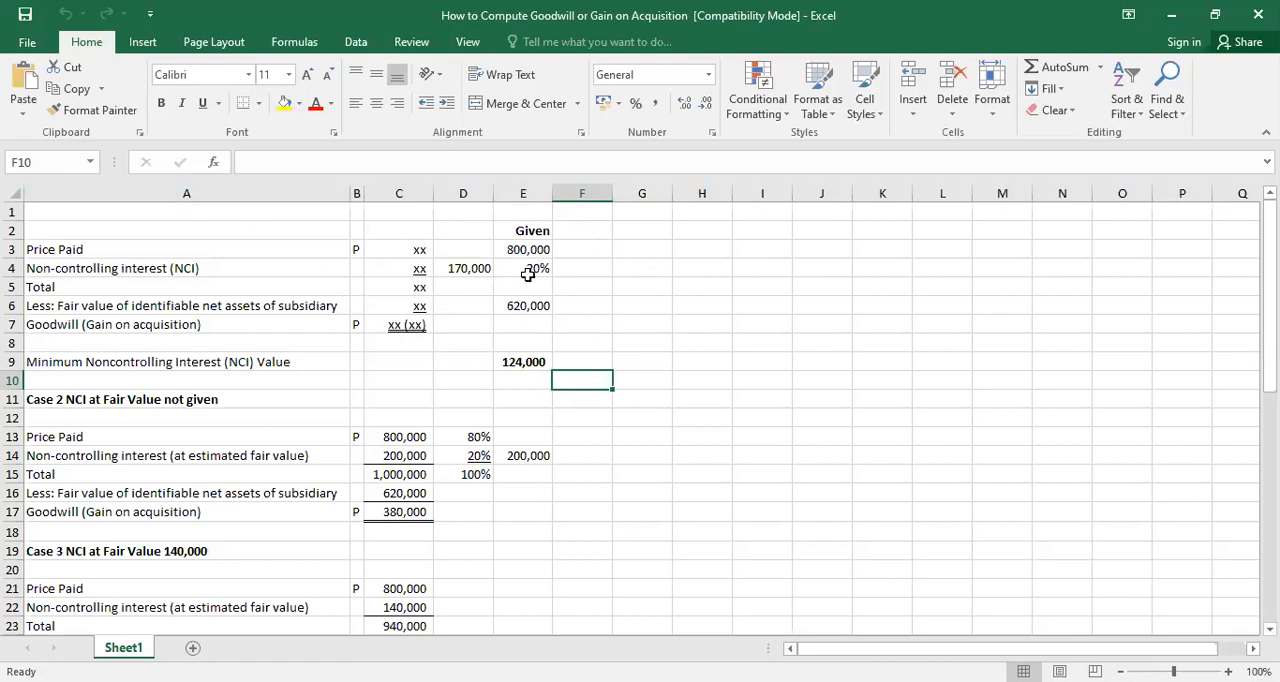
{"action": "mouse_move", "coordinate": [564, 232]}
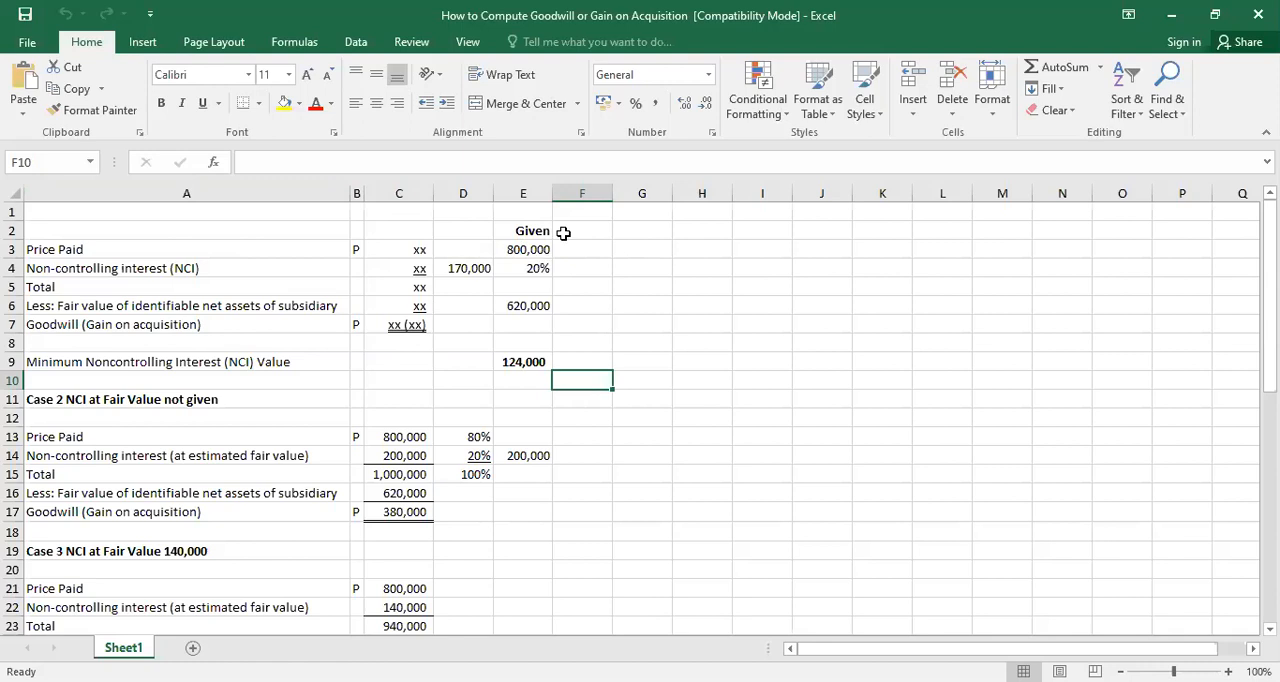
{"action": "mouse_move", "coordinate": [480, 476]}
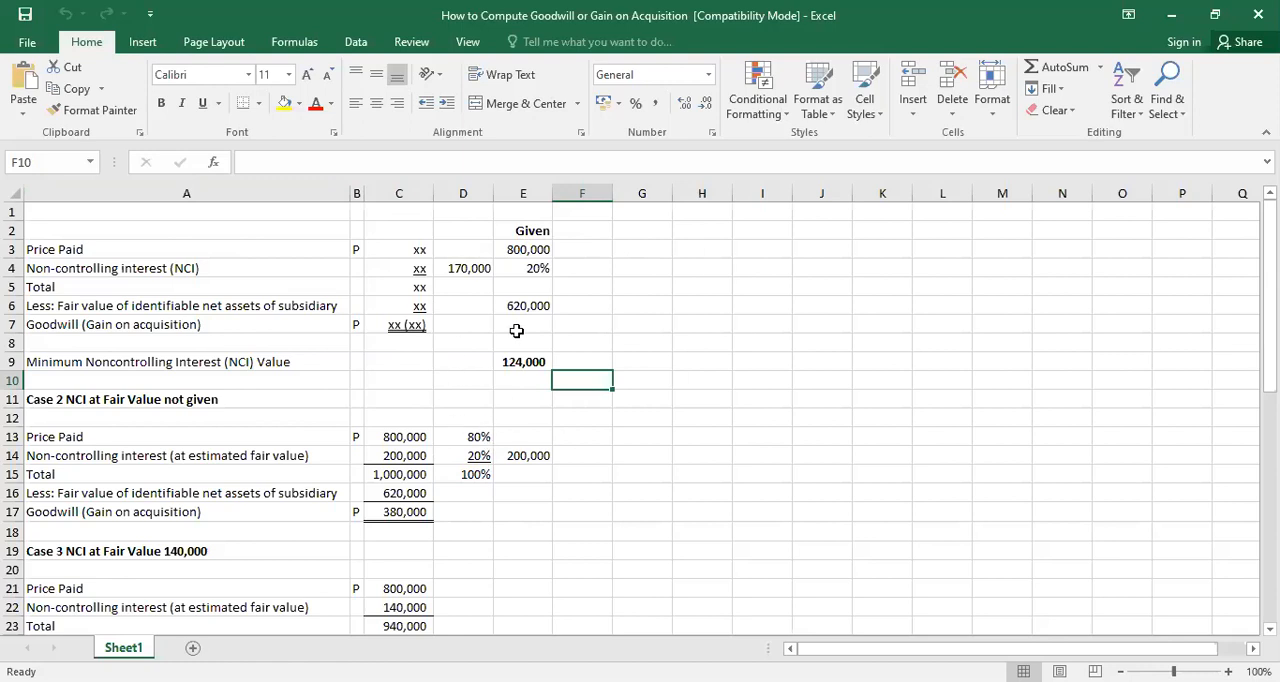
{"action": "mouse_move", "coordinate": [512, 284]}
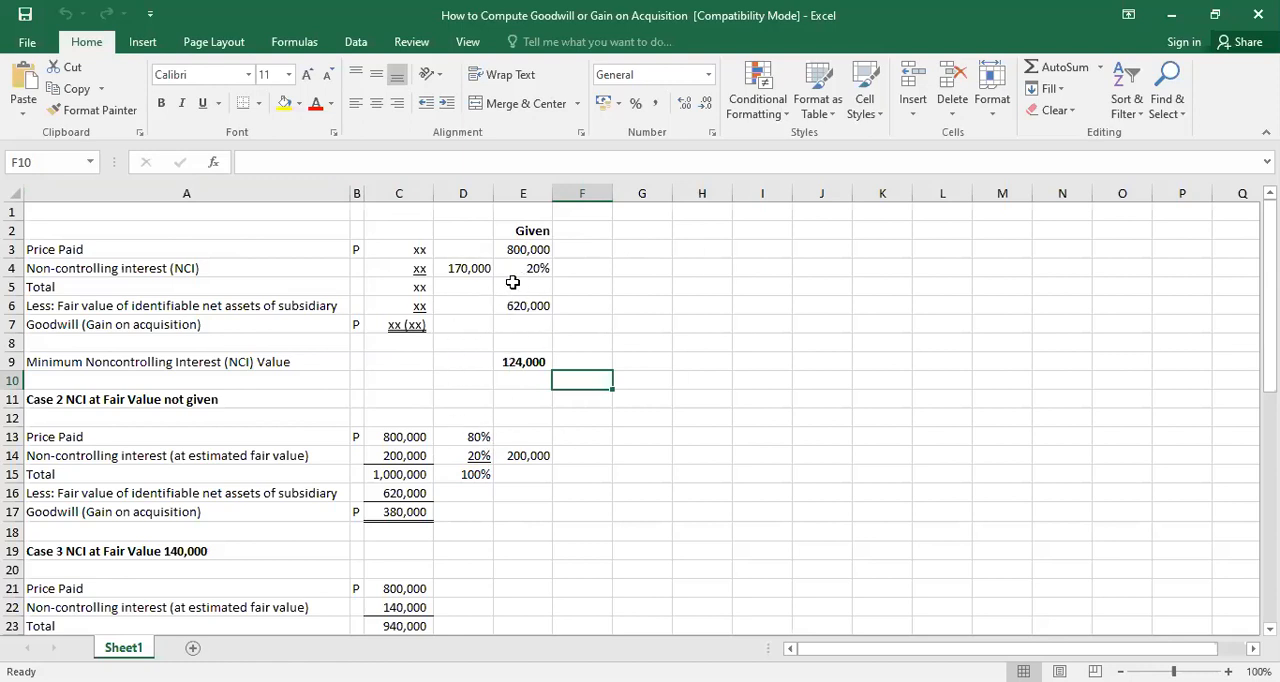
{"action": "mouse_move", "coordinate": [556, 268]}
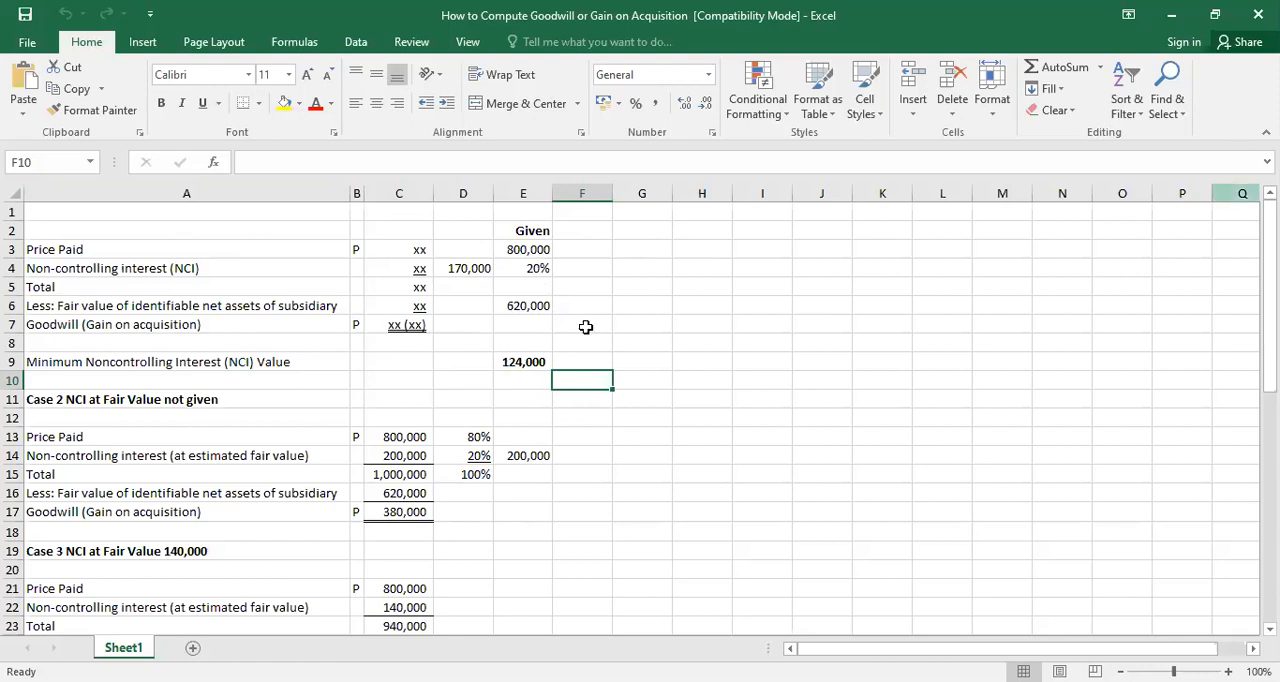
{"action": "mouse_move", "coordinate": [440, 268]}
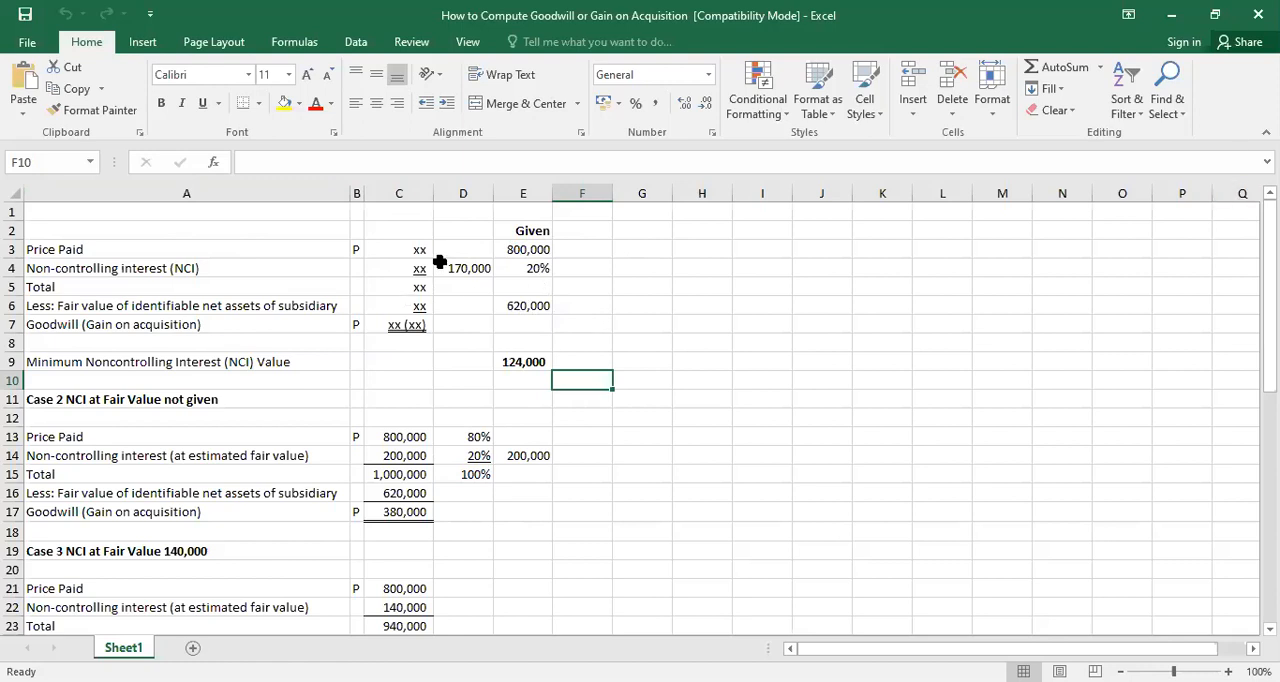
{"action": "mouse_move", "coordinate": [556, 286]}
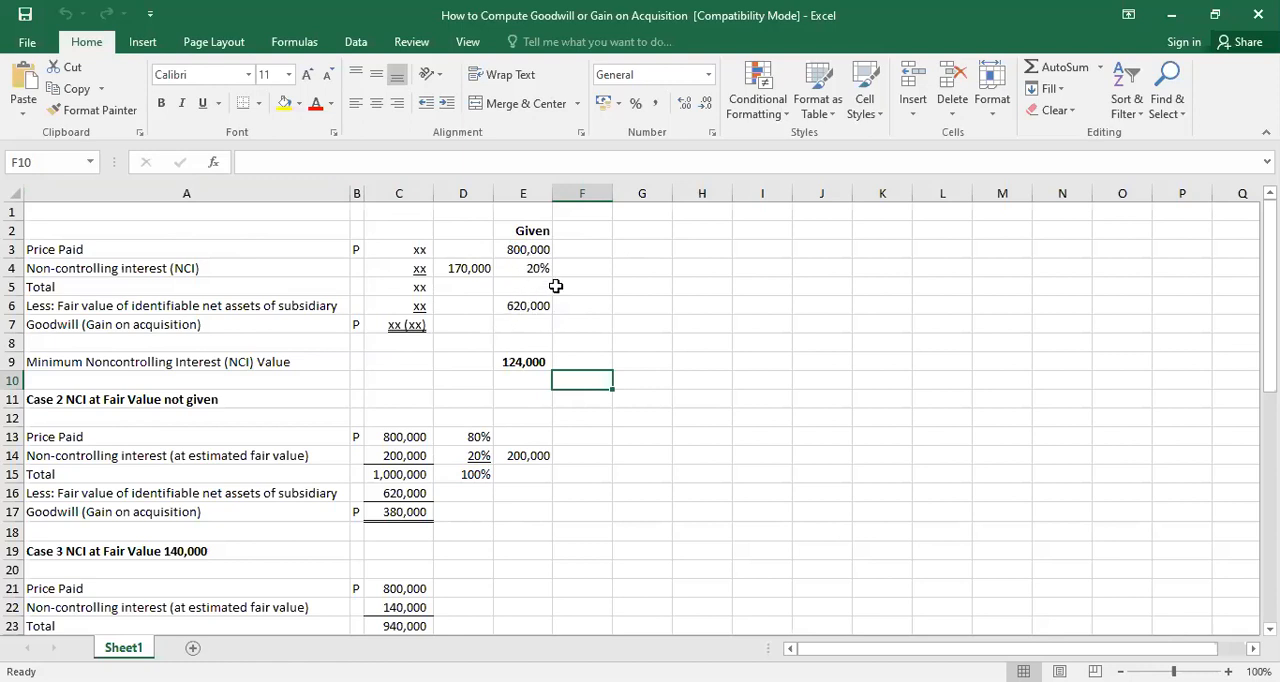
{"action": "mouse_move", "coordinate": [592, 296]}
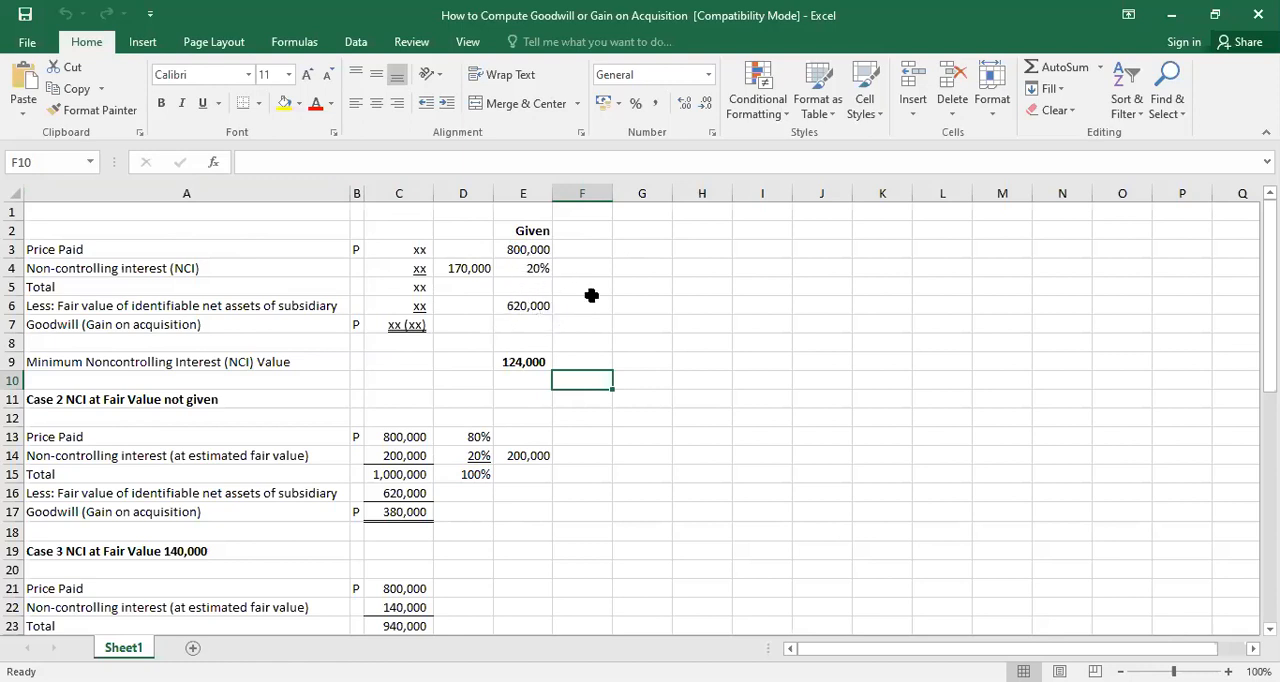
{"action": "mouse_move", "coordinate": [530, 360]}
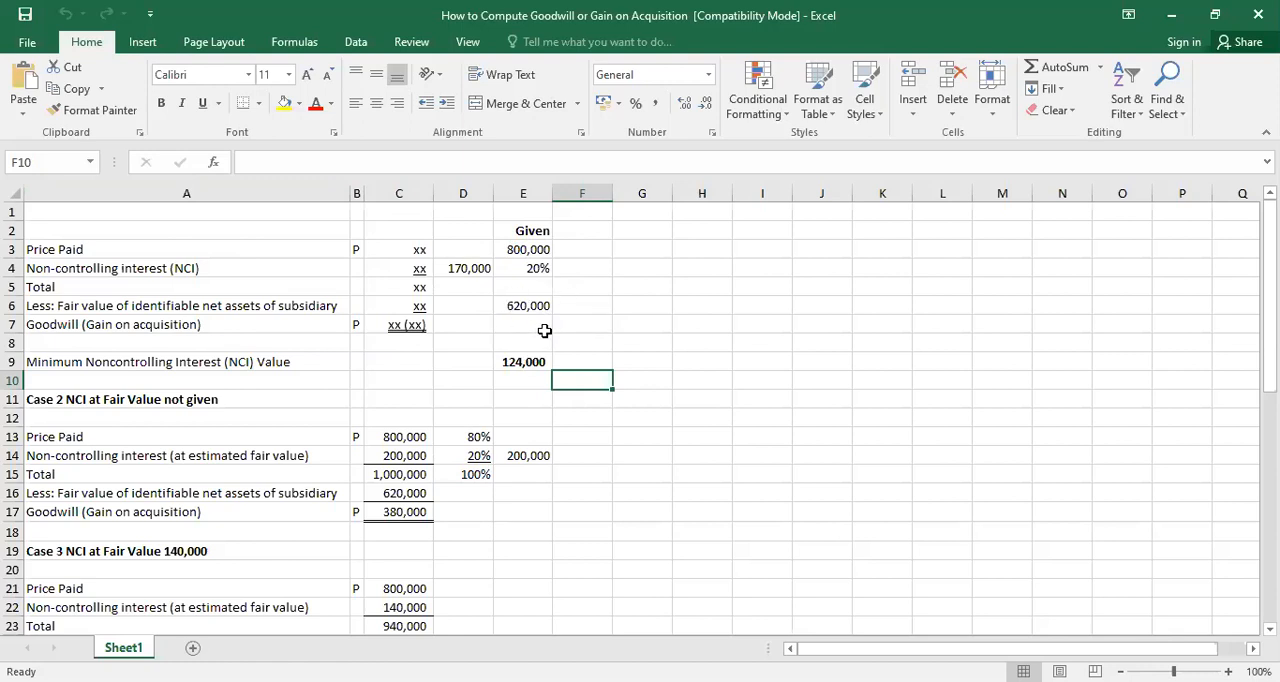
{"action": "mouse_move", "coordinate": [564, 332]}
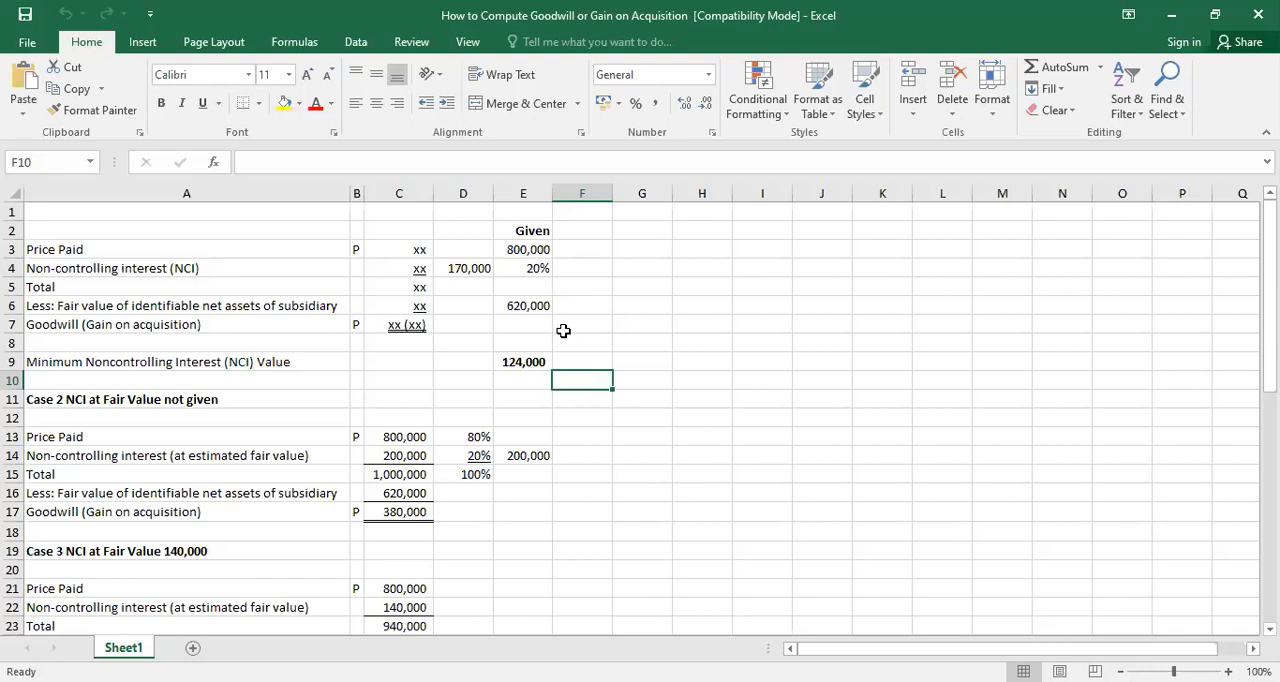
{"action": "mouse_move", "coordinate": [616, 250]}
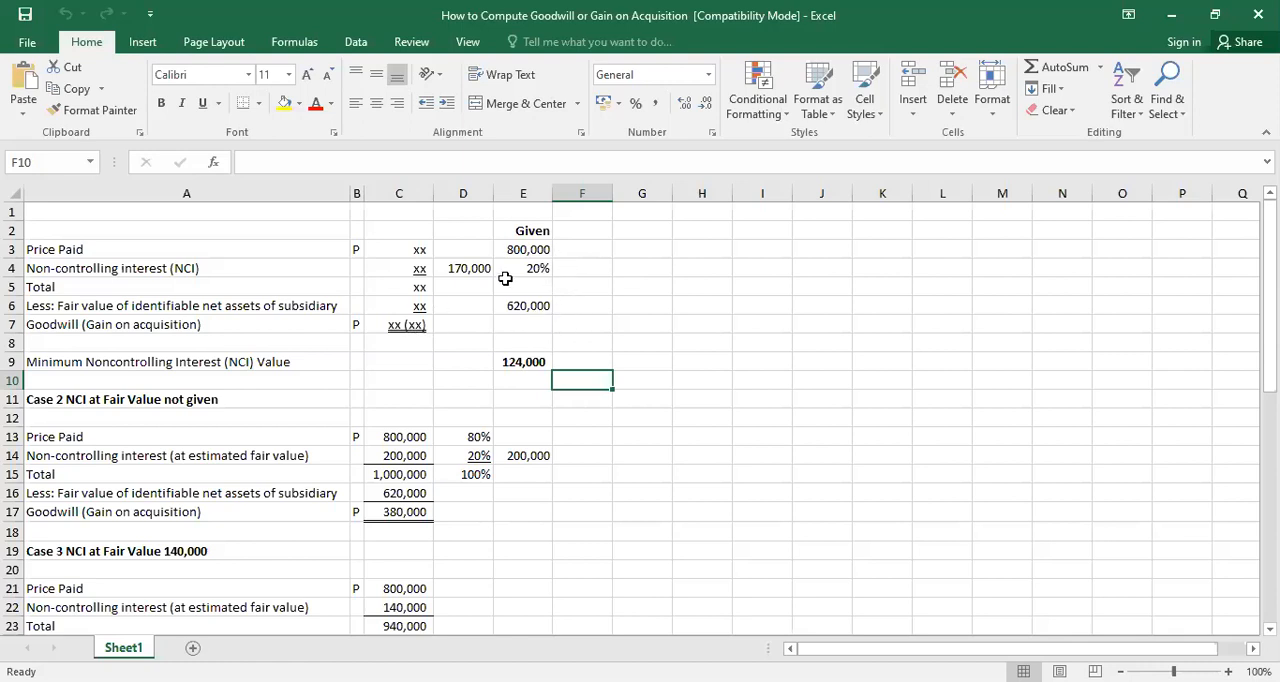
{"action": "mouse_move", "coordinate": [592, 310]}
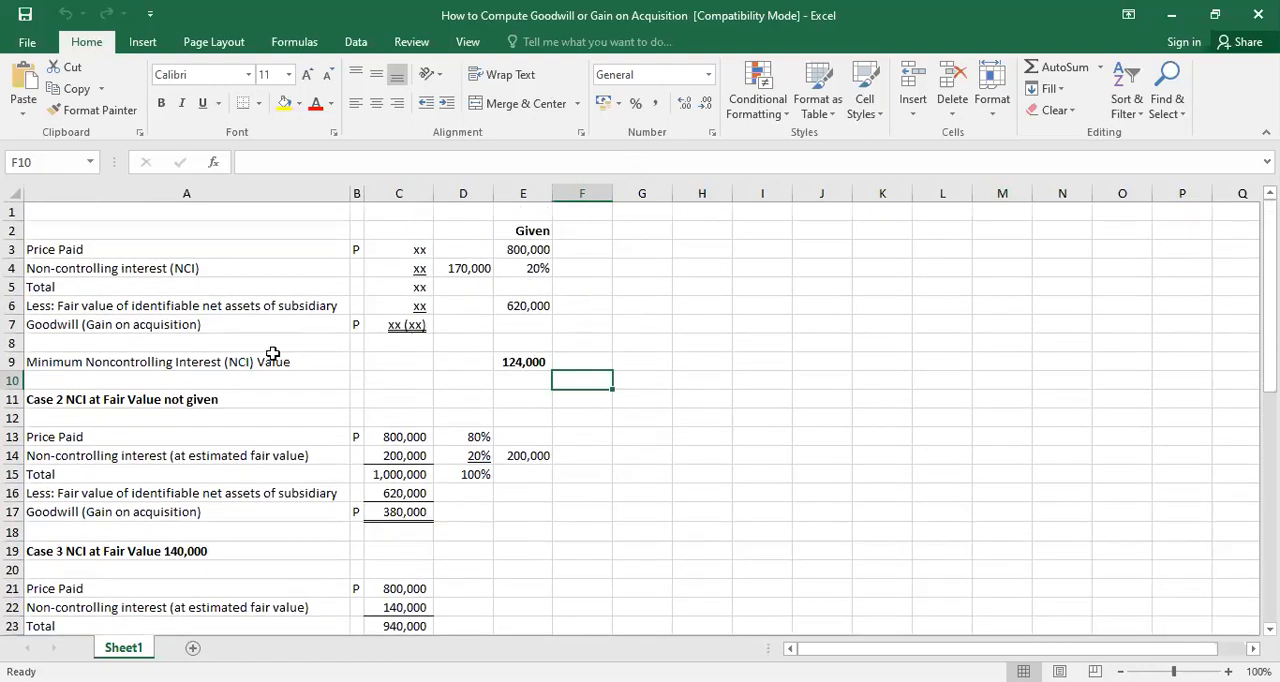
{"action": "mouse_move", "coordinate": [356, 398]}
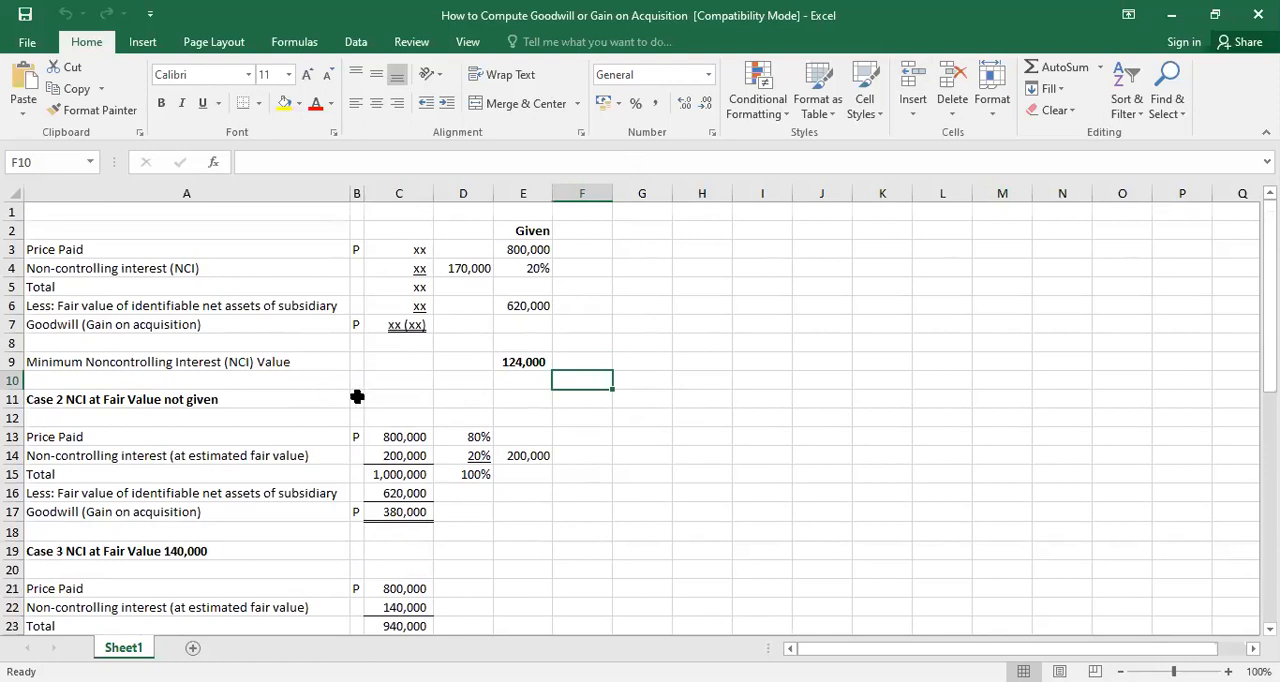
{"action": "mouse_move", "coordinate": [348, 148]}
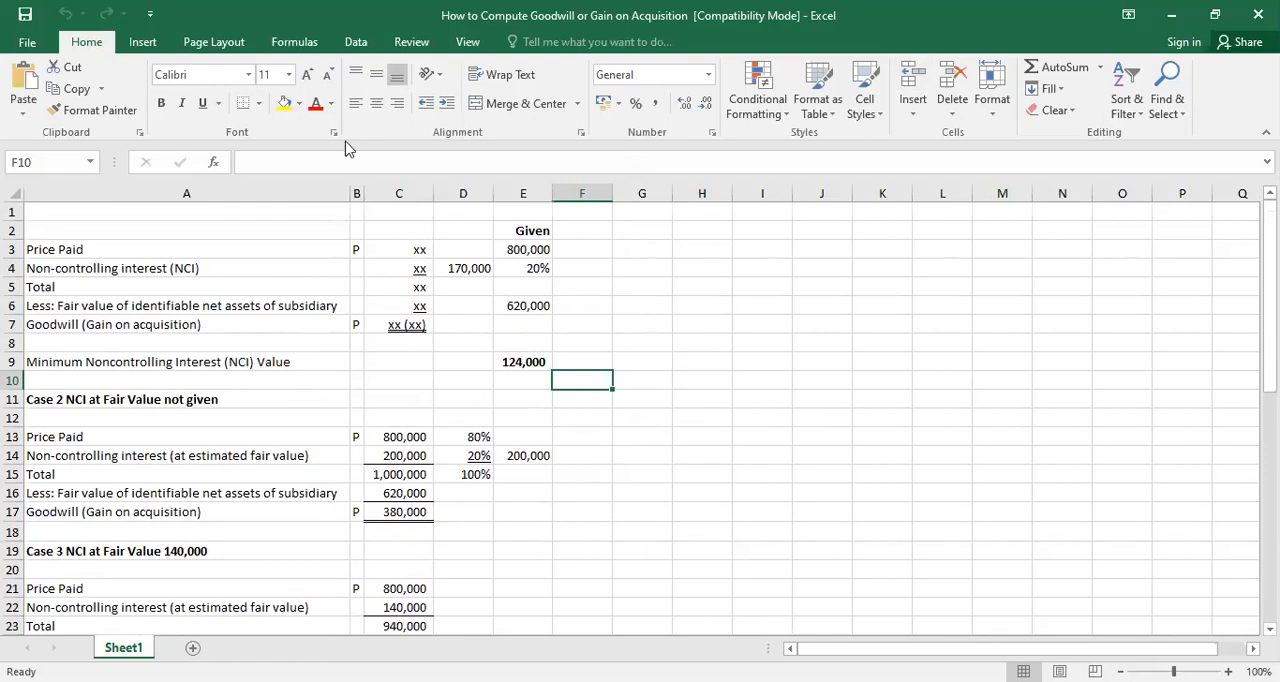
{"action": "mouse_move", "coordinate": [214, 444]}
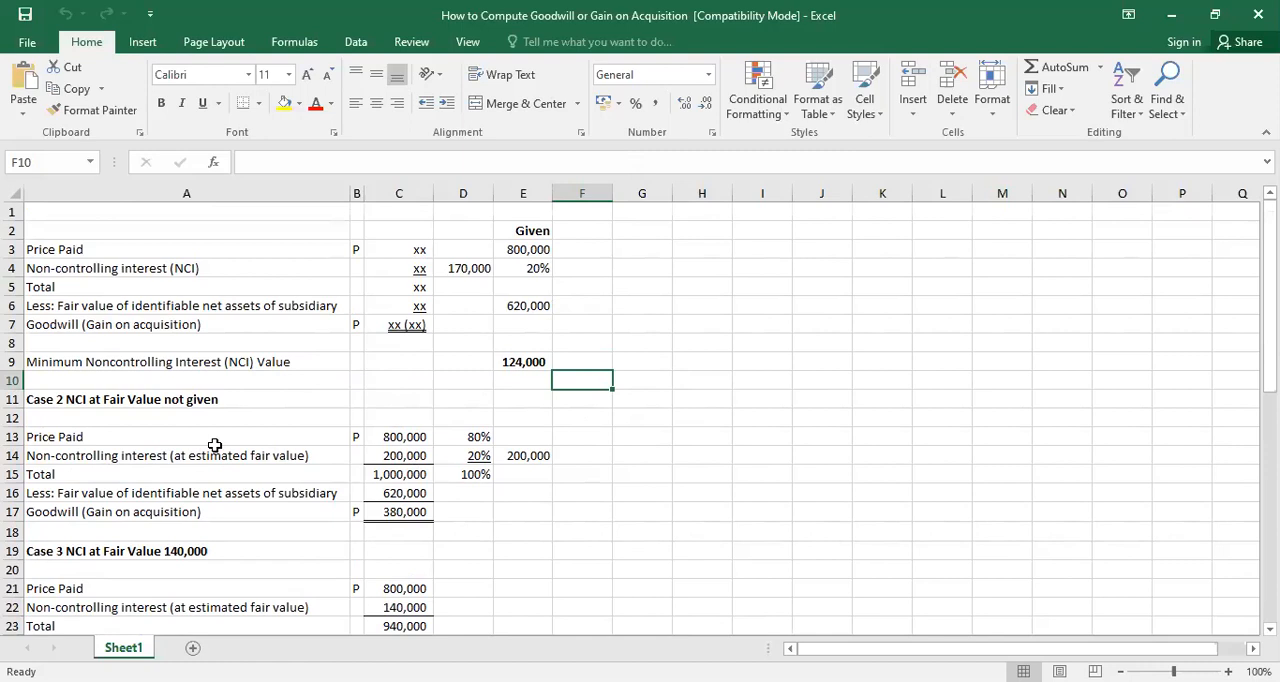
{"action": "mouse_move", "coordinate": [258, 378]}
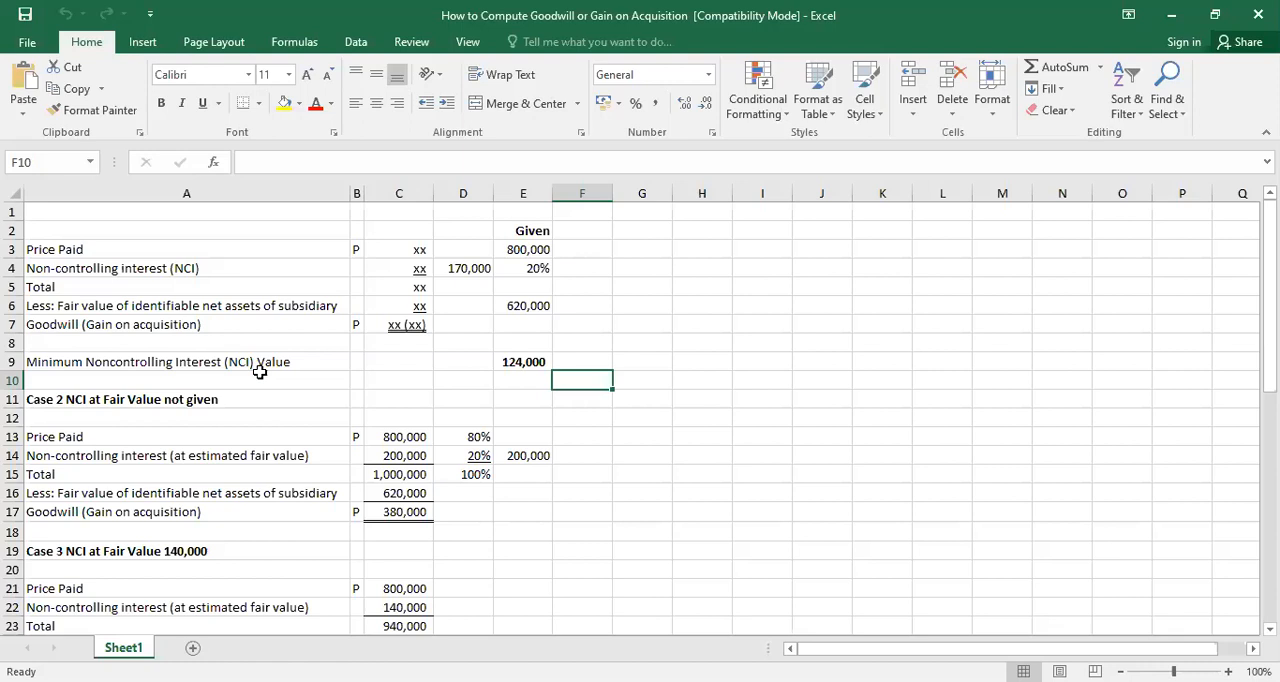
{"action": "mouse_move", "coordinate": [308, 346]}
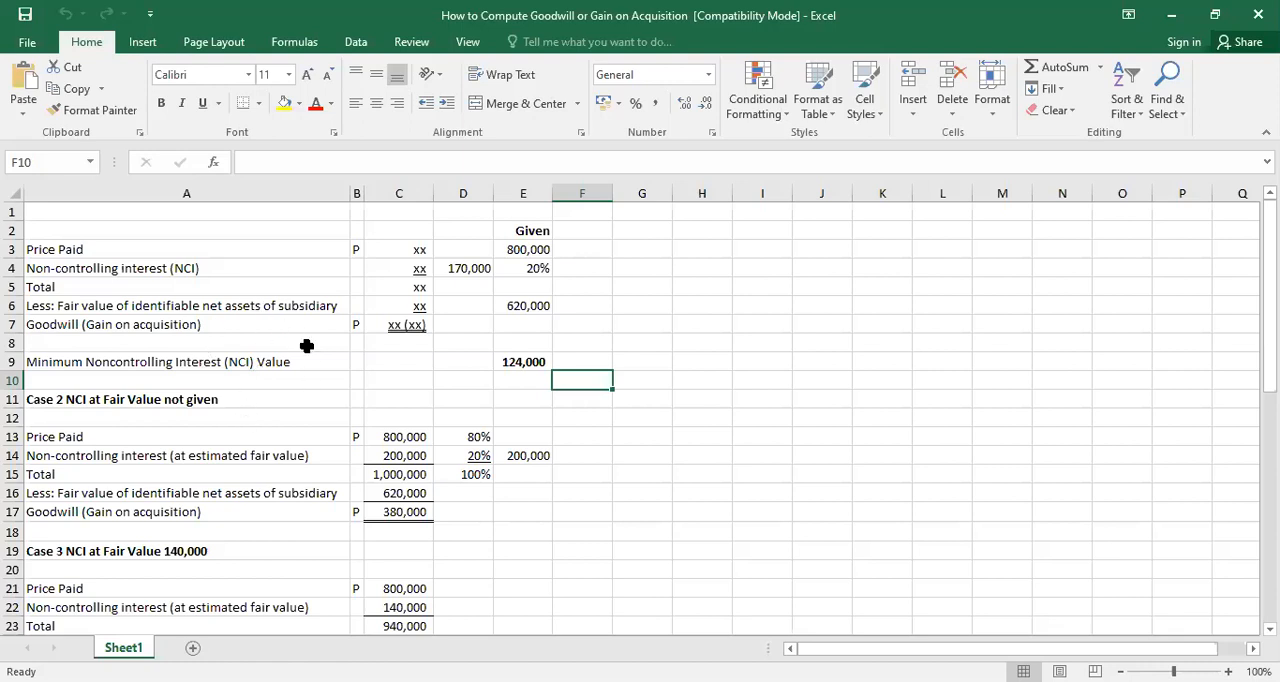
{"action": "mouse_move", "coordinate": [282, 364]}
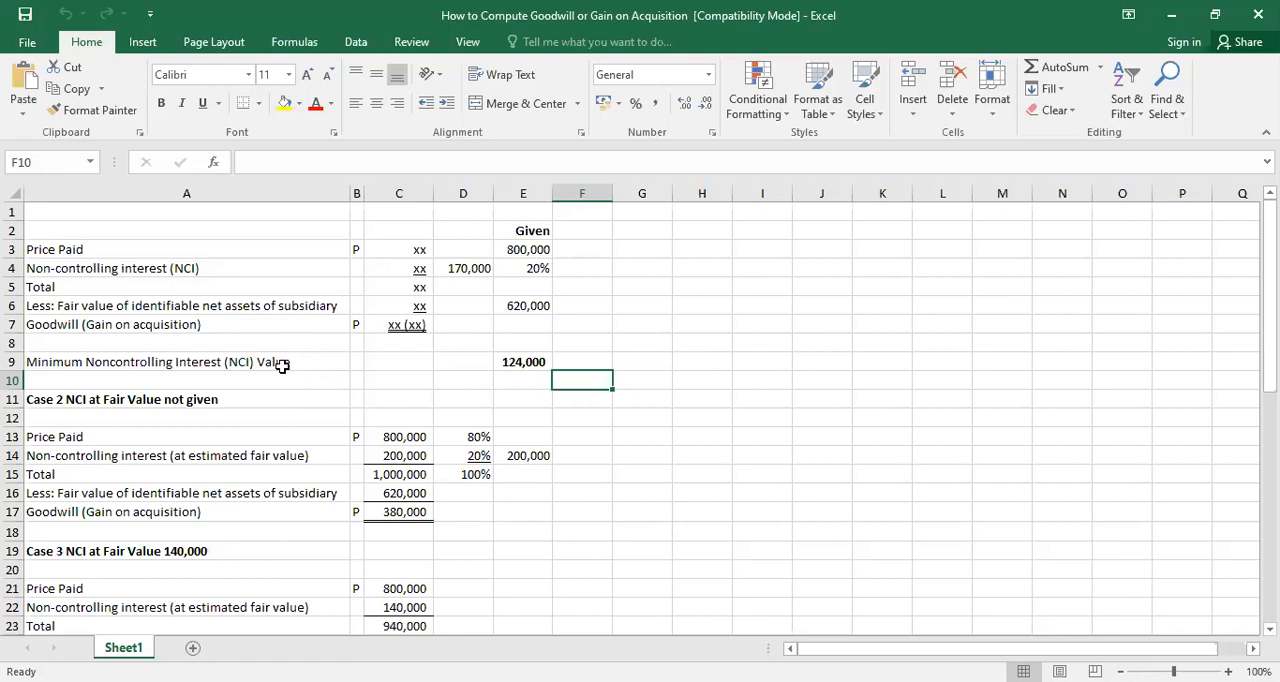
{"action": "mouse_move", "coordinate": [508, 332]}
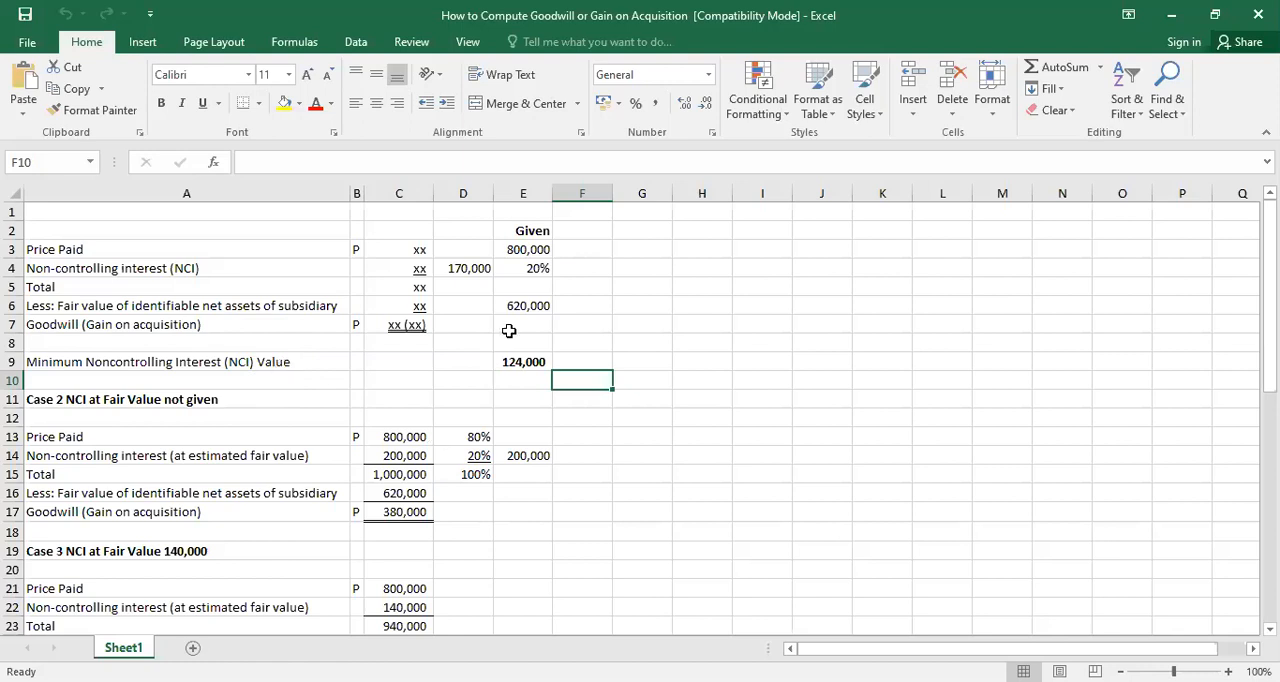
{"action": "mouse_move", "coordinate": [490, 318]}
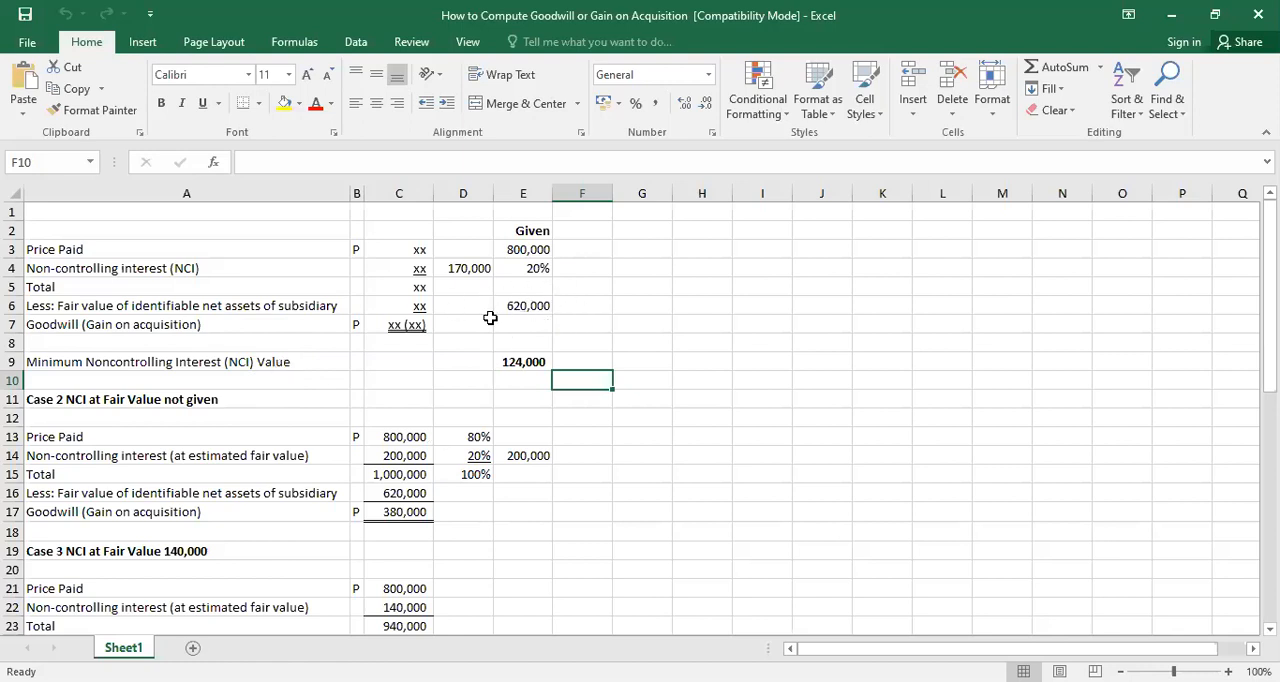
{"action": "mouse_move", "coordinate": [558, 322]}
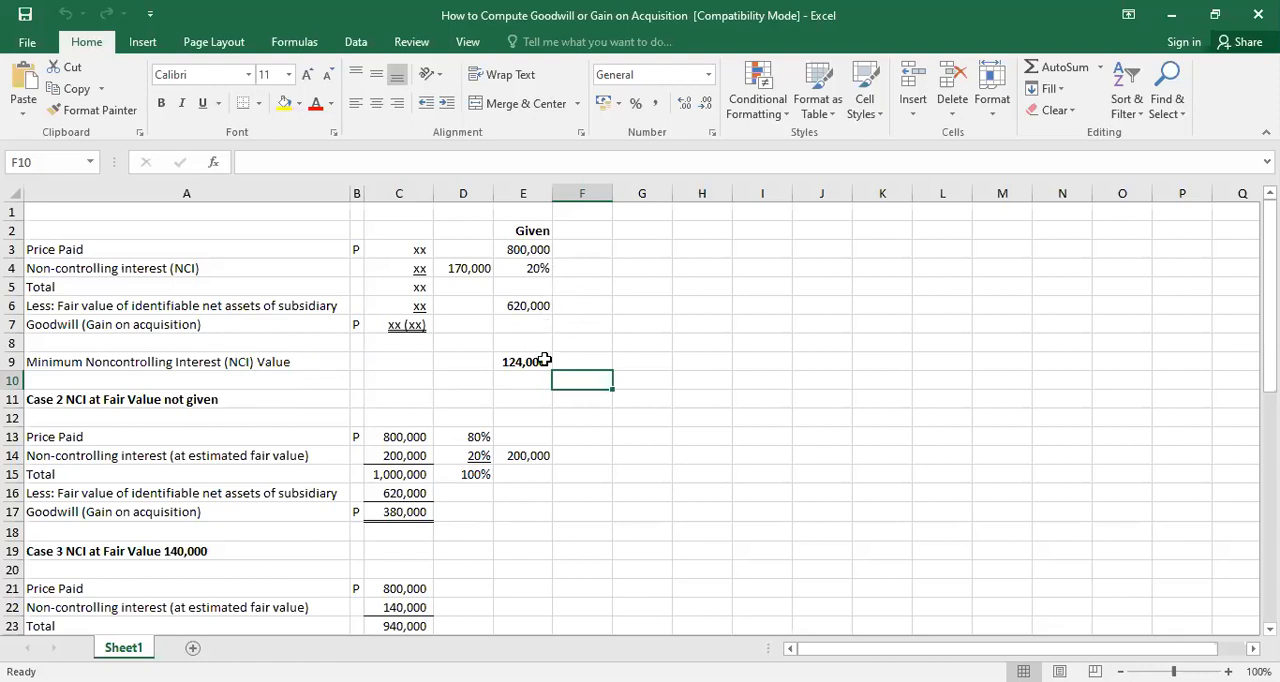
Step: Select cell E9 to show the 124,000 Minimum NCI formula =E6*E4 (20% of net assets)
{"action": "left_click", "coordinate": [524, 360]}
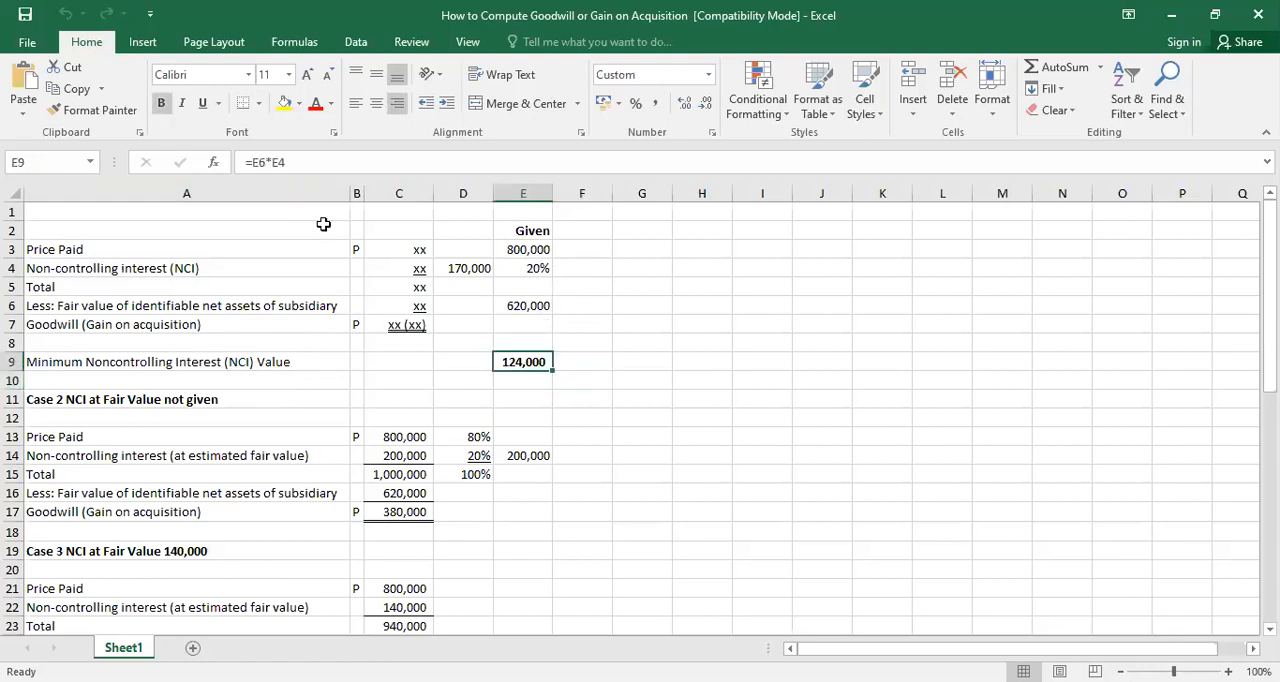
{"action": "mouse_move", "coordinate": [564, 300]}
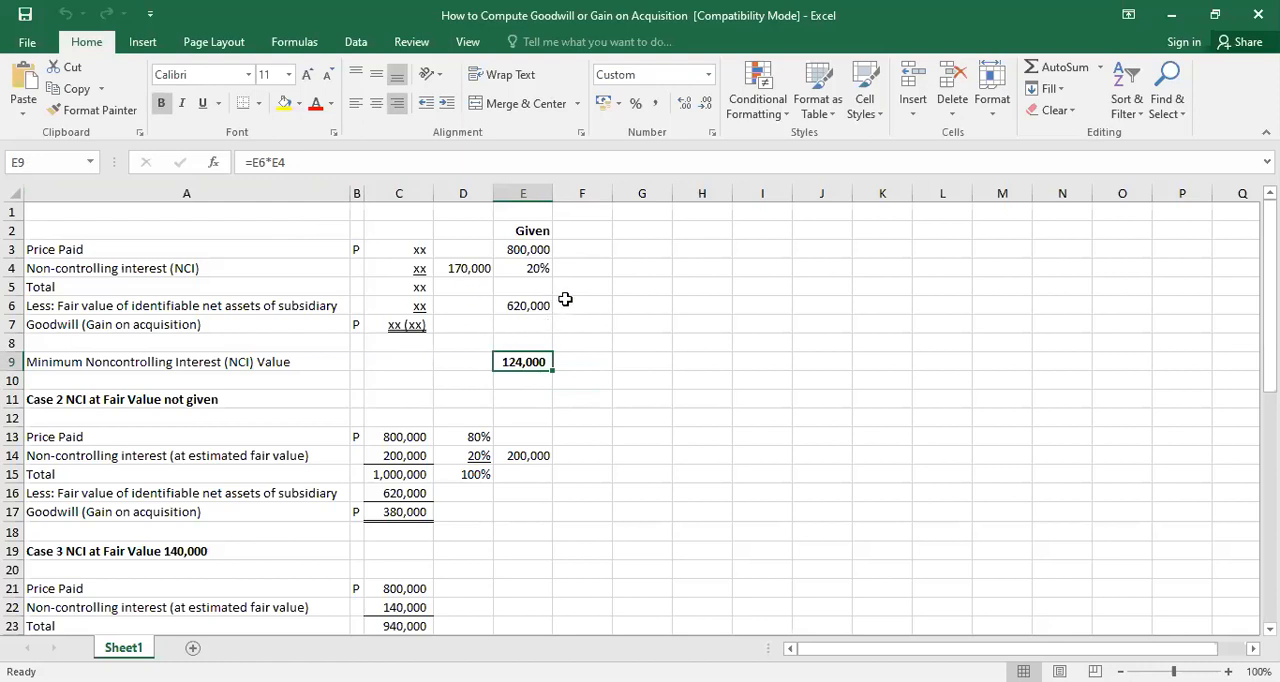
{"action": "mouse_move", "coordinate": [540, 276]}
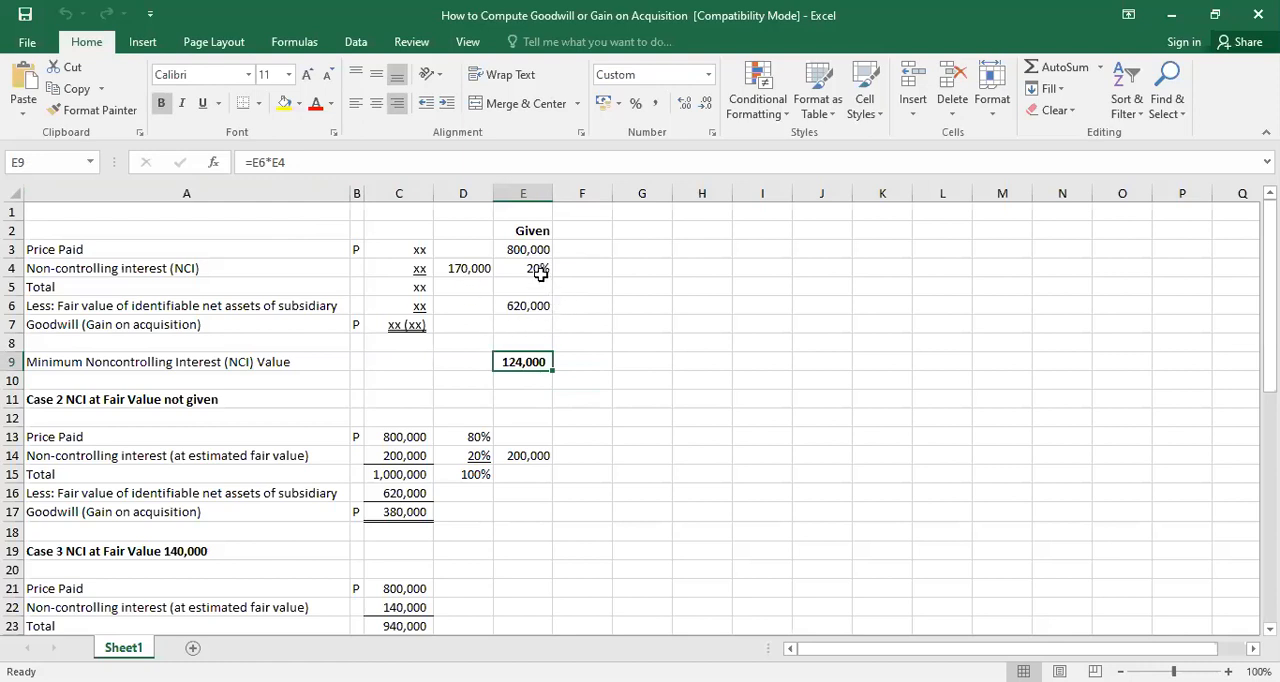
{"action": "mouse_move", "coordinate": [468, 312]}
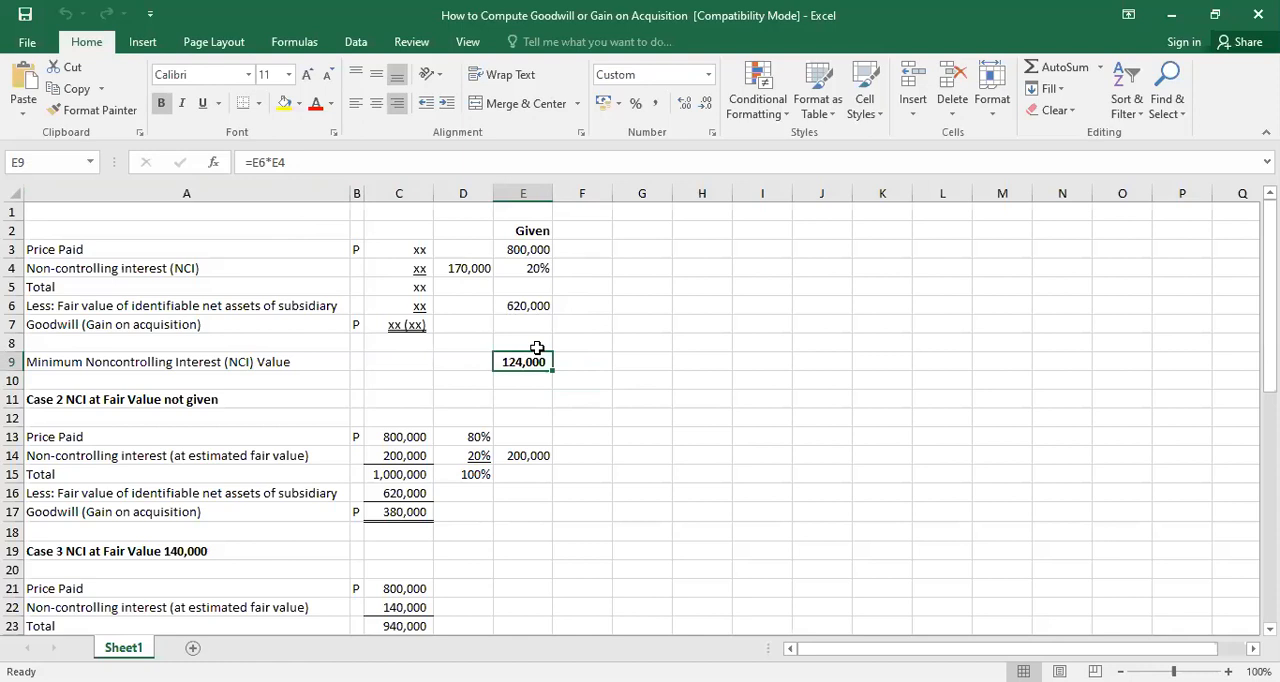
{"action": "mouse_move", "coordinate": [734, 374]}
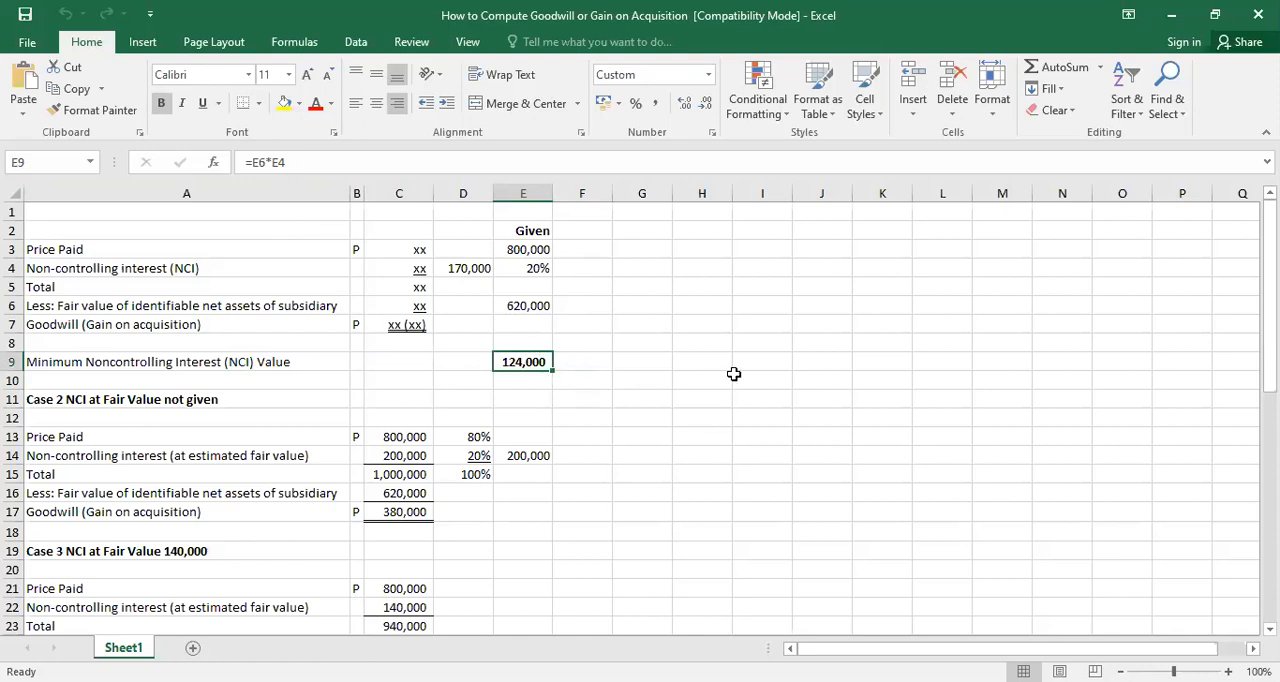
{"action": "mouse_move", "coordinate": [556, 380]}
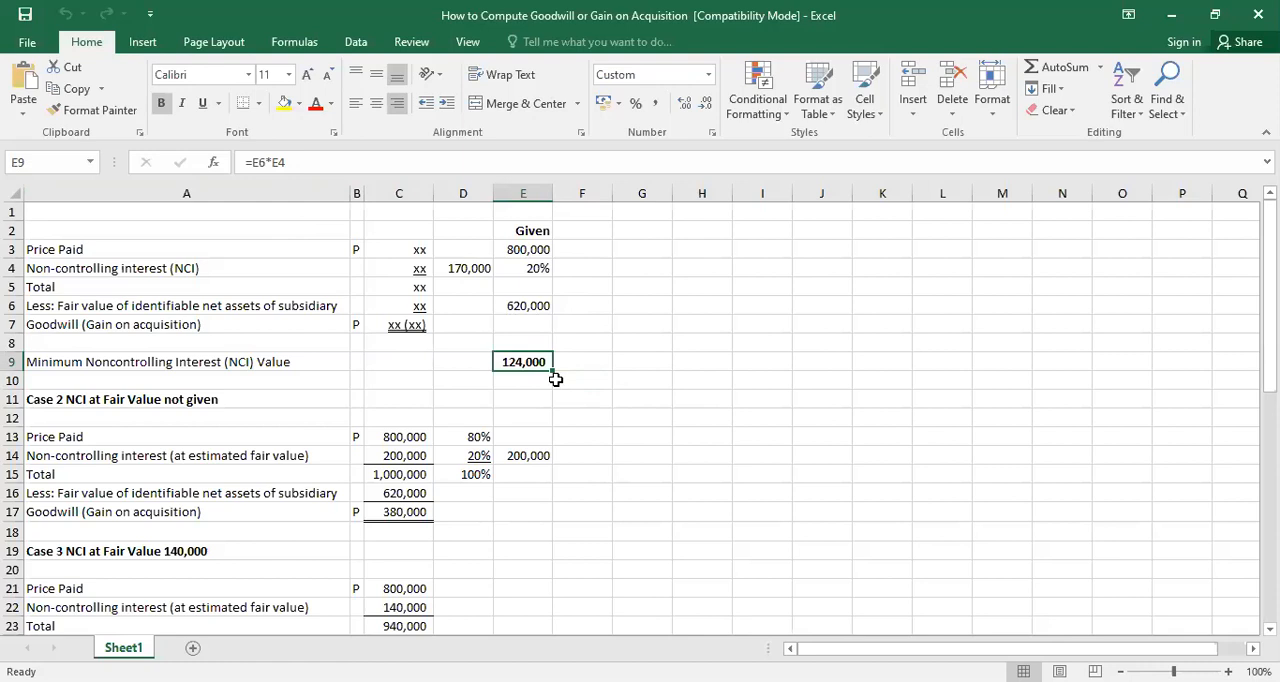
{"action": "mouse_move", "coordinate": [510, 358]}
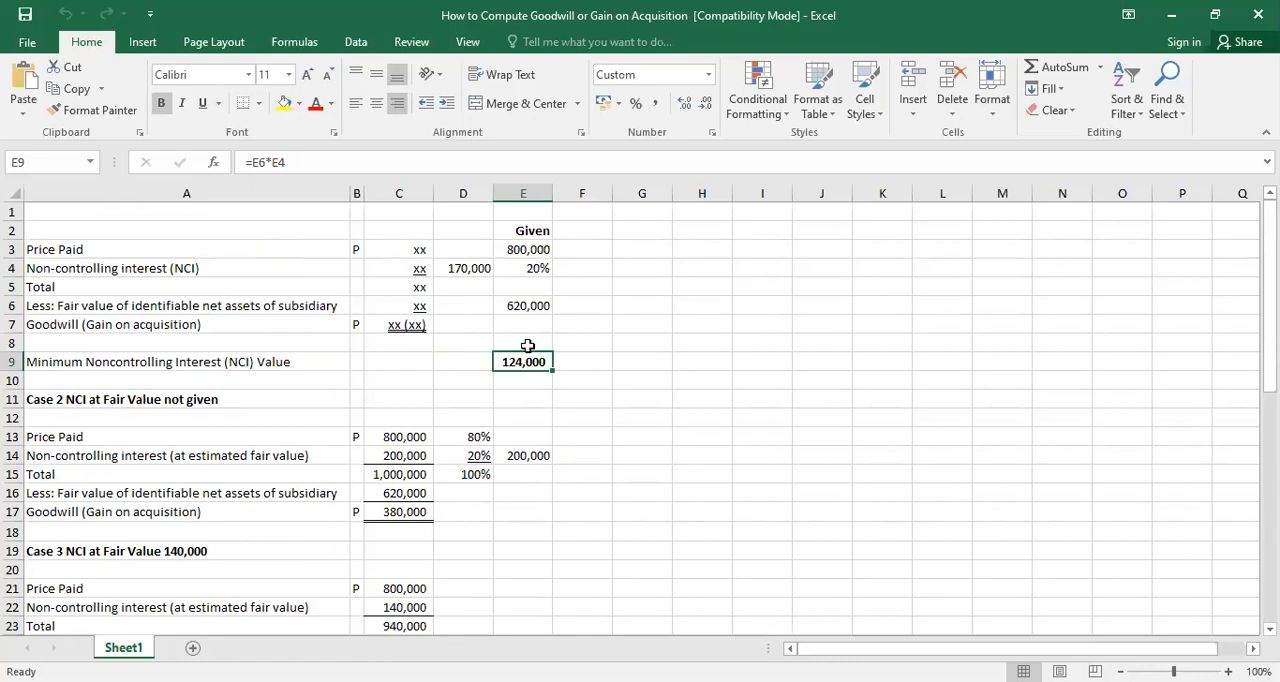
{"action": "mouse_move", "coordinate": [540, 382]}
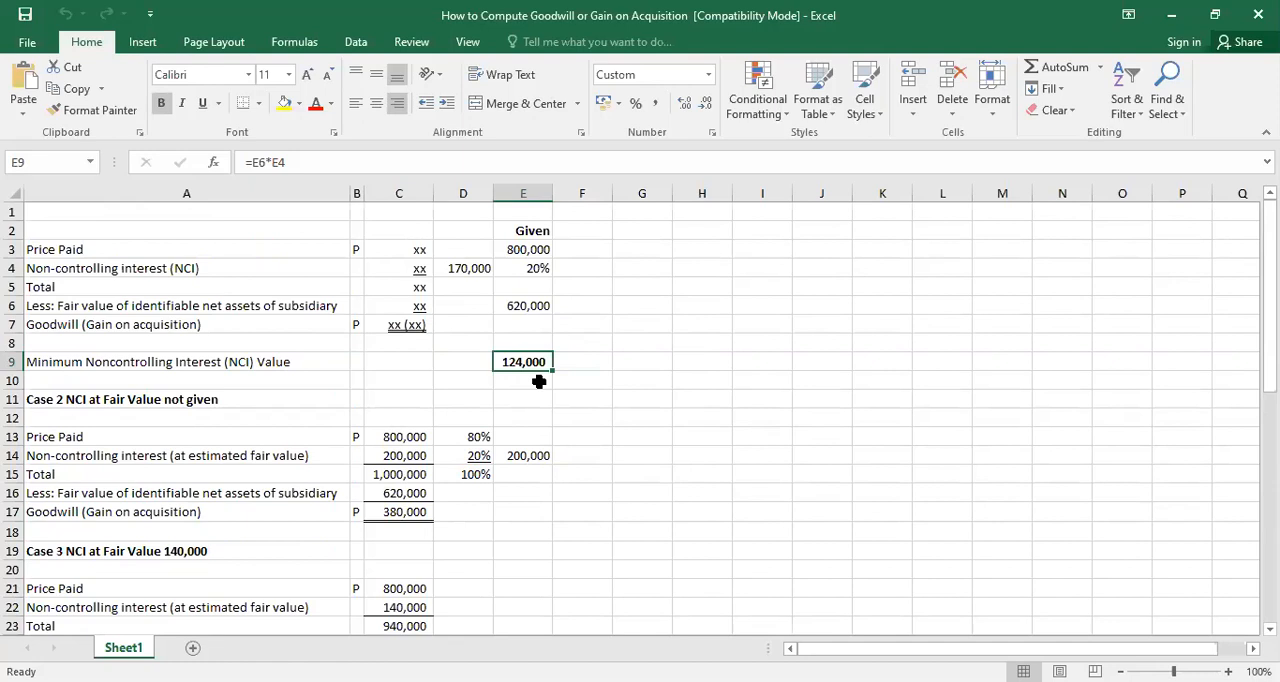
{"action": "scroll", "scroll_direction": "down", "scroll_amount": 3}
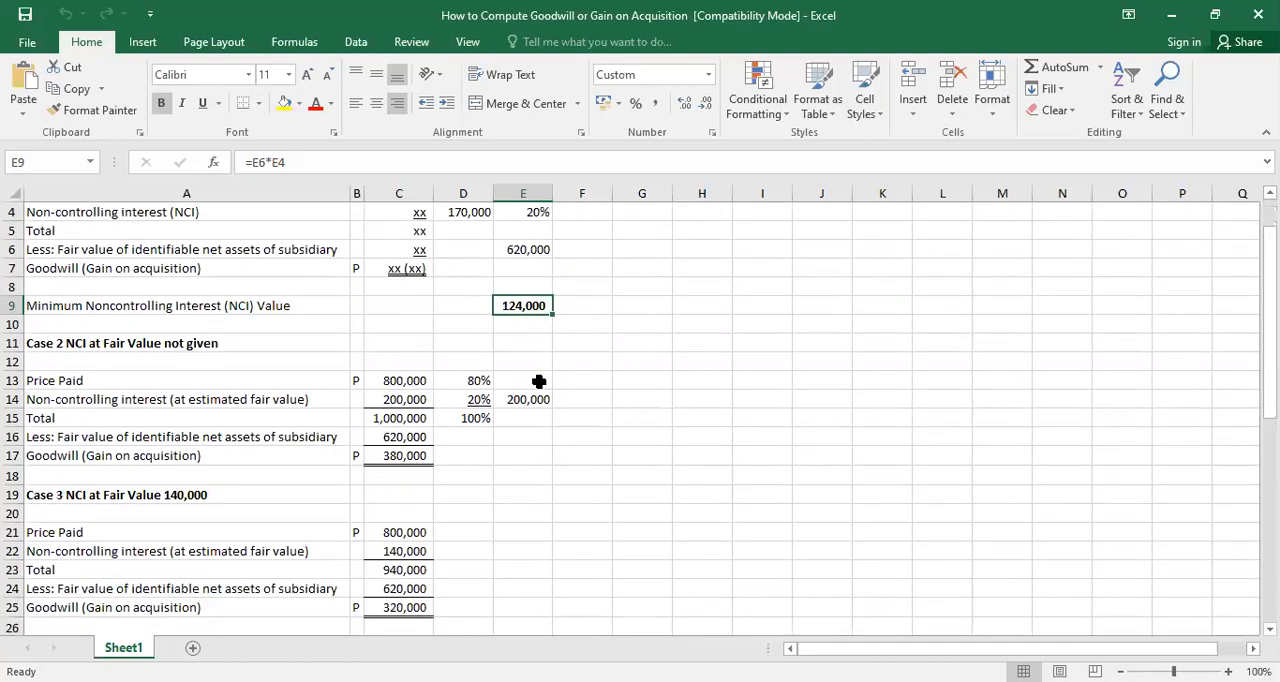
{"action": "scroll", "scroll_direction": "up", "scroll_amount": 3}
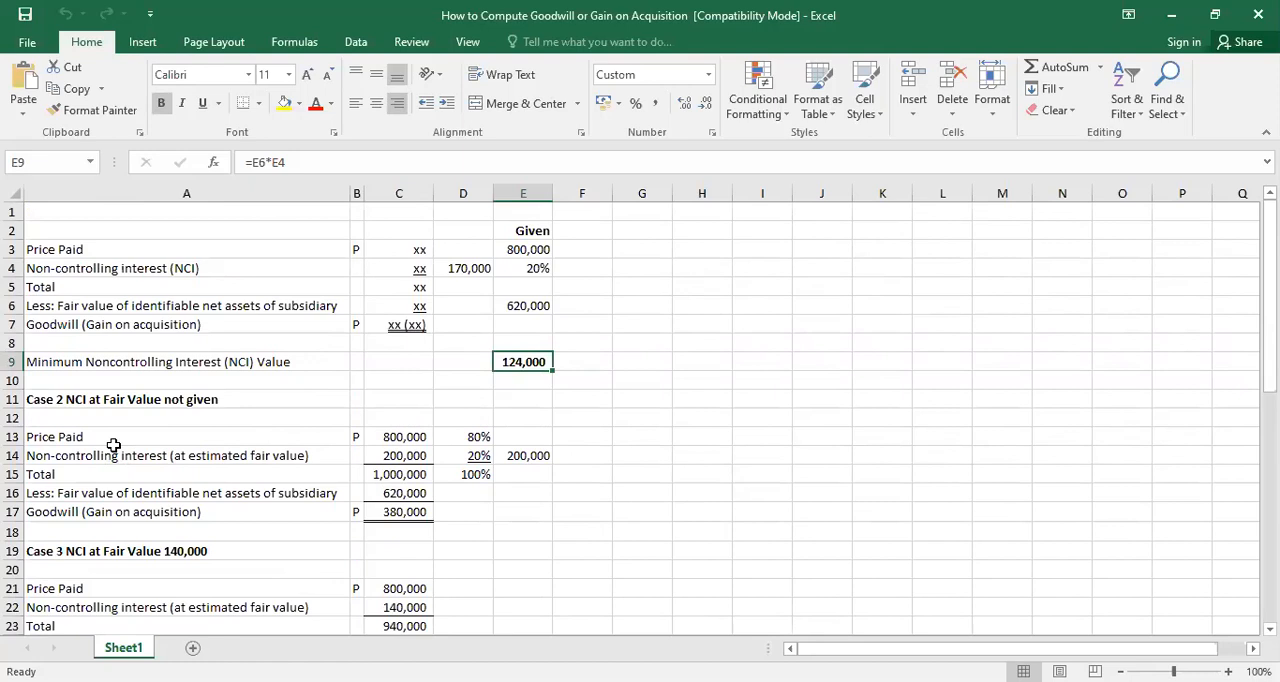
{"action": "mouse_move", "coordinate": [160, 428]}
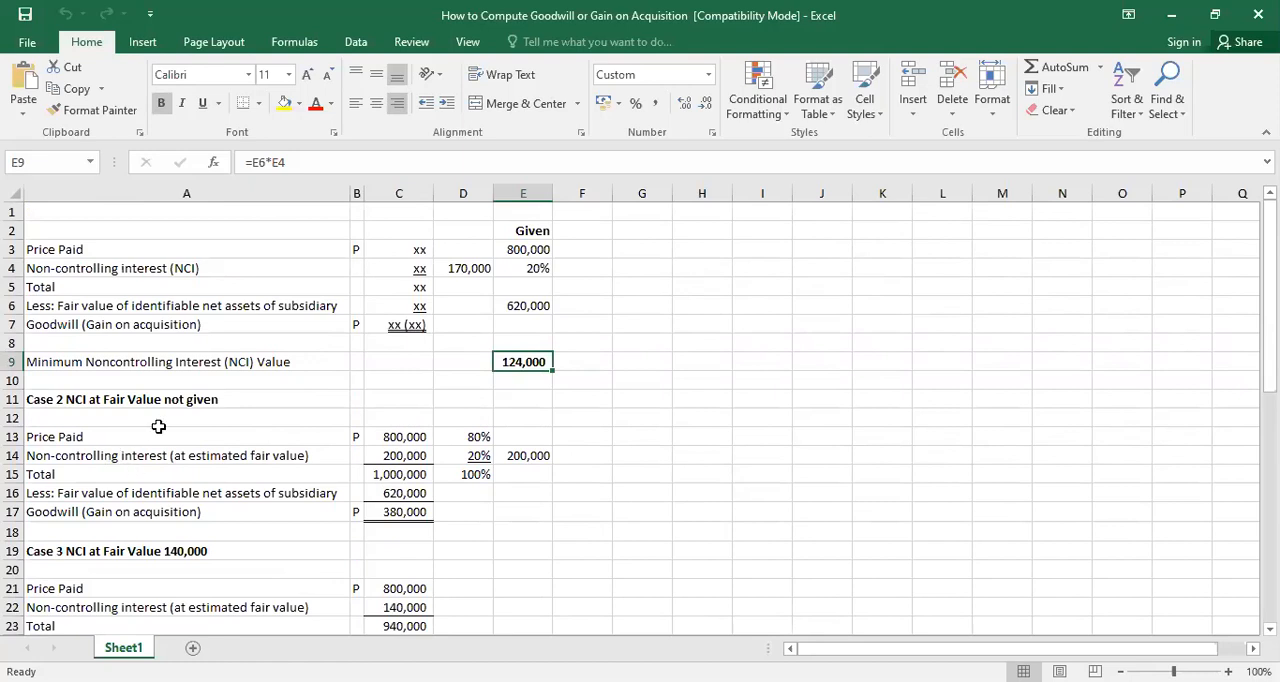
{"action": "mouse_move", "coordinate": [152, 434]}
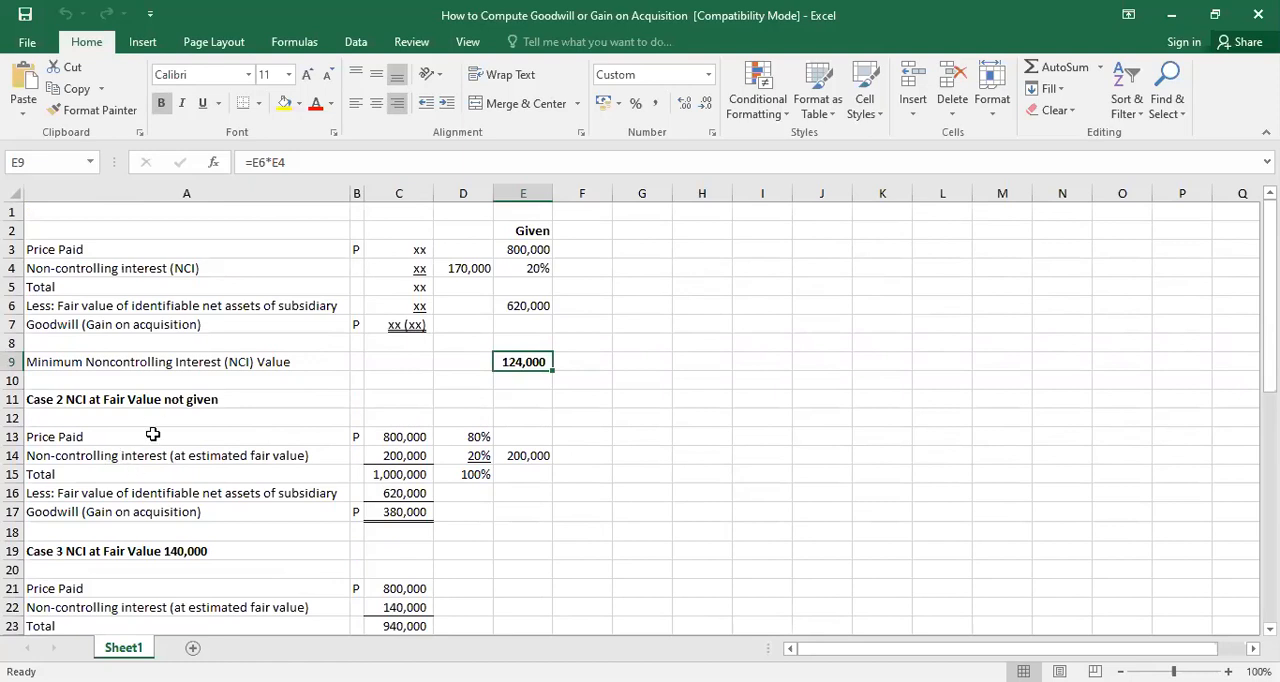
{"action": "mouse_move", "coordinate": [374, 466]}
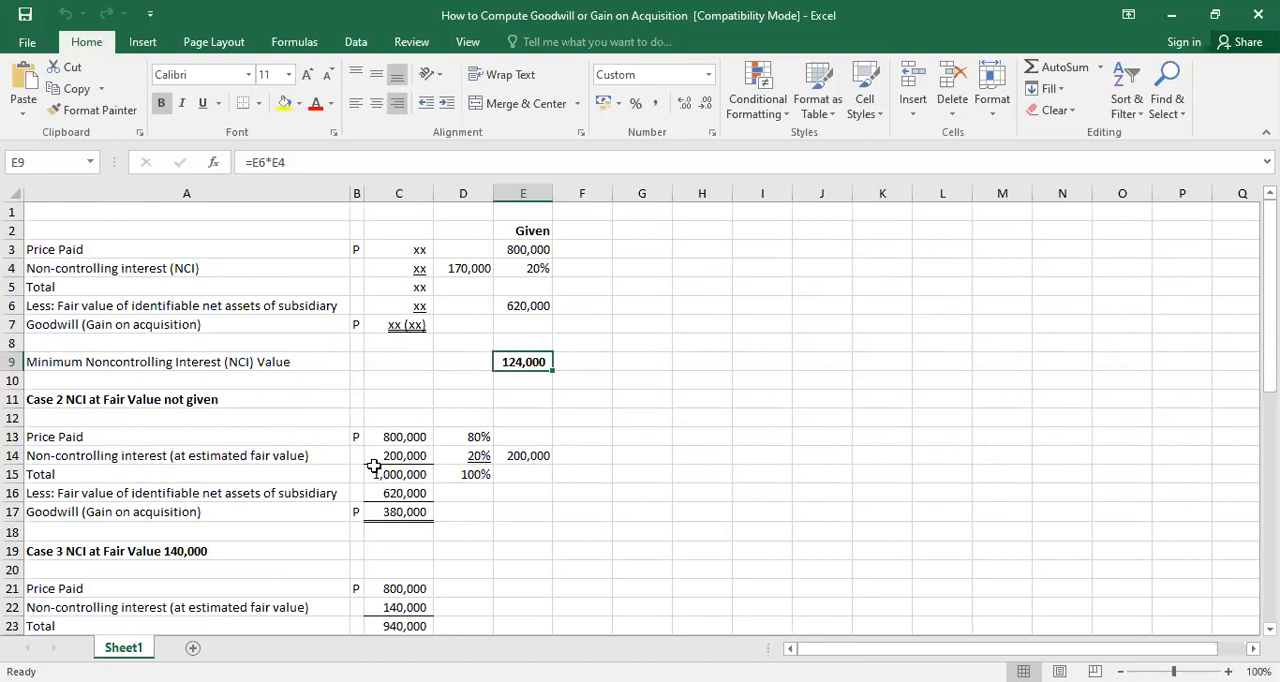
{"action": "mouse_move", "coordinate": [264, 424]}
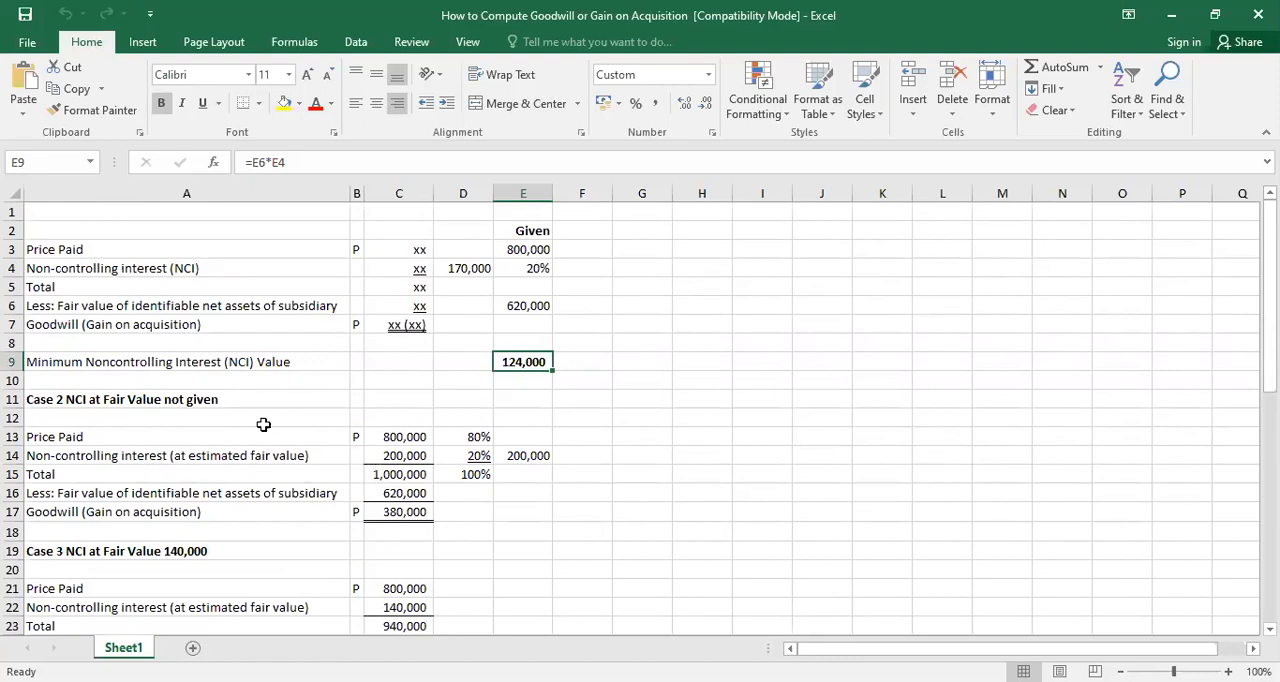
{"action": "mouse_move", "coordinate": [274, 448]}
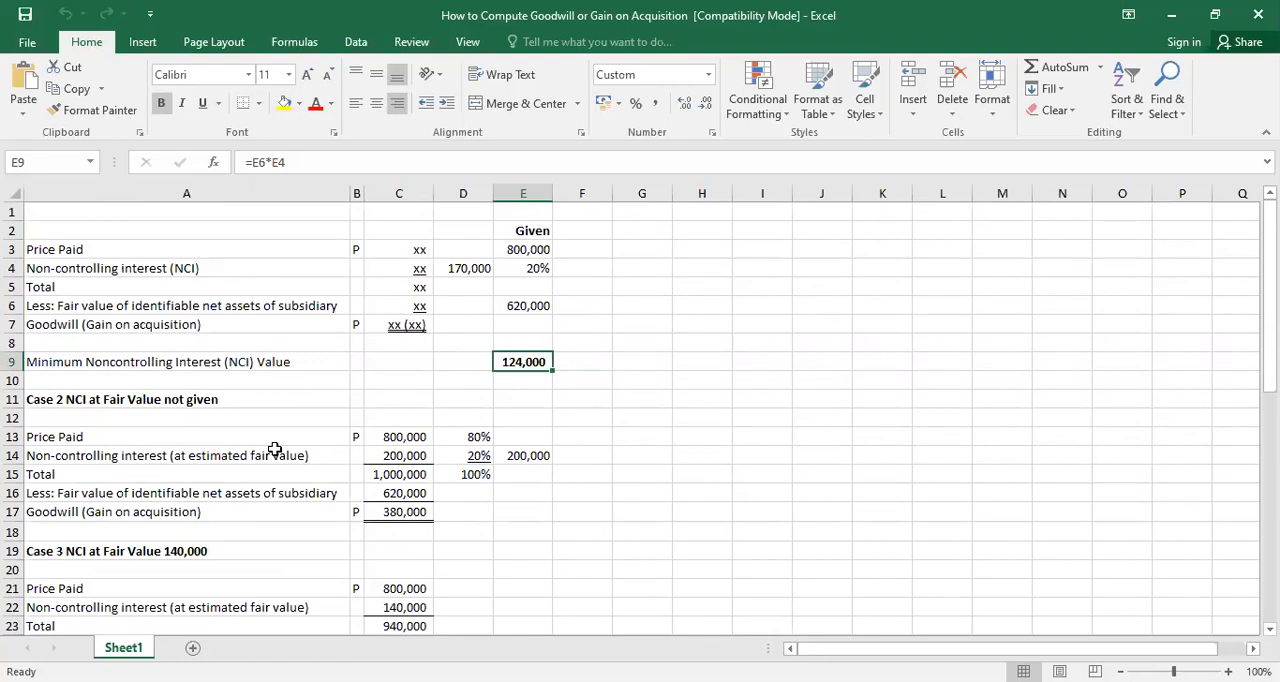
{"action": "mouse_move", "coordinate": [448, 278]}
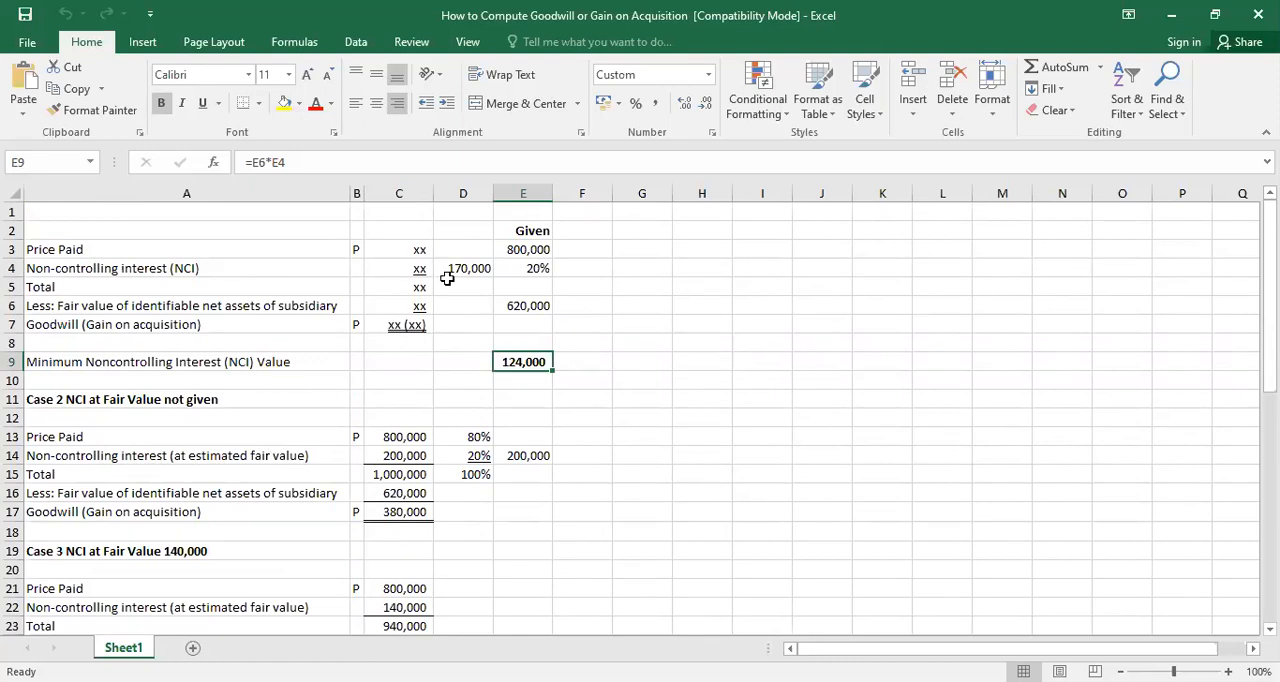
{"action": "mouse_move", "coordinate": [472, 488]}
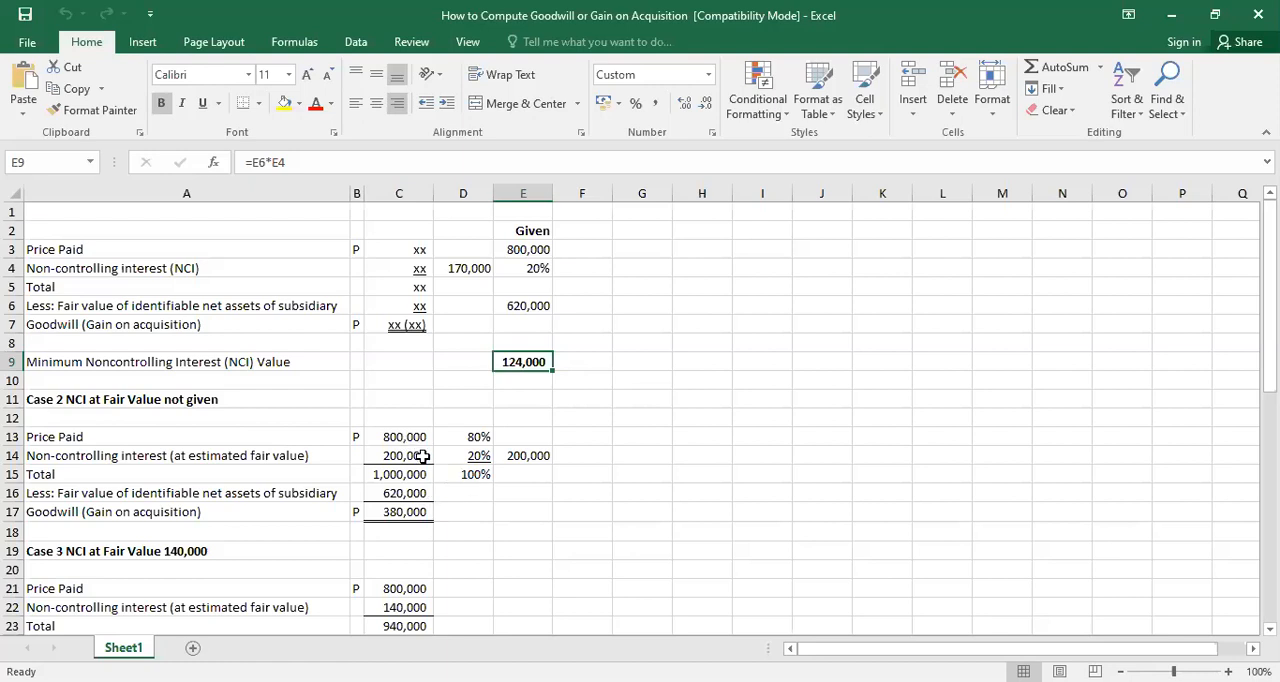
{"action": "left_click", "coordinate": [524, 456]}
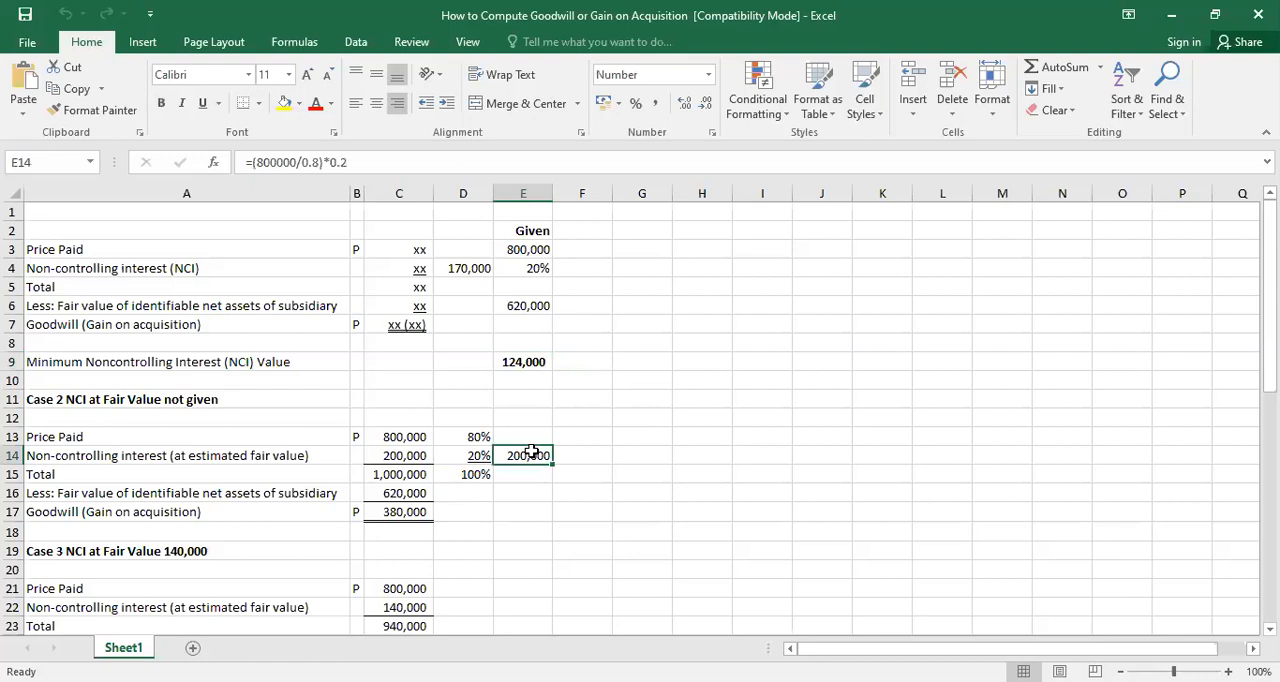
{"action": "mouse_move", "coordinate": [524, 456]}
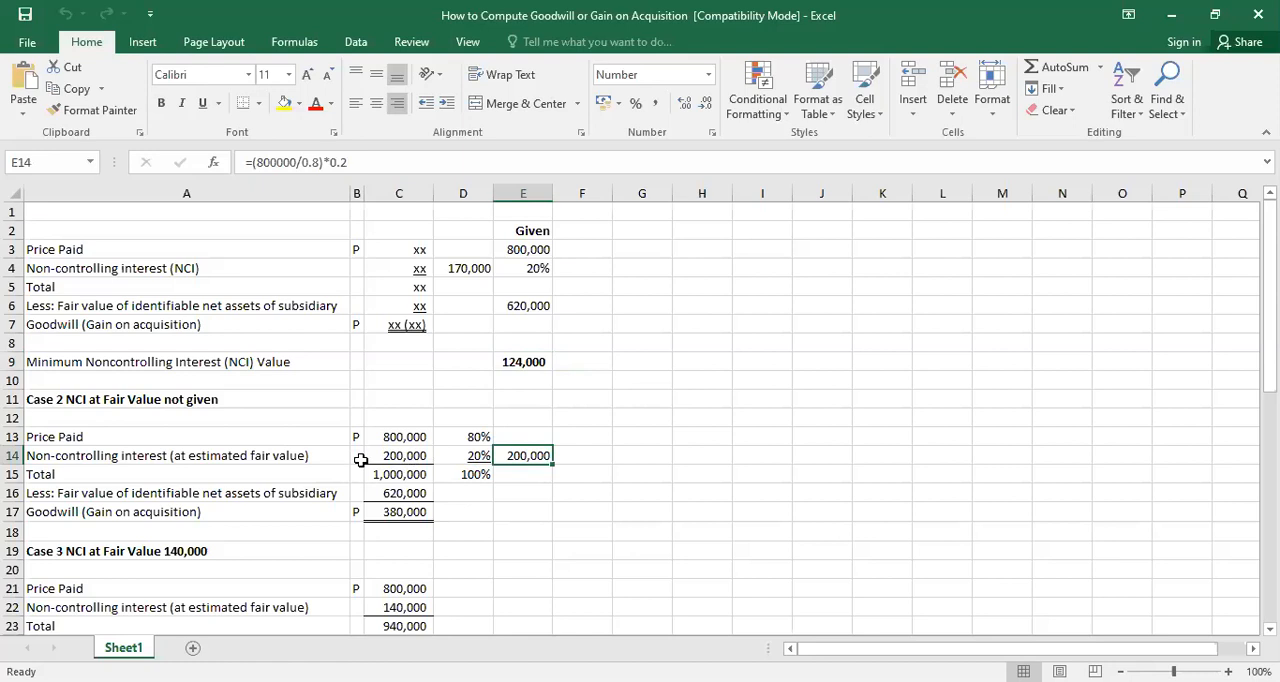
{"action": "mouse_move", "coordinate": [410, 456]}
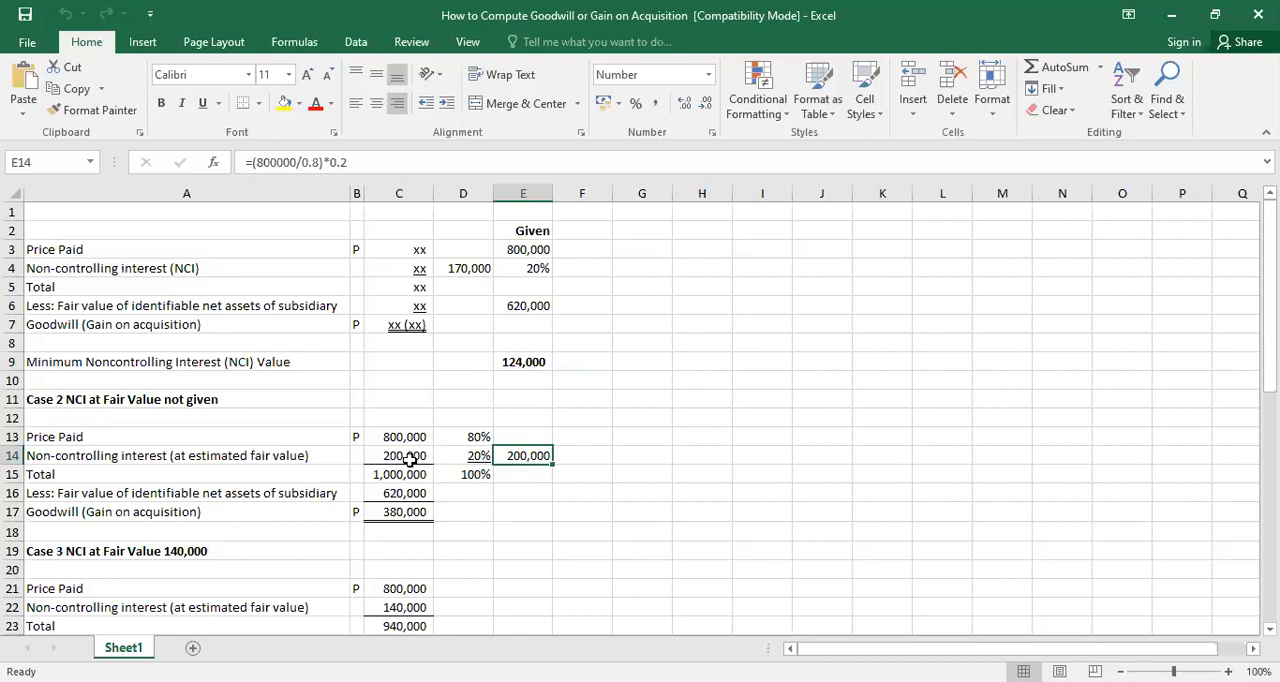
{"action": "mouse_move", "coordinate": [436, 476]}
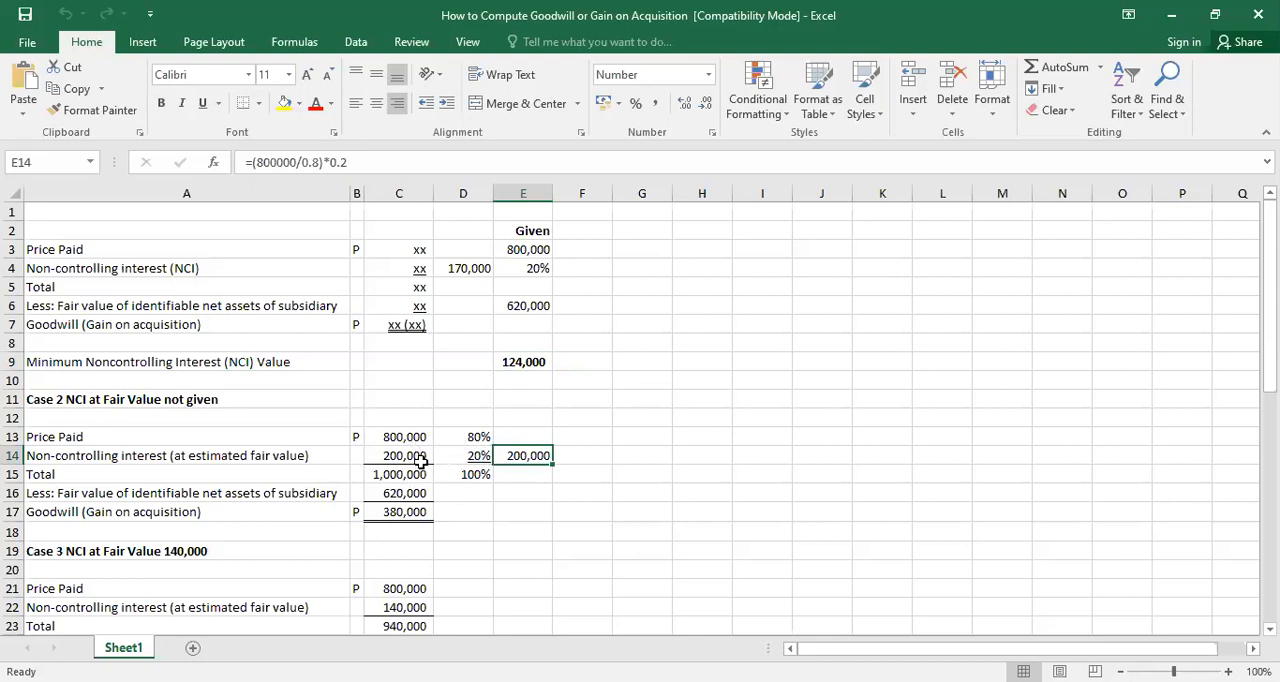
{"action": "scroll", "scroll_direction": "down", "scroll_amount": 3}
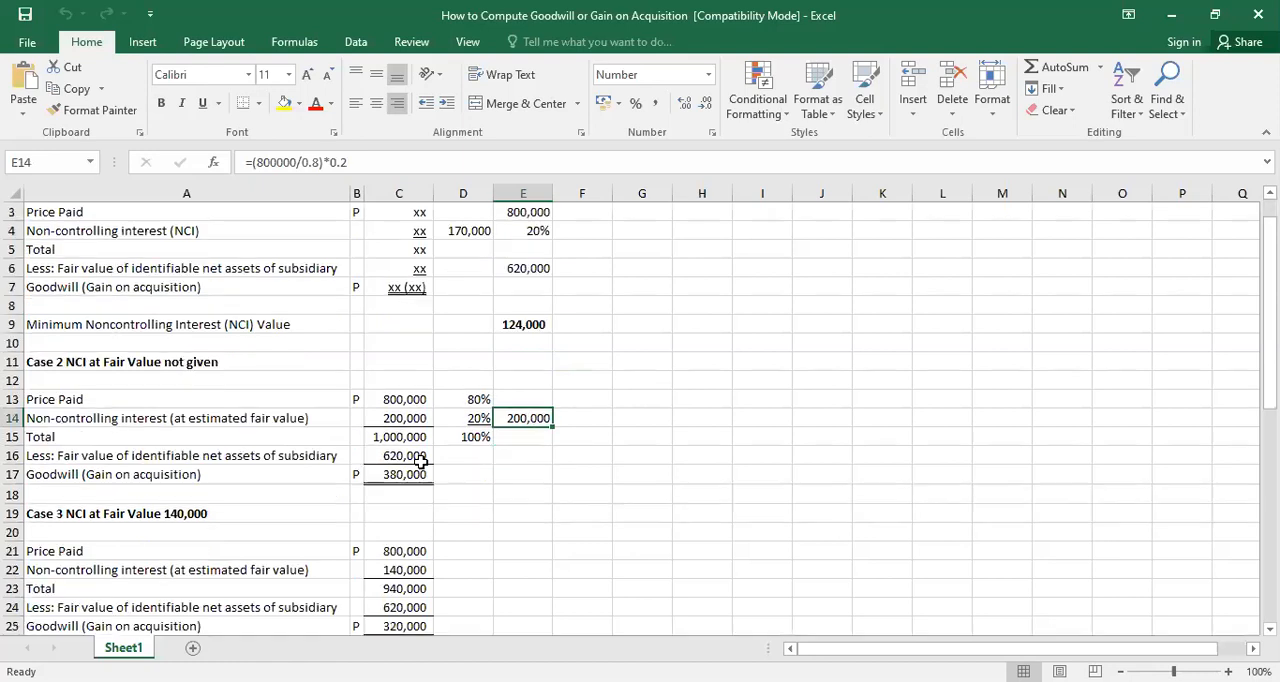
{"action": "scroll", "scroll_direction": "up", "scroll_amount": 3}
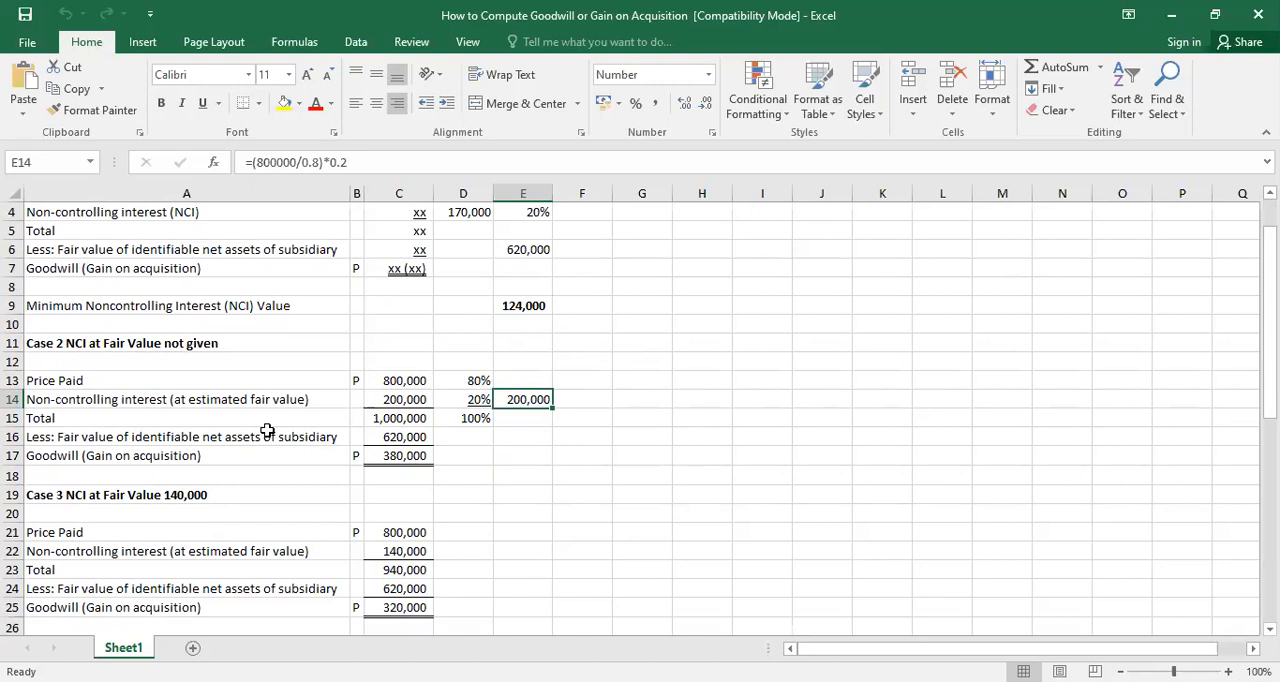
{"action": "mouse_move", "coordinate": [192, 488]}
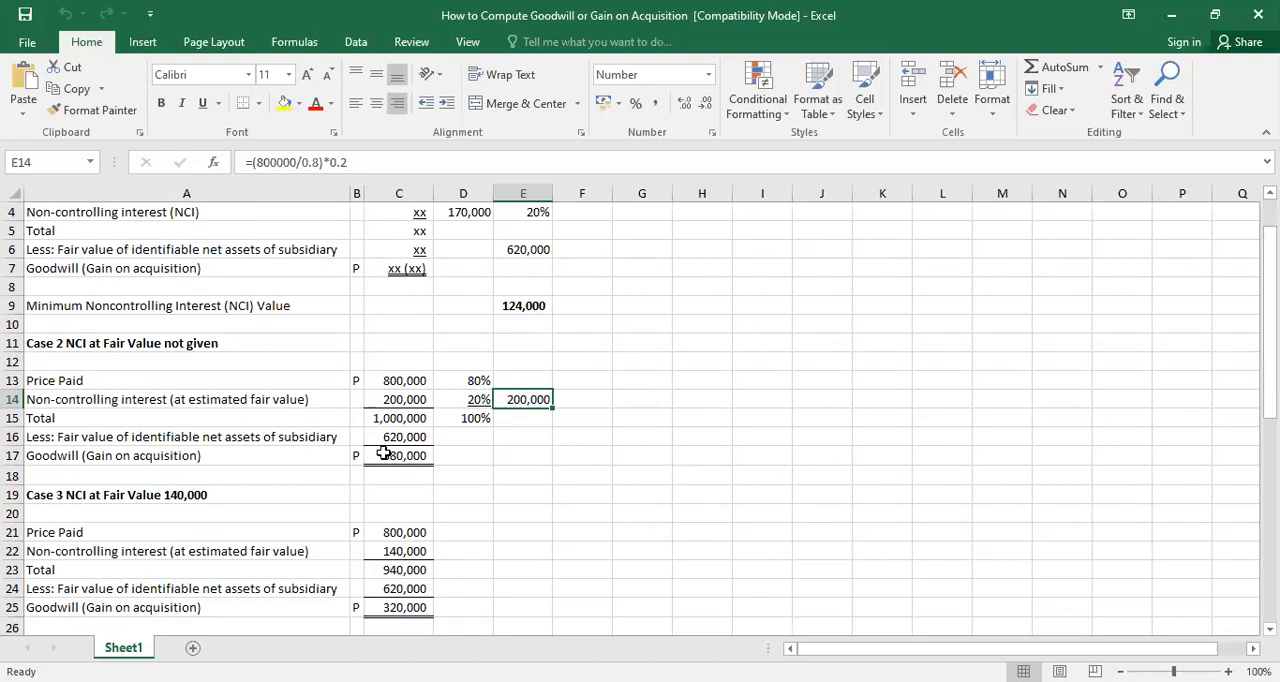
{"action": "scroll", "scroll_direction": "down", "scroll_amount": 3}
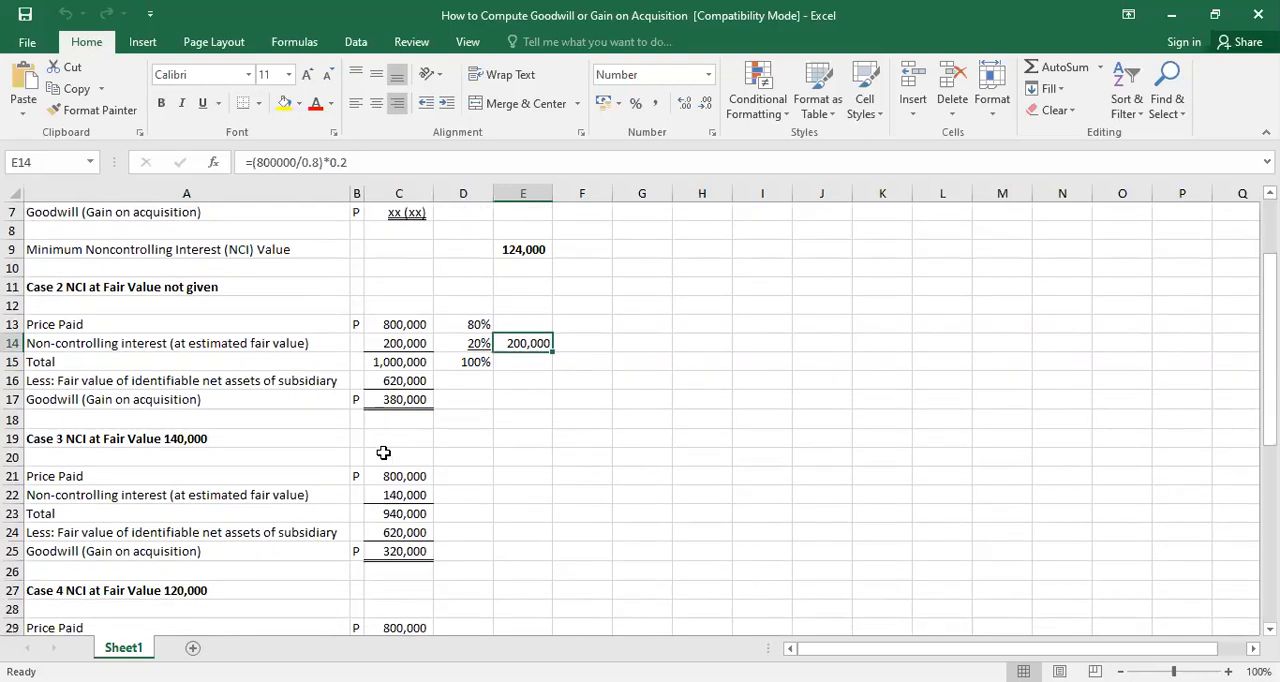
{"action": "scroll", "scroll_direction": "down", "scroll_amount": 3}
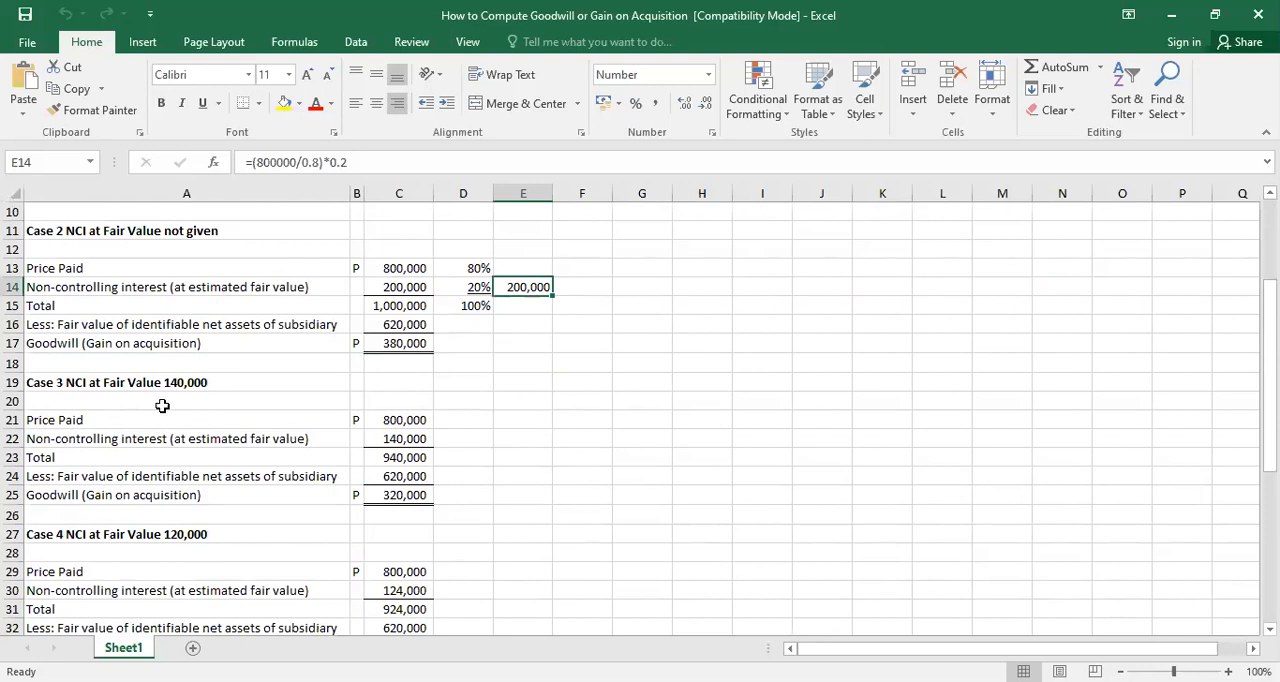
{"action": "scroll", "scroll_direction": "up", "scroll_amount": 3}
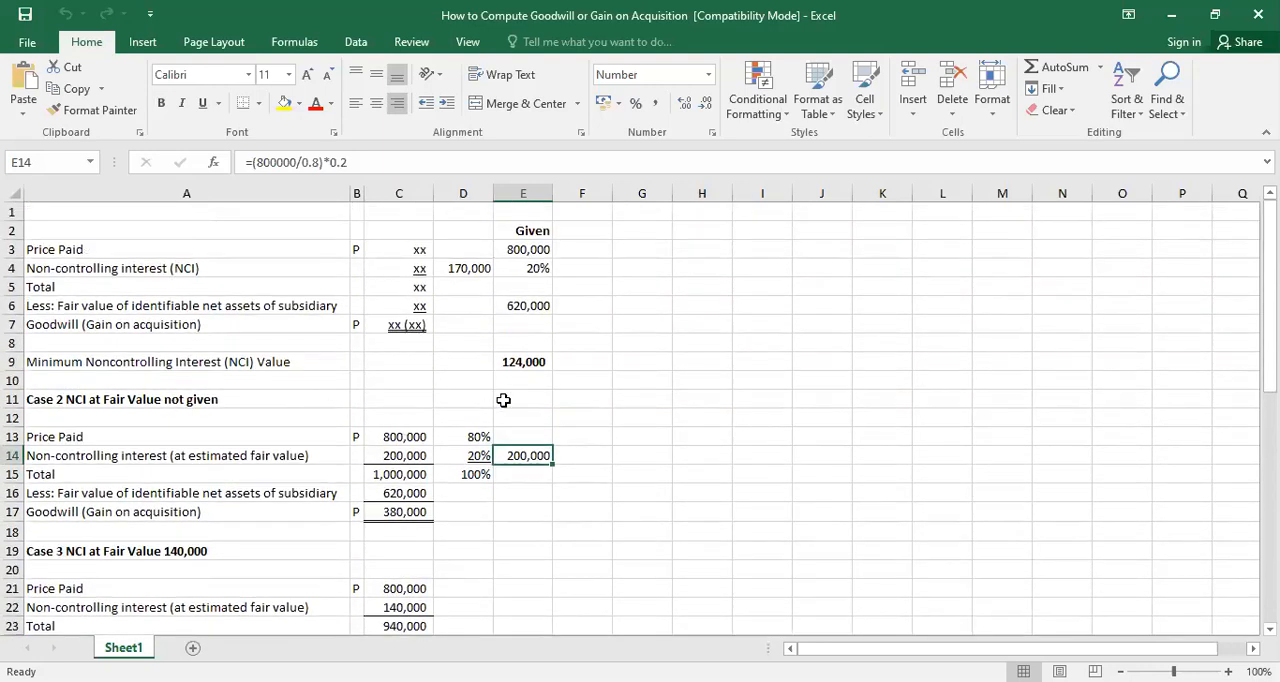
{"action": "scroll", "scroll_direction": "down", "scroll_amount": 3}
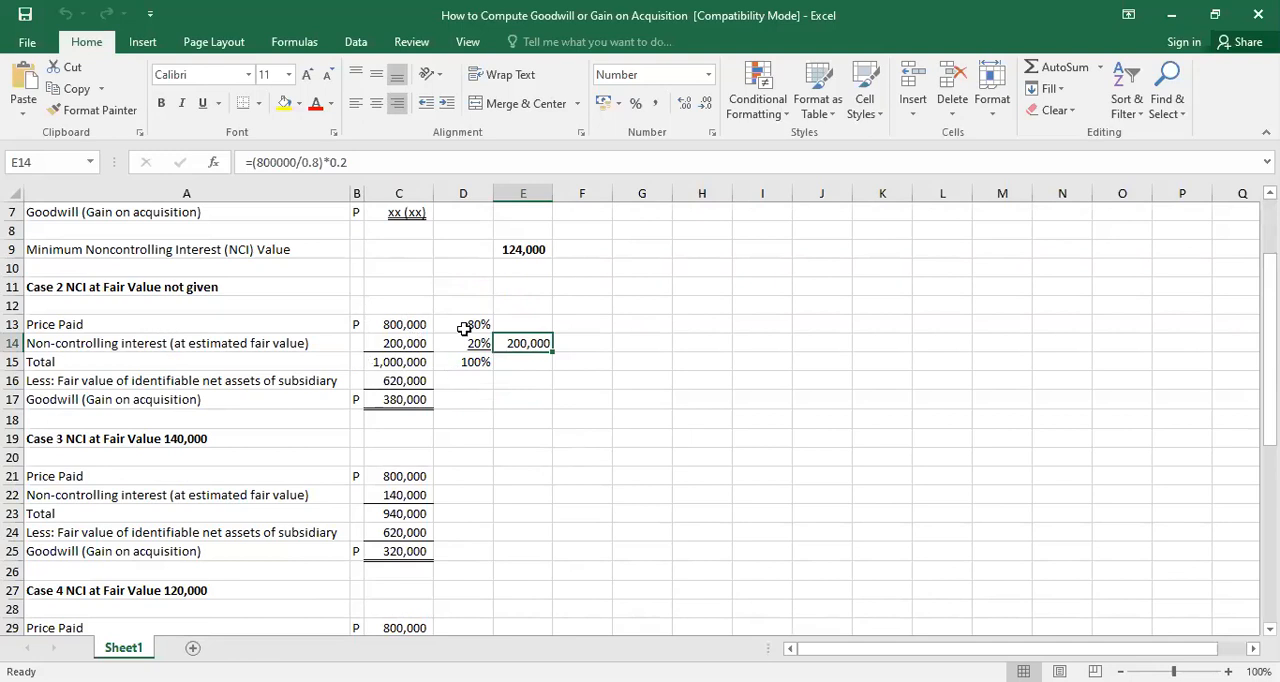
{"action": "mouse_move", "coordinate": [398, 382]}
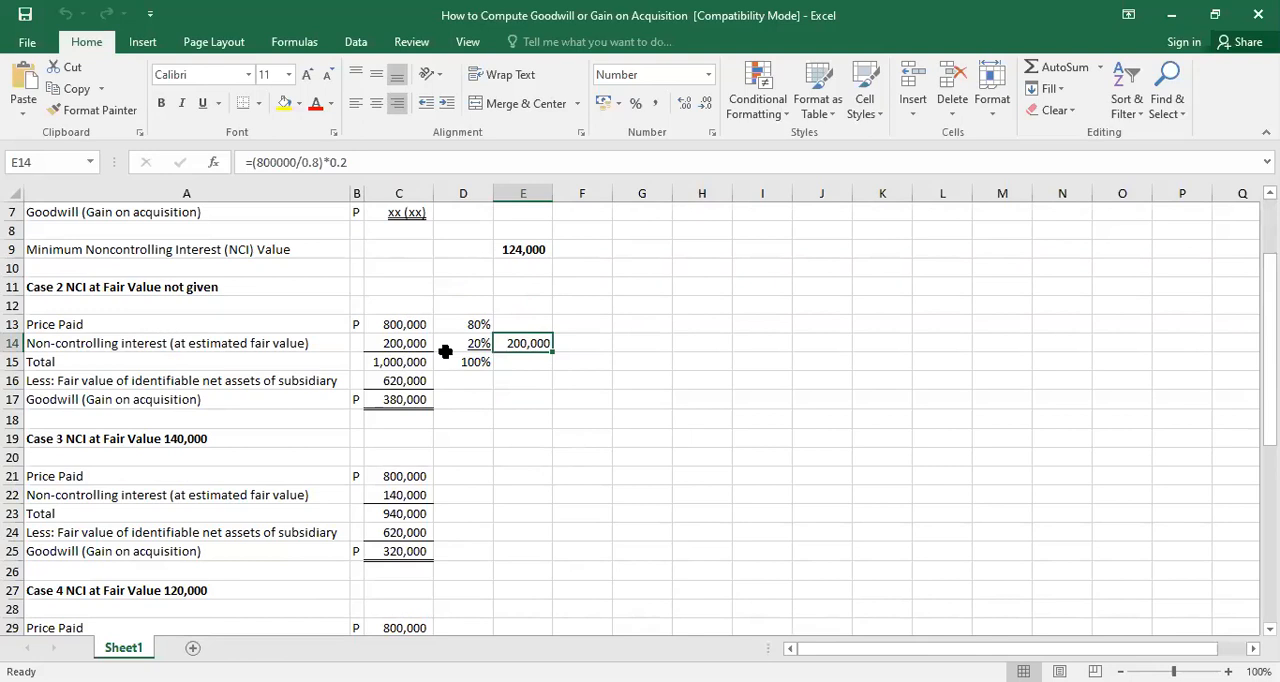
{"action": "mouse_move", "coordinate": [508, 228]}
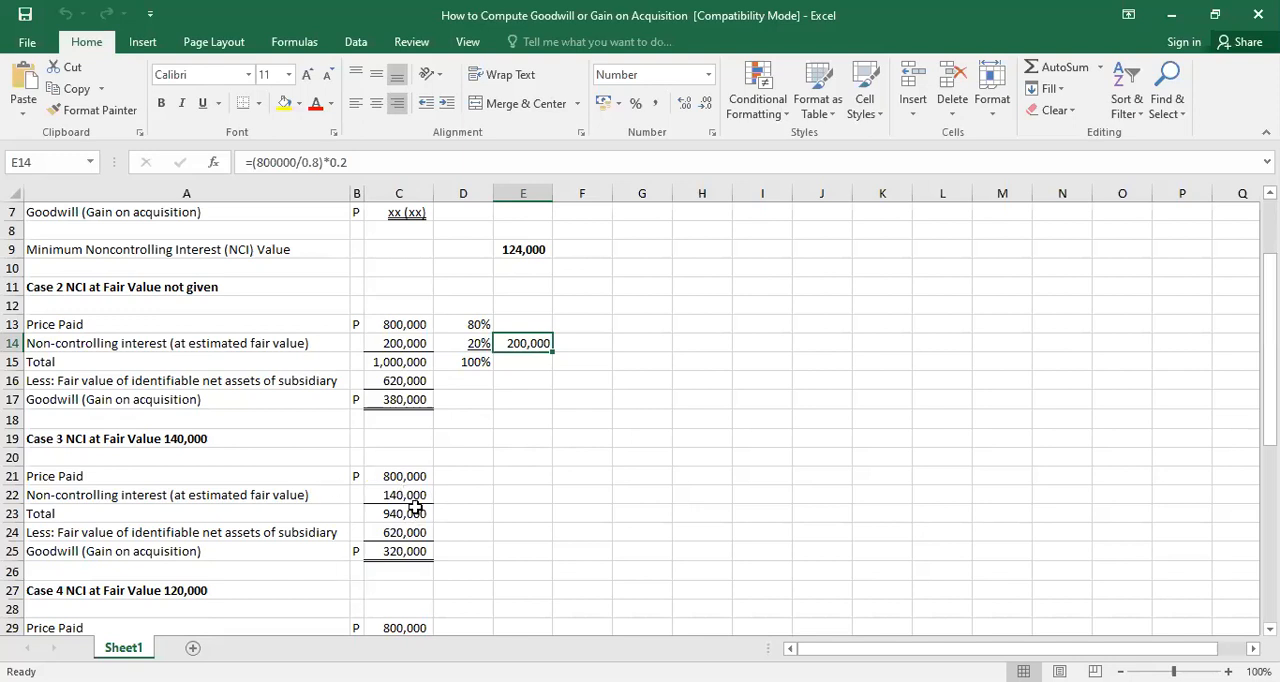
{"action": "scroll", "scroll_direction": "down", "scroll_amount": 3}
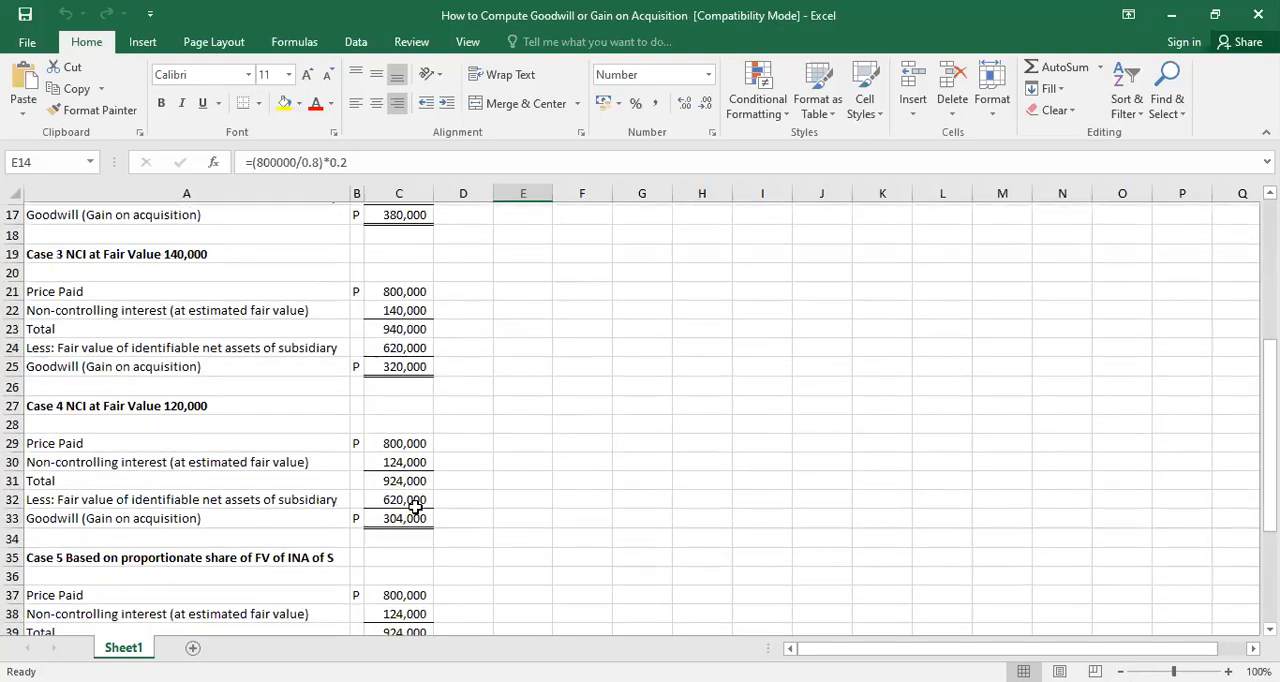
{"action": "scroll", "scroll_direction": "down", "scroll_amount": 3}
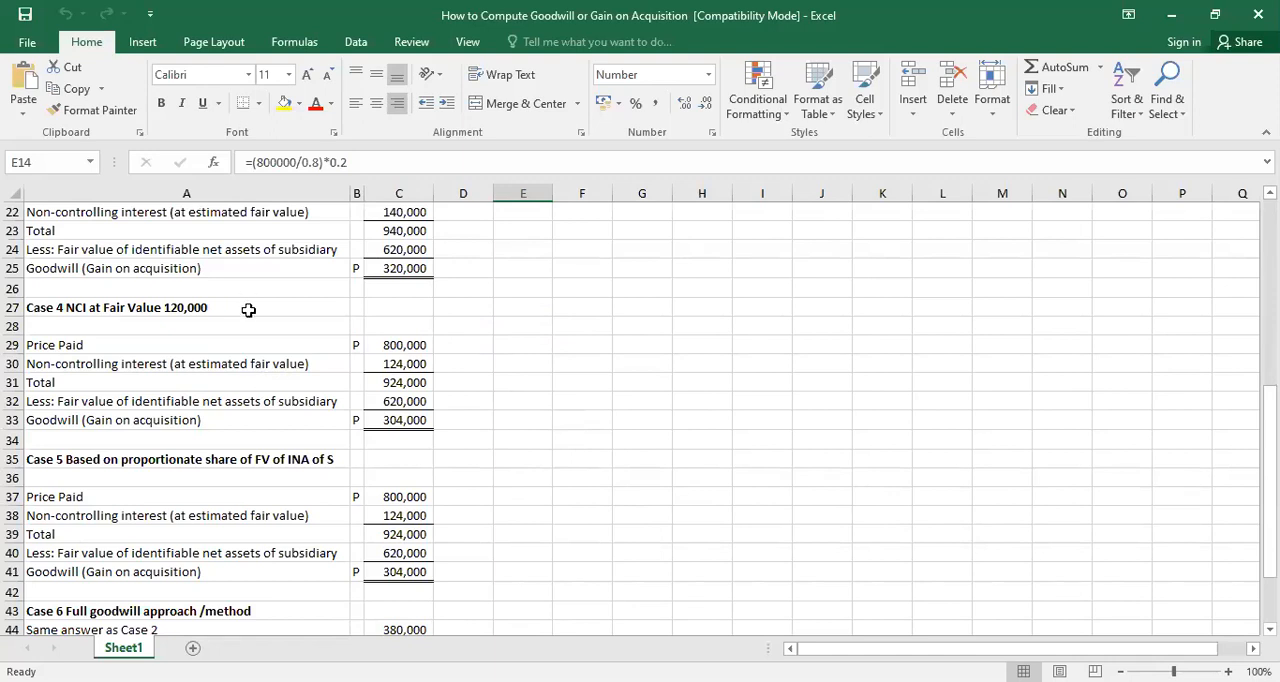
{"action": "mouse_move", "coordinate": [188, 272]}
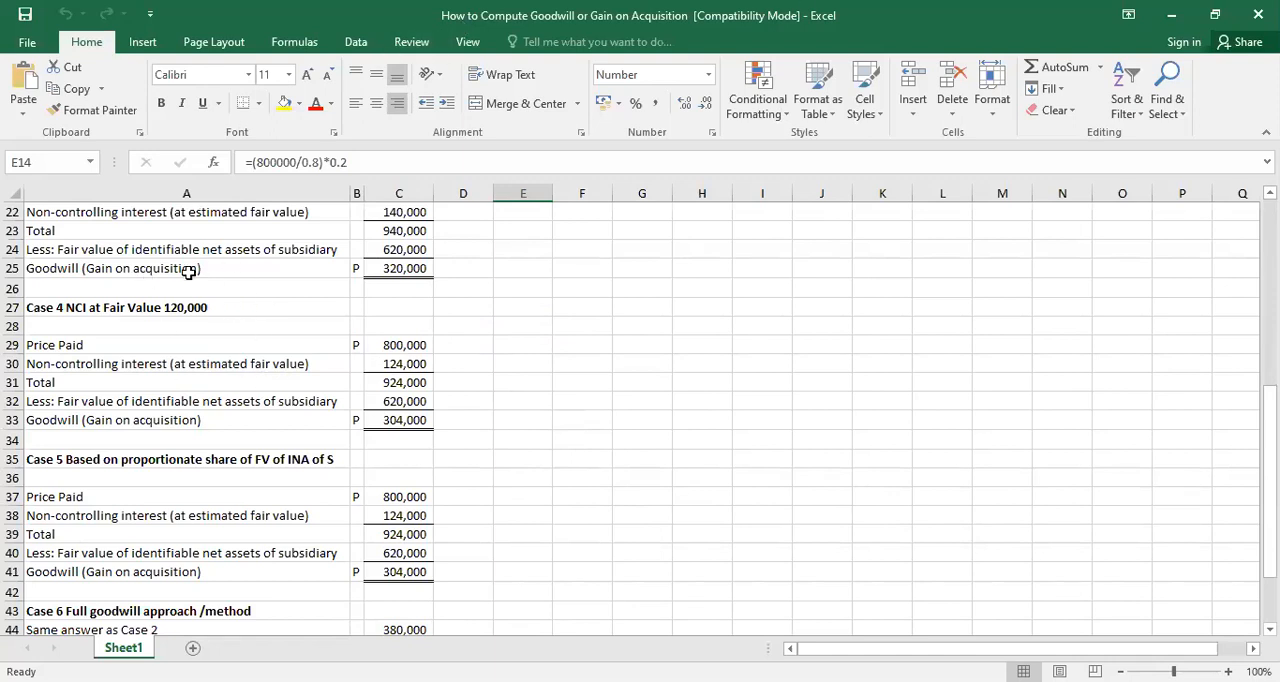
{"action": "mouse_move", "coordinate": [444, 372]}
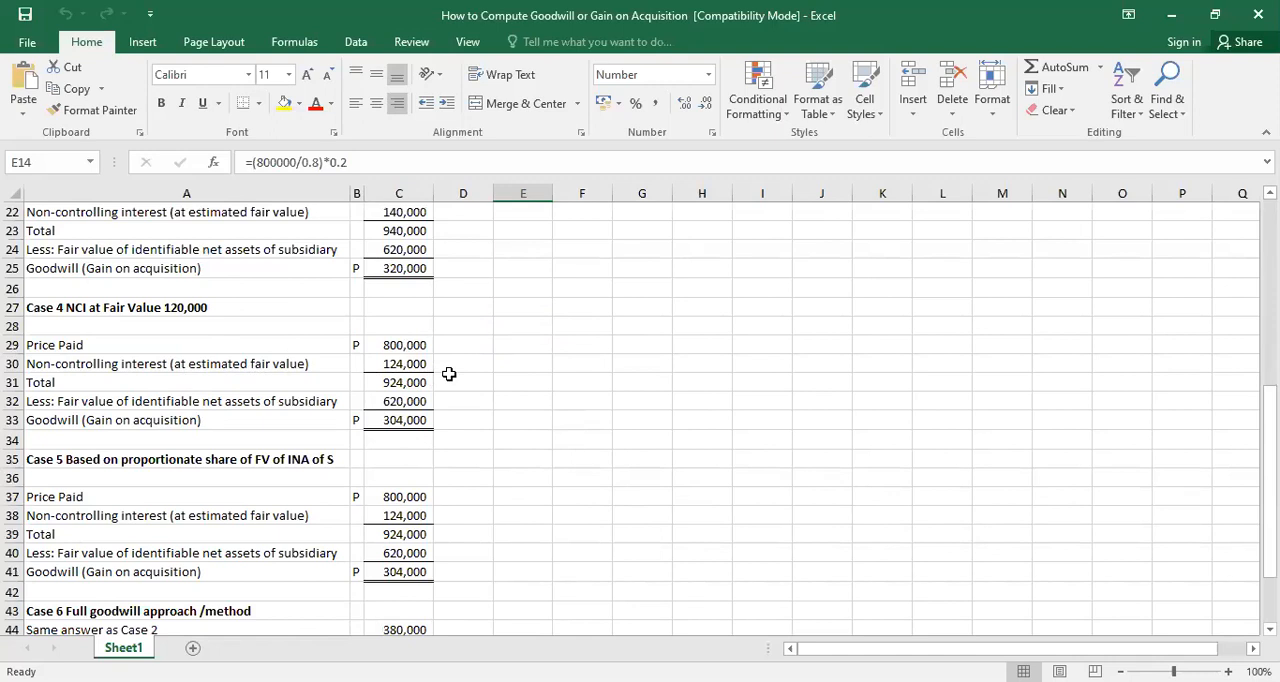
{"action": "mouse_move", "coordinate": [424, 436]}
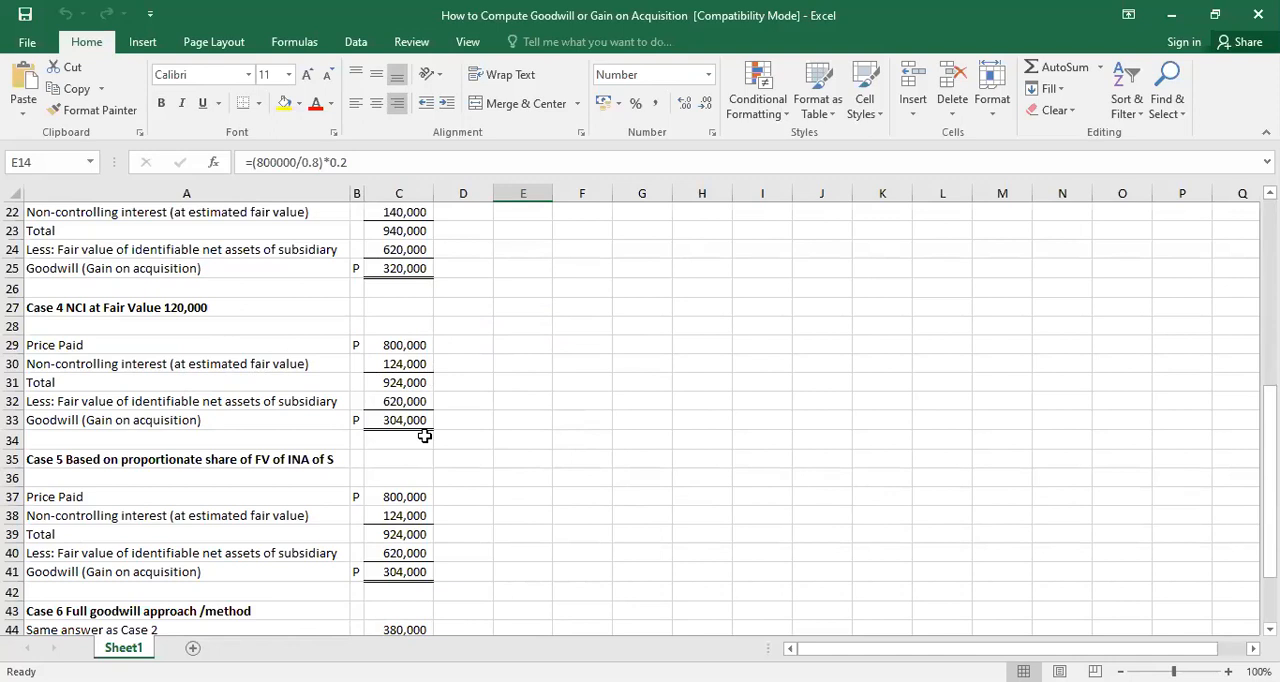
{"action": "scroll", "scroll_direction": "down", "scroll_amount": 3}
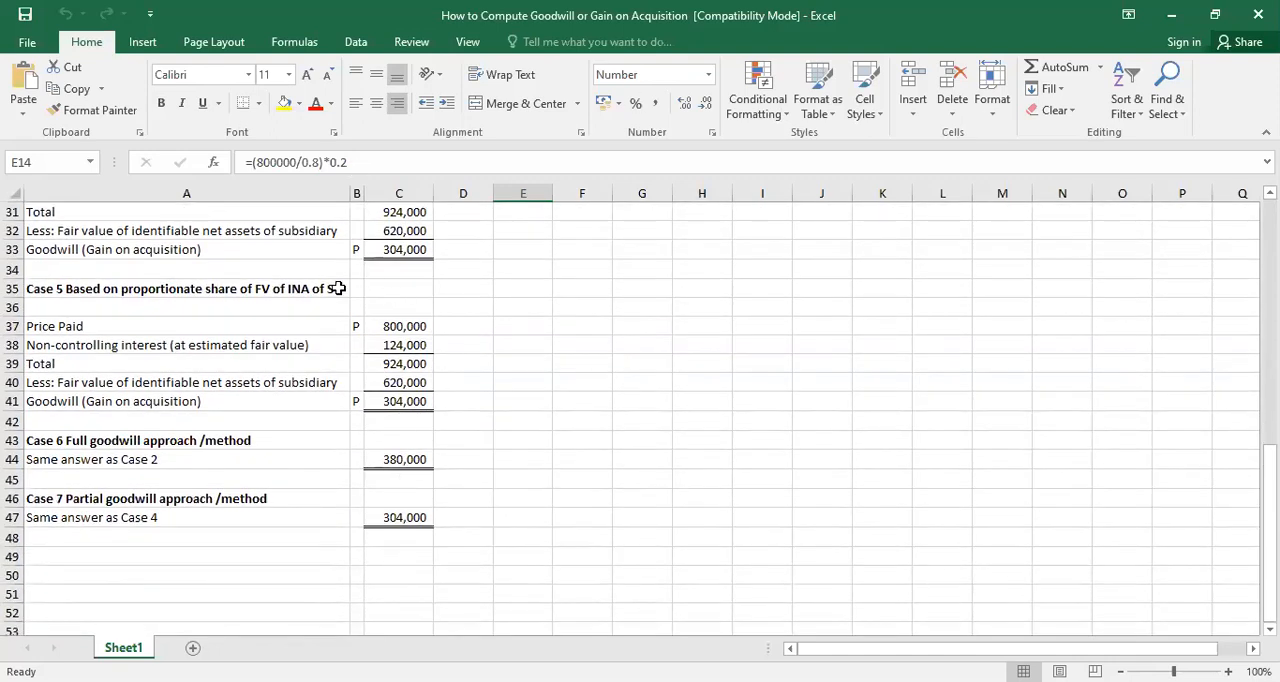
{"action": "mouse_move", "coordinate": [318, 312]}
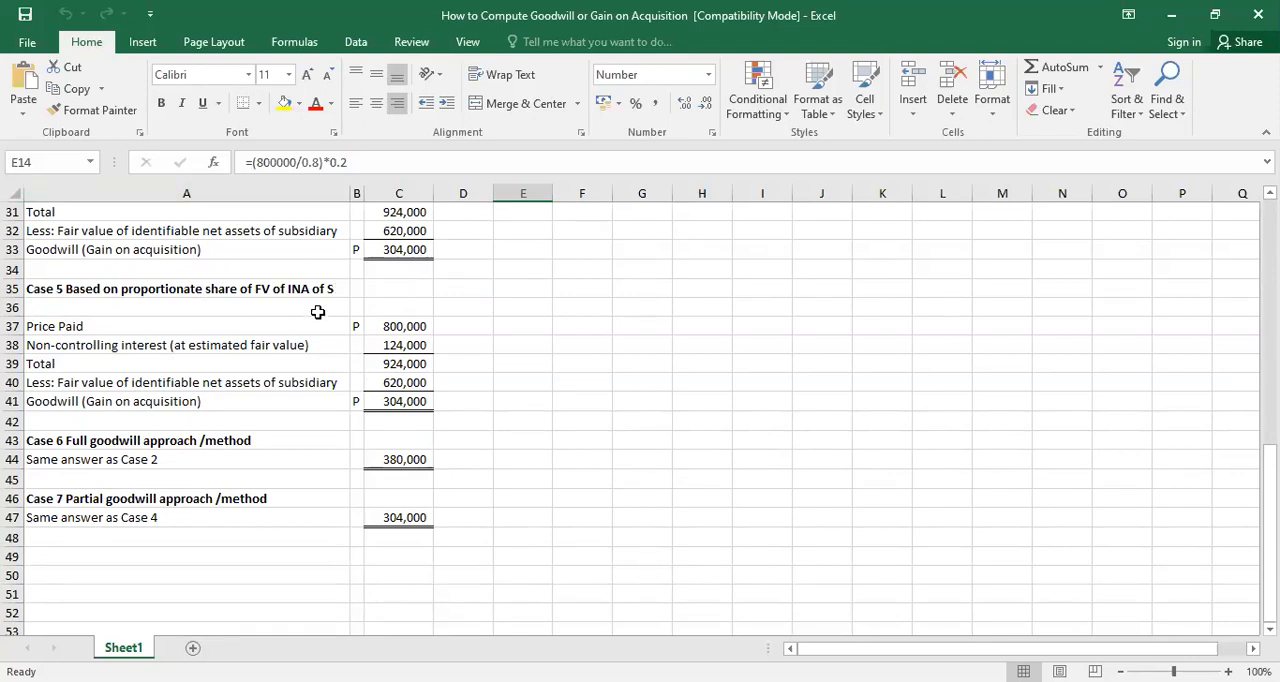
{"action": "mouse_move", "coordinate": [296, 300]}
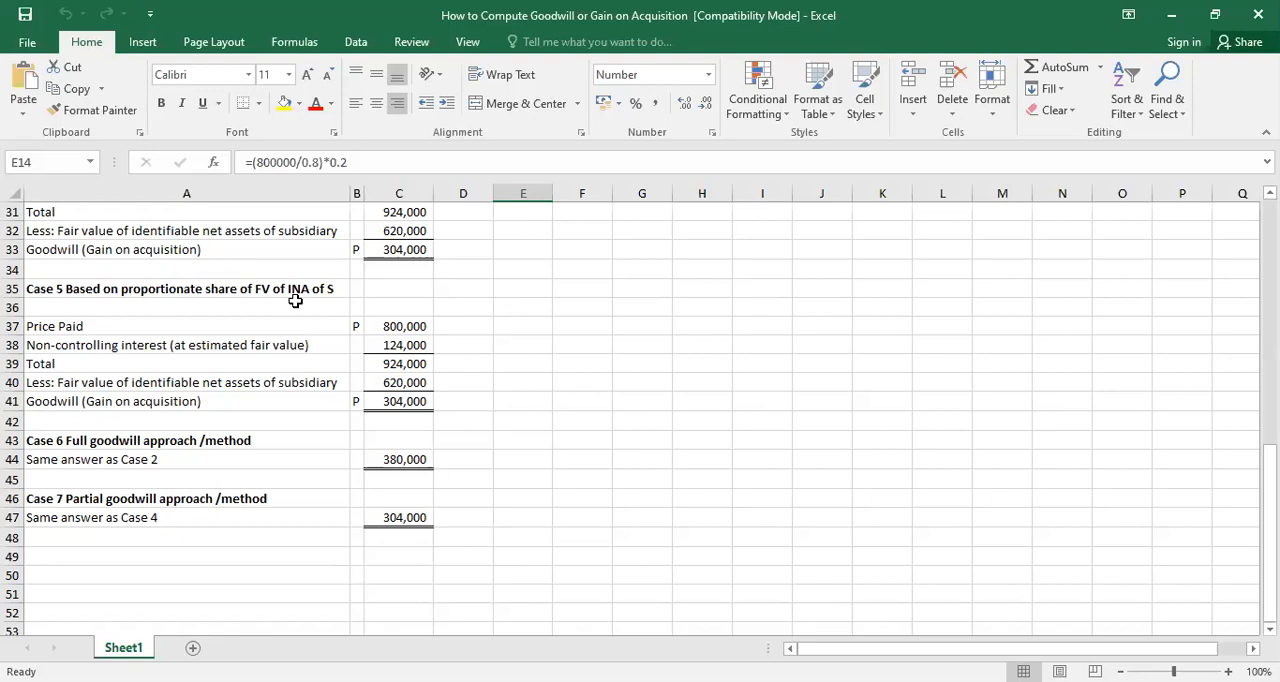
{"action": "mouse_move", "coordinate": [254, 244]}
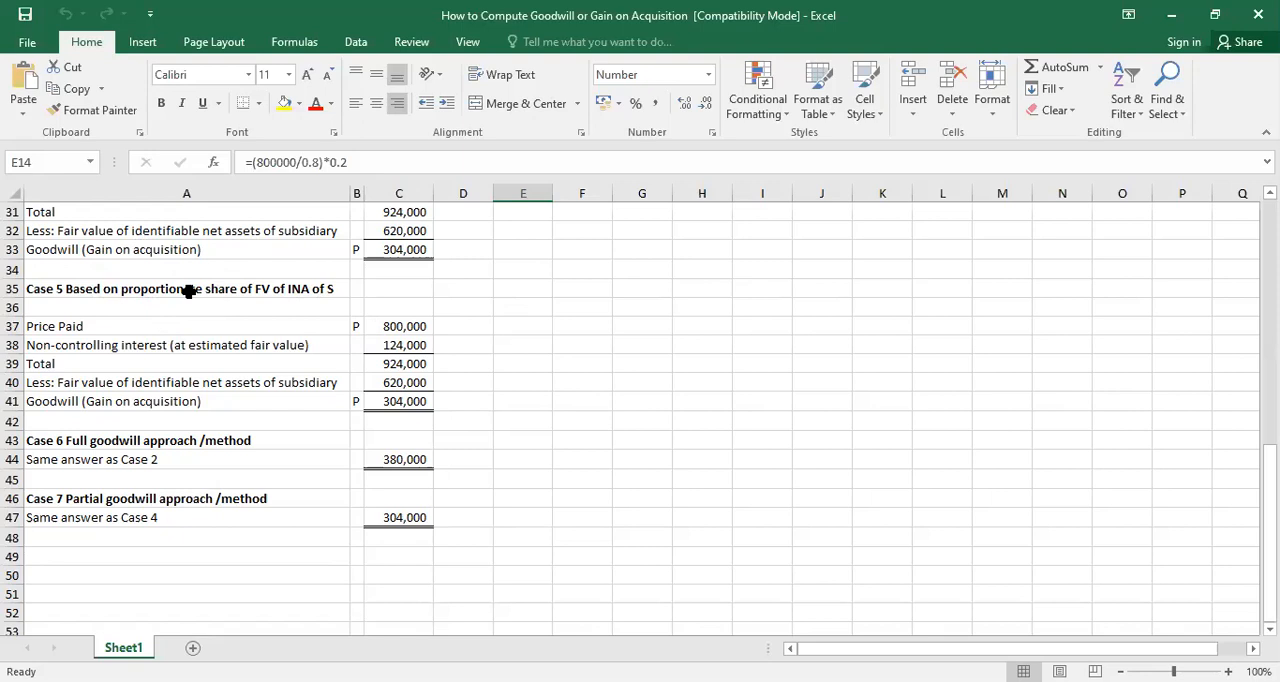
{"action": "mouse_move", "coordinate": [152, 328]}
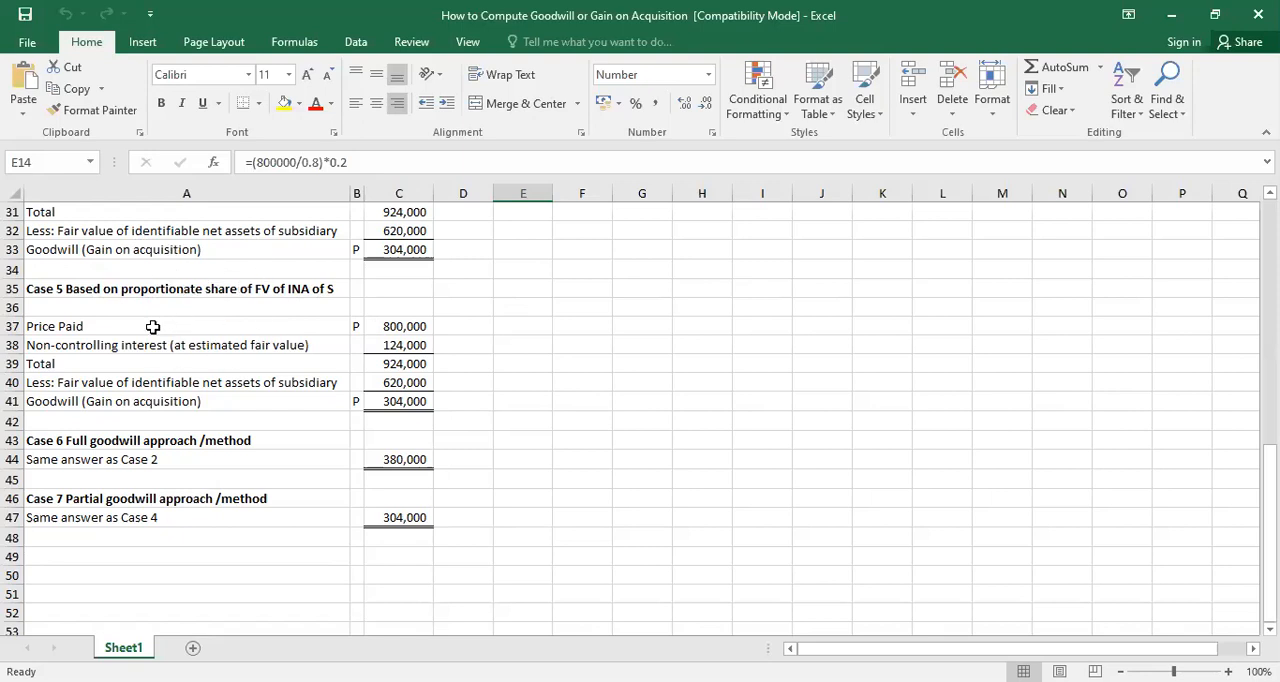
{"action": "mouse_move", "coordinate": [208, 328]}
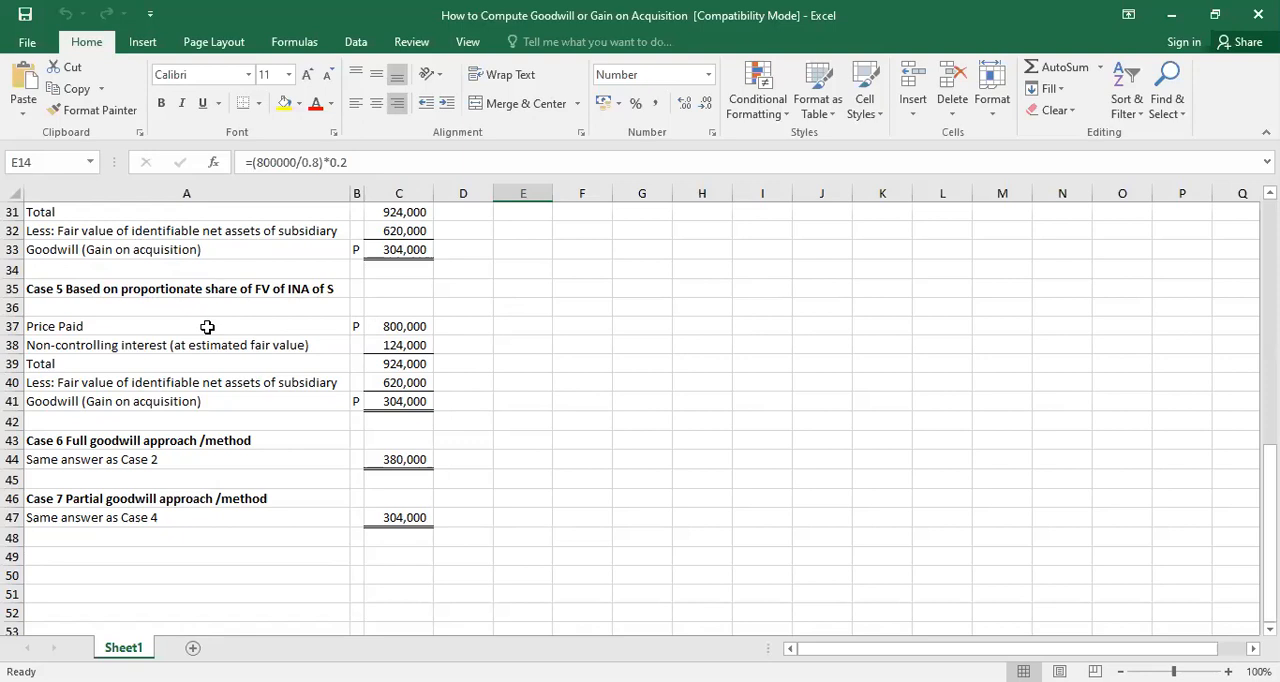
{"action": "scroll", "scroll_direction": "up", "scroll_amount": 3}
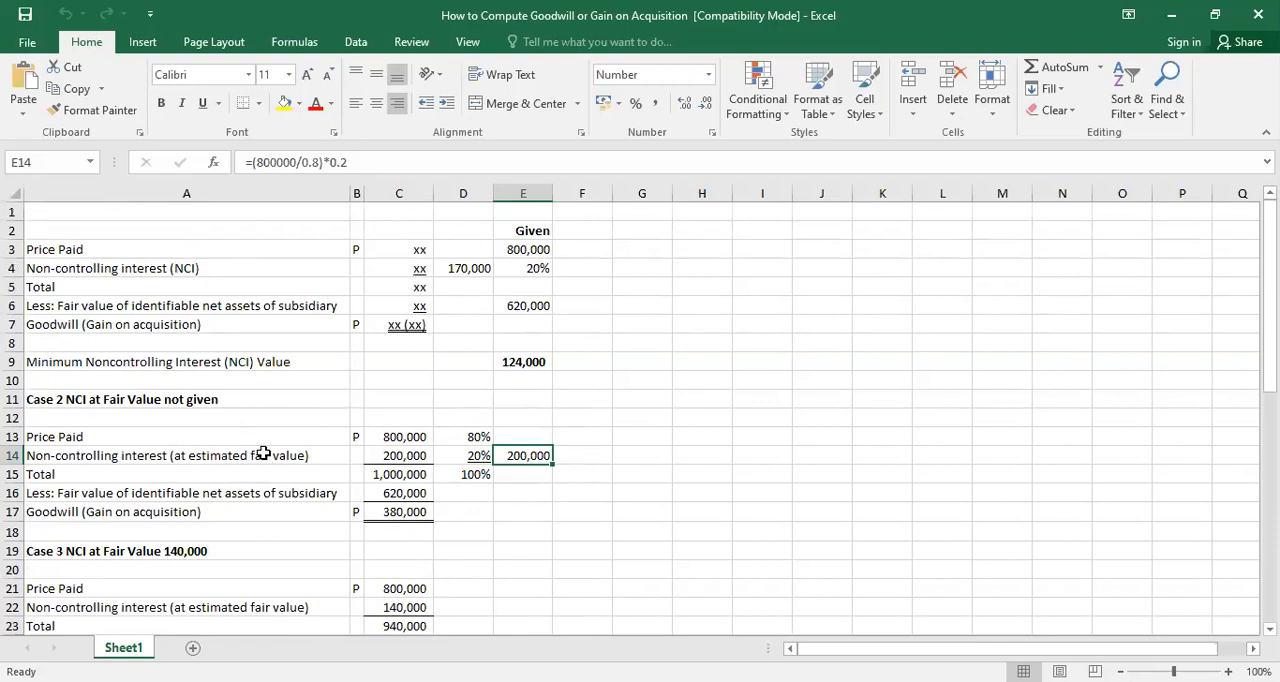
{"action": "scroll", "scroll_direction": "down", "scroll_amount": 3}
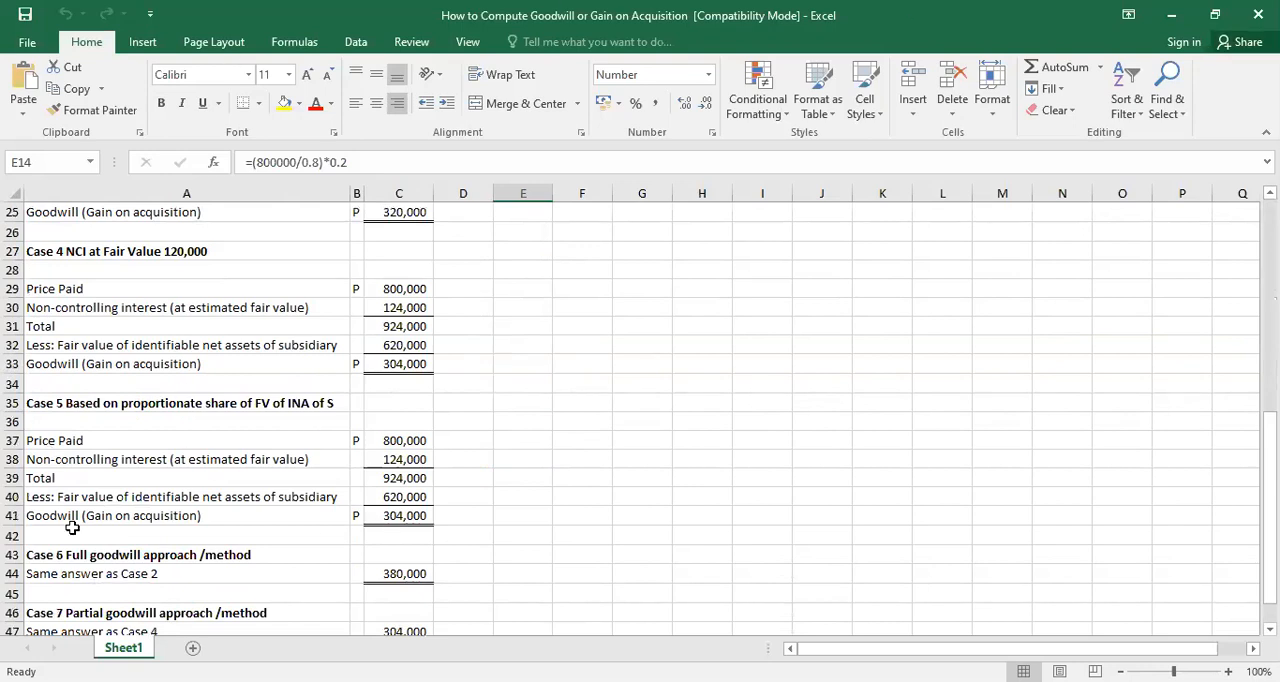
{"action": "mouse_move", "coordinate": [236, 444]}
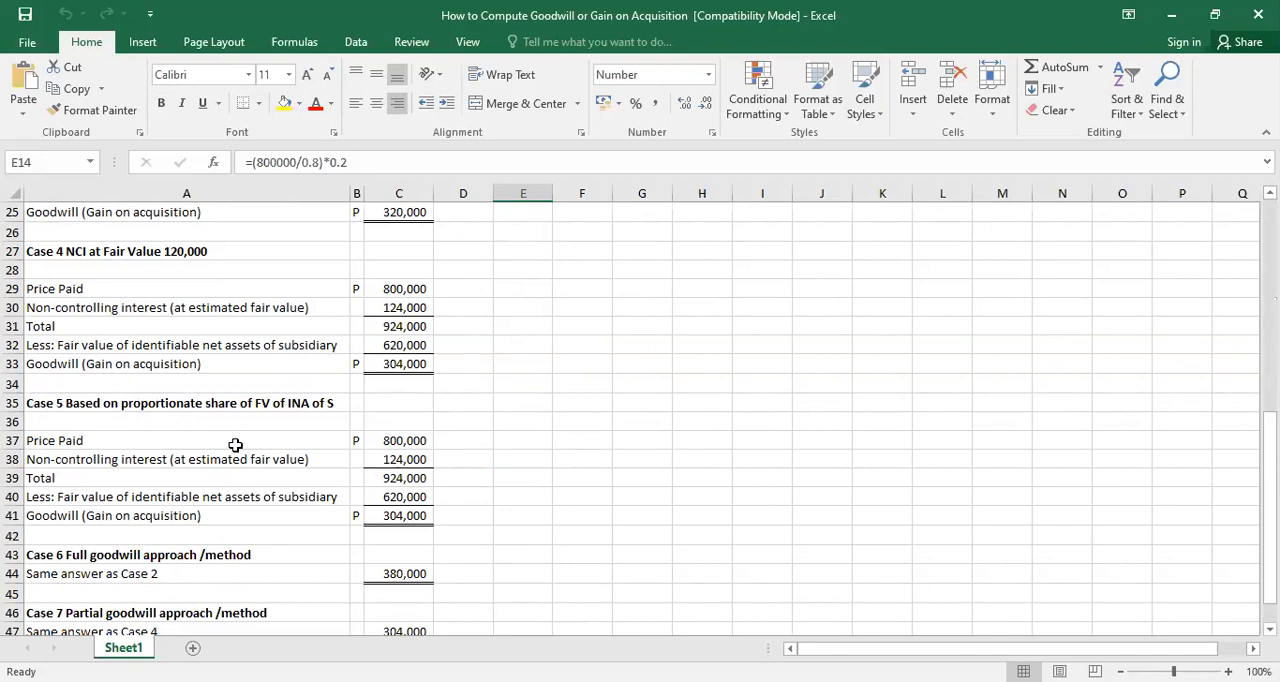
{"action": "mouse_move", "coordinate": [448, 520]}
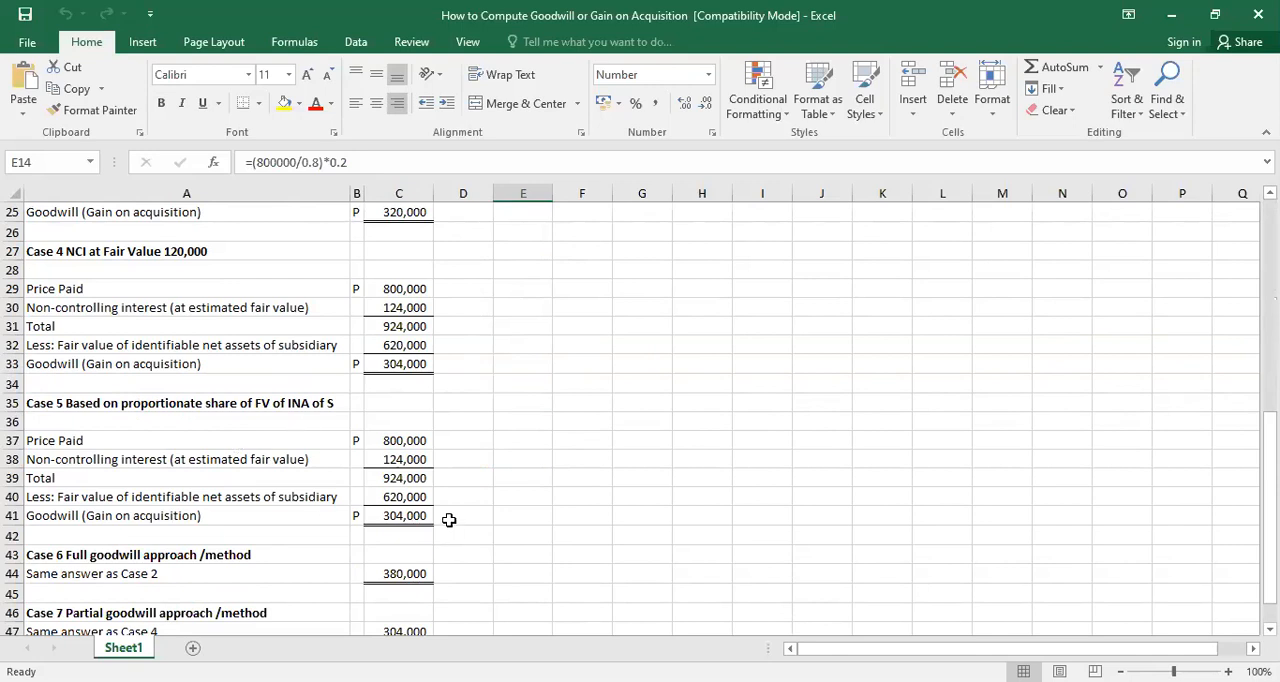
{"action": "scroll", "scroll_direction": "down", "scroll_amount": 3}
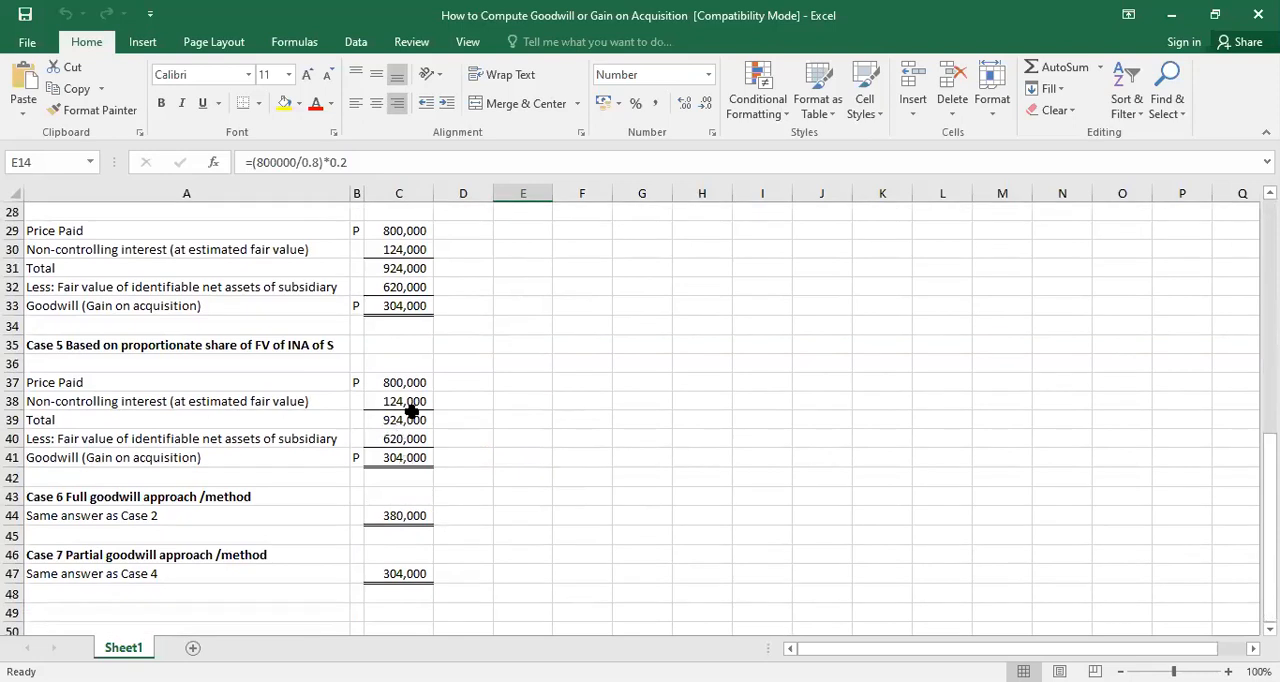
{"action": "scroll", "scroll_direction": "up", "scroll_amount": 3}
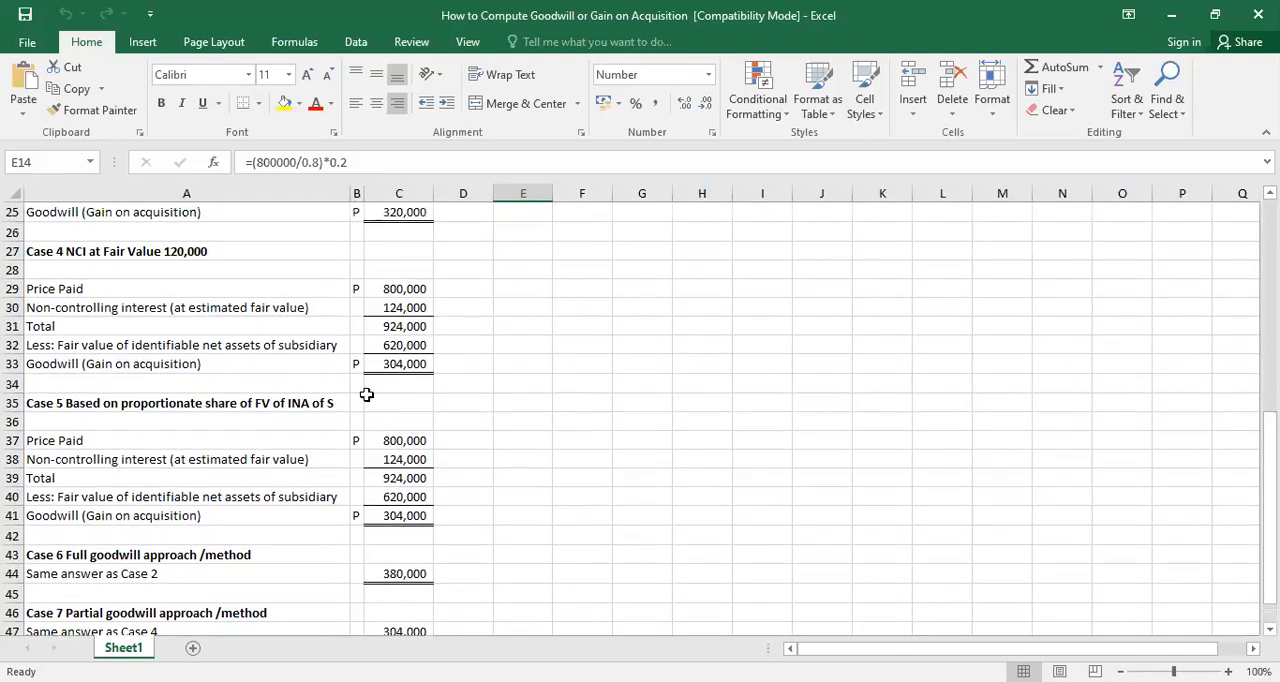
{"action": "scroll", "scroll_direction": "down", "scroll_amount": 3}
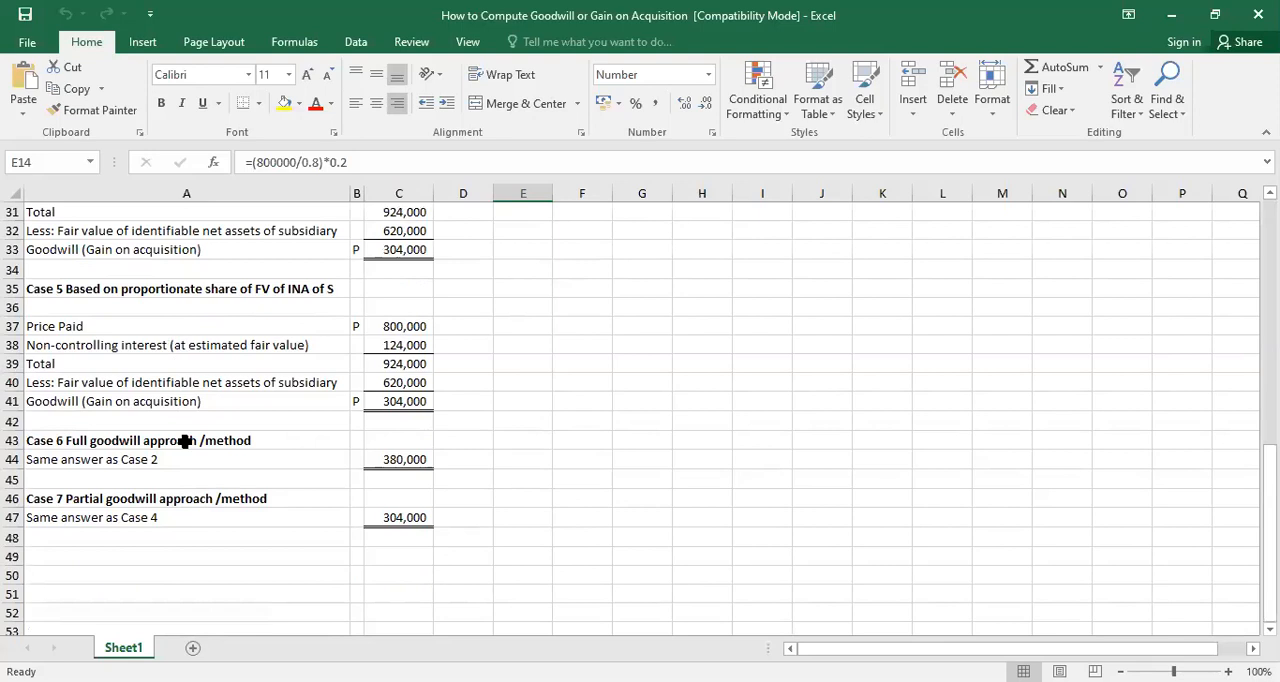
{"action": "mouse_move", "coordinate": [240, 404]}
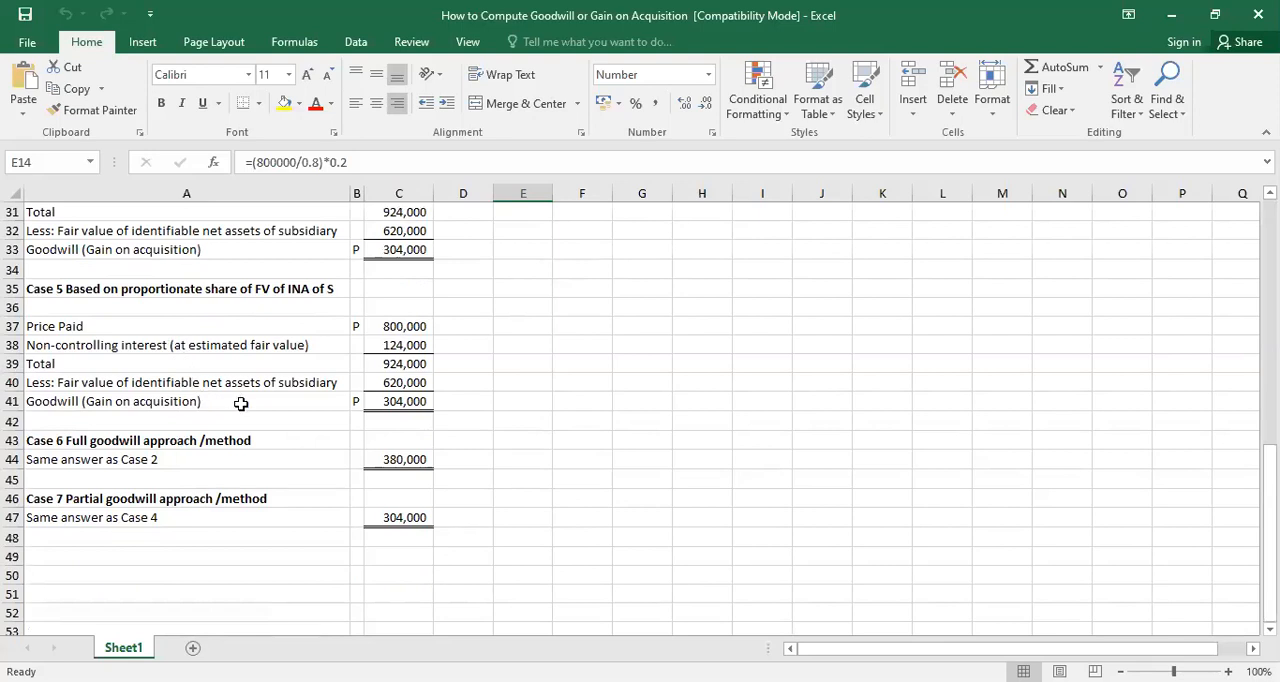
{"action": "scroll", "scroll_direction": "up", "scroll_amount": 3}
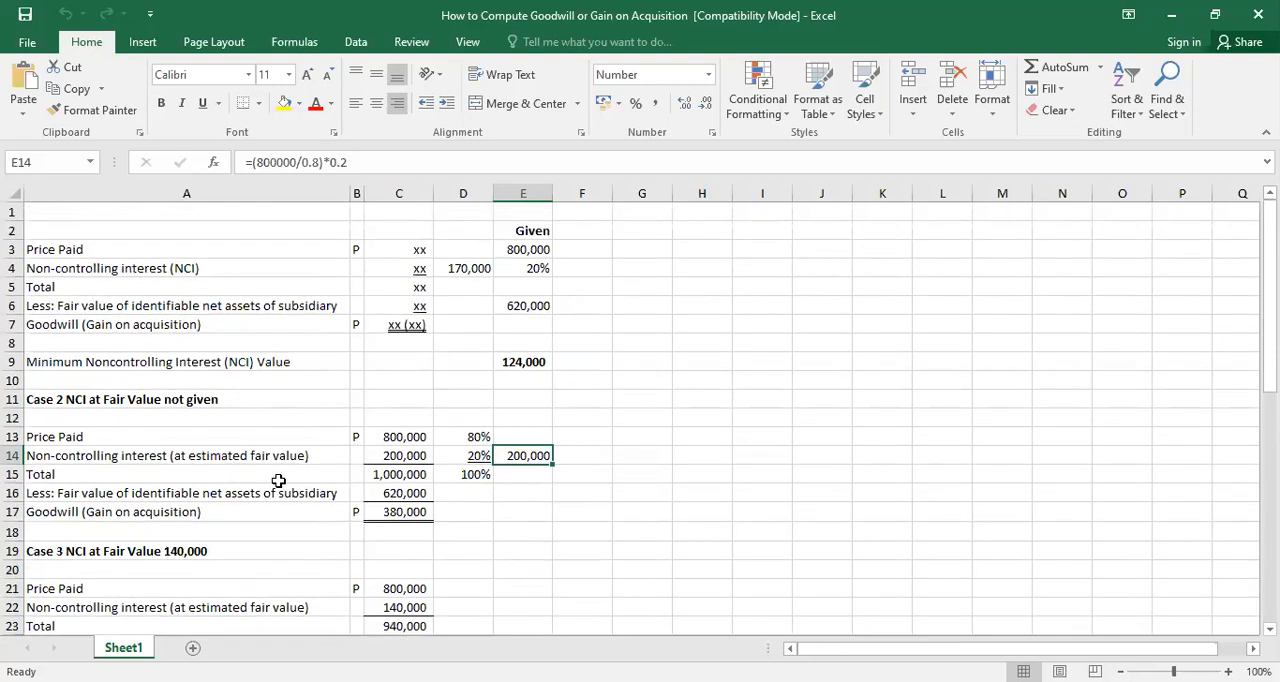
{"action": "scroll", "scroll_direction": "down", "scroll_amount": 3}
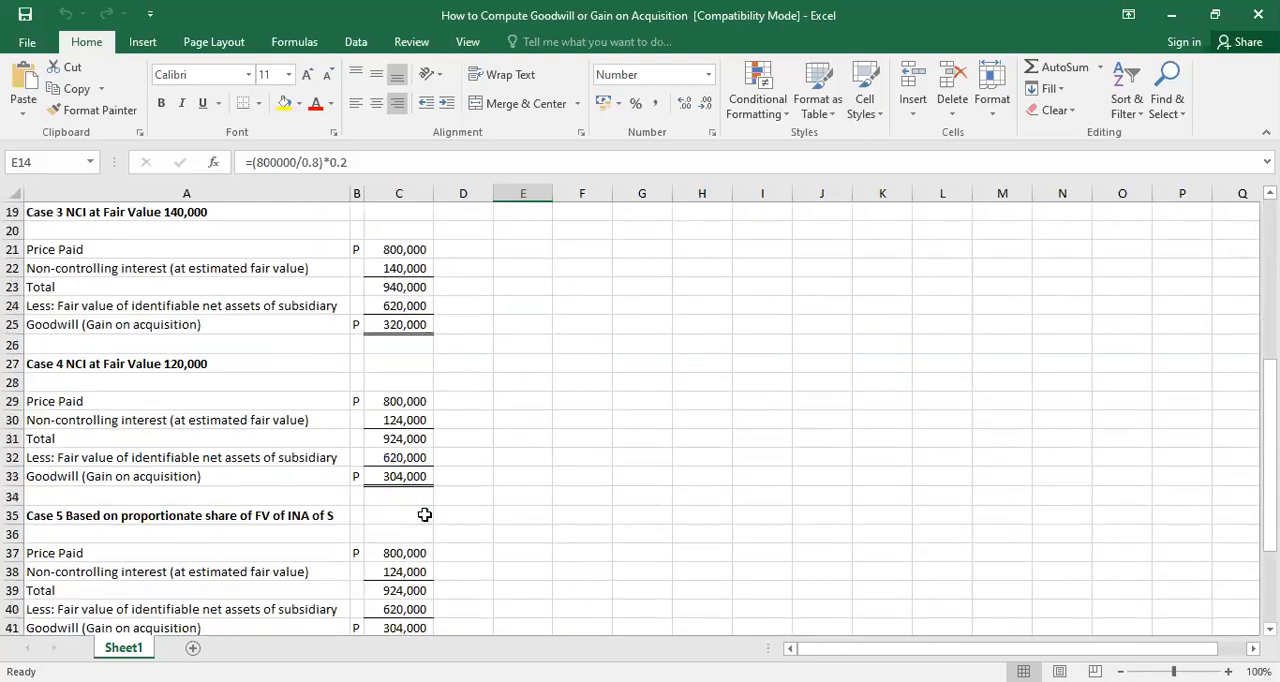
{"action": "scroll", "scroll_direction": "down", "scroll_amount": 3}
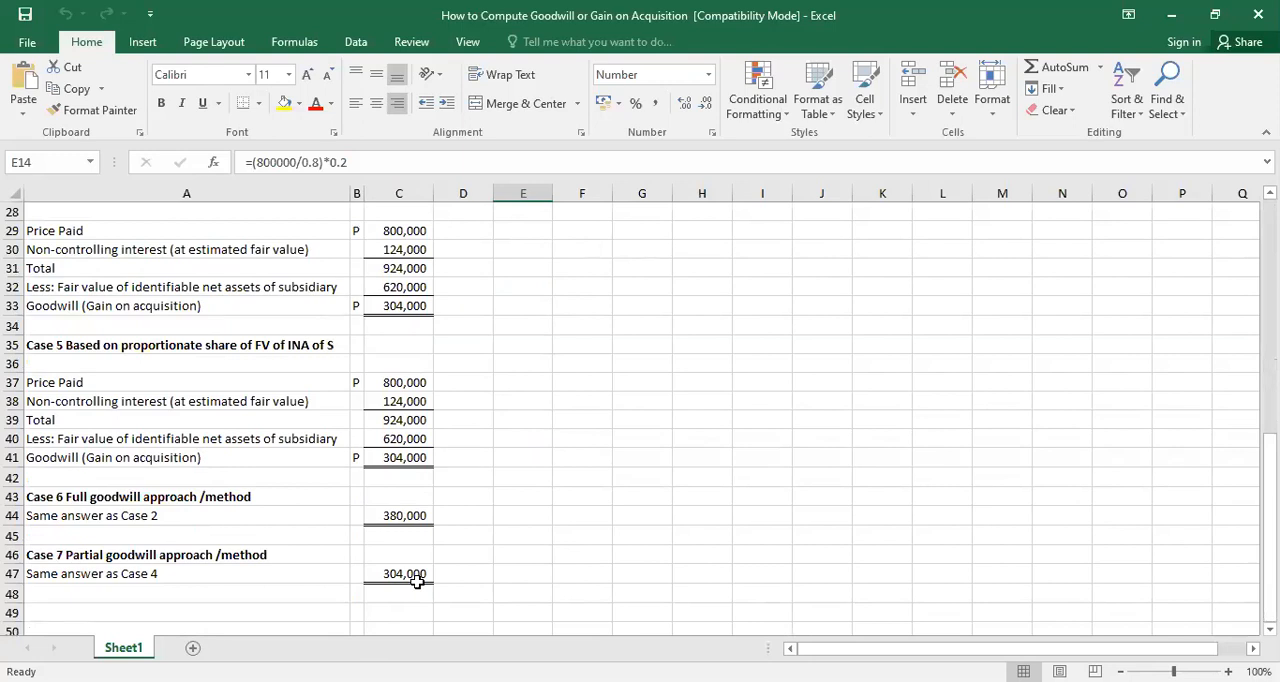
{"action": "scroll", "scroll_direction": "up", "scroll_amount": 3}
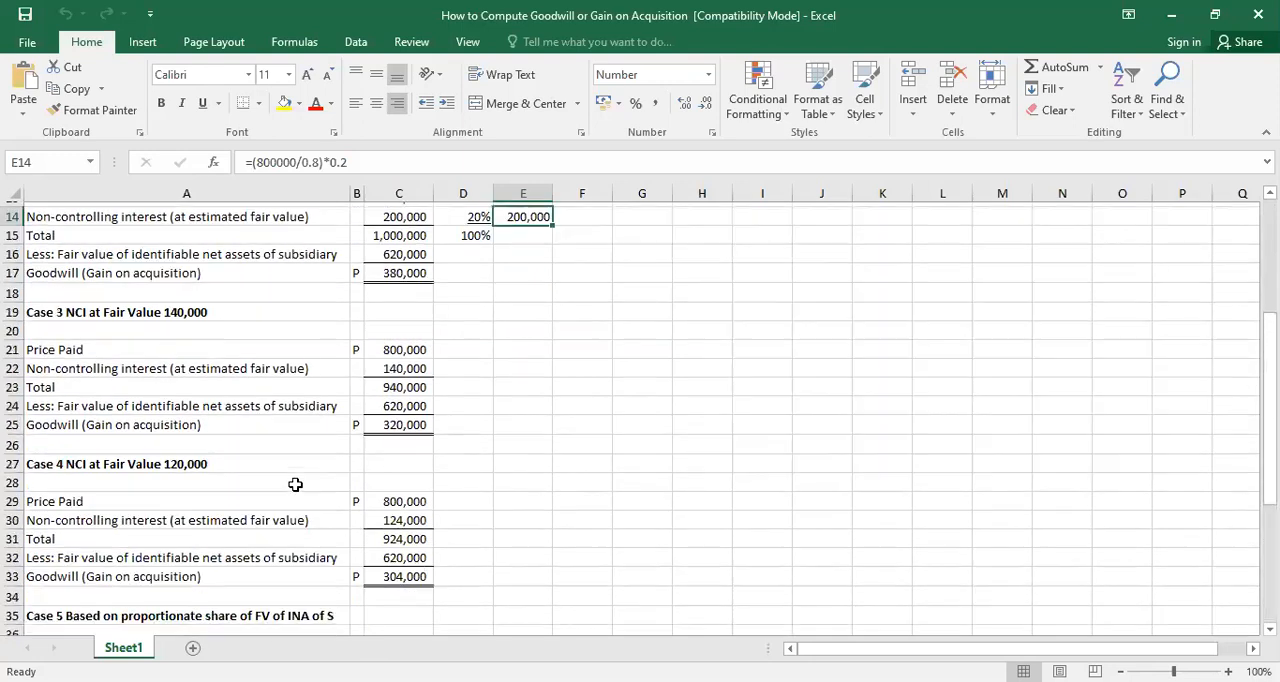
{"action": "scroll", "scroll_direction": "down", "scroll_amount": 3}
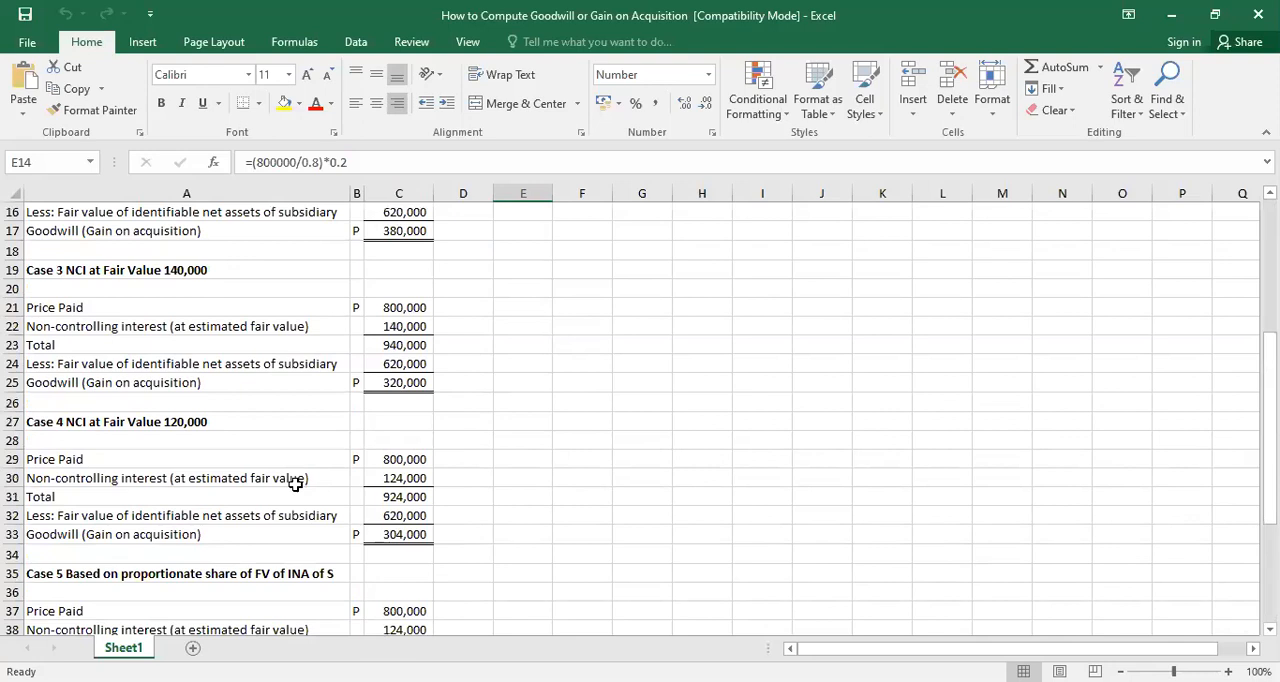
{"action": "scroll", "scroll_direction": "down", "scroll_amount": 3}
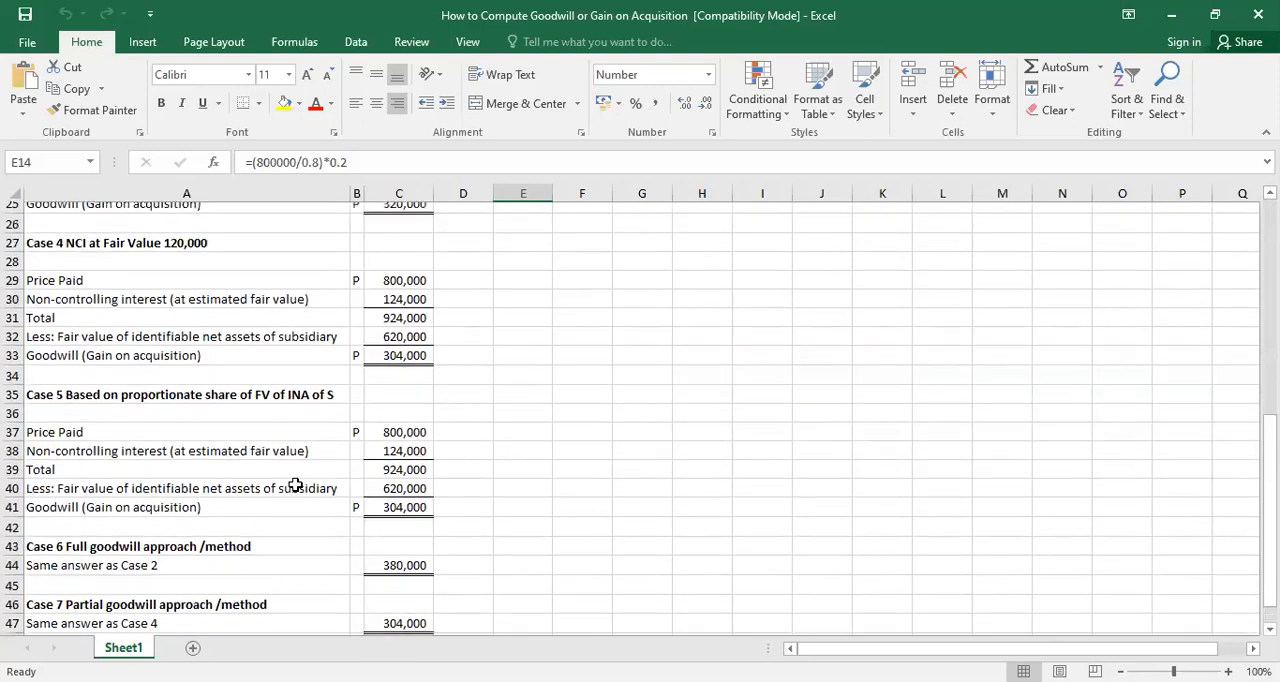
{"action": "scroll", "scroll_direction": "down", "scroll_amount": 3}
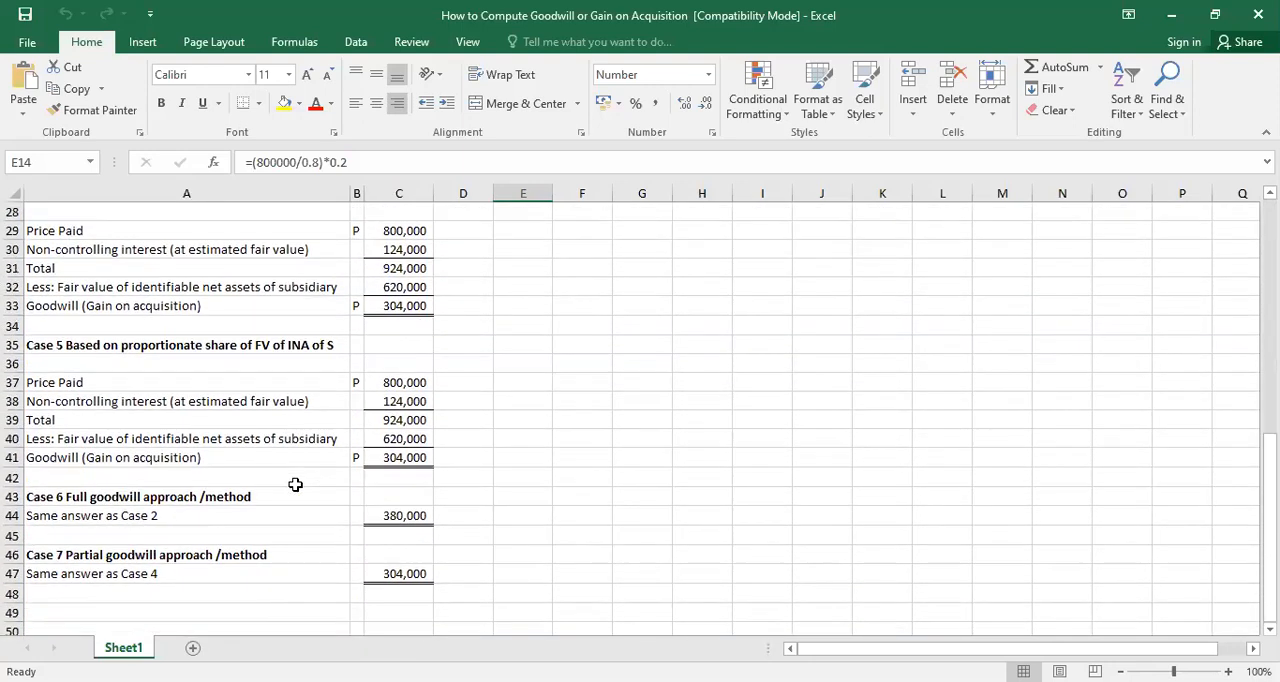
{"action": "mouse_move", "coordinate": [172, 576]}
{"action": "type", "text": "5"}
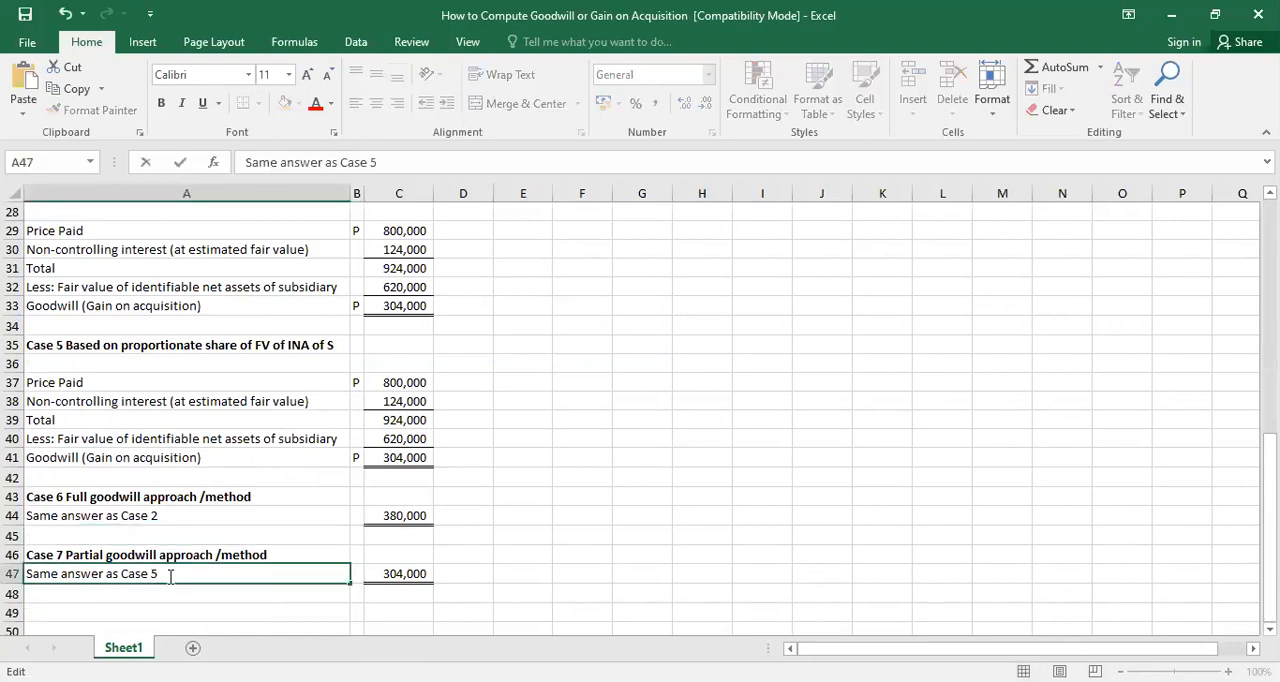
Step: Commit the Case 7 note in A47 as 'Same answer as Case 5' and review the sheet
{"action": "key", "text": "Return"}
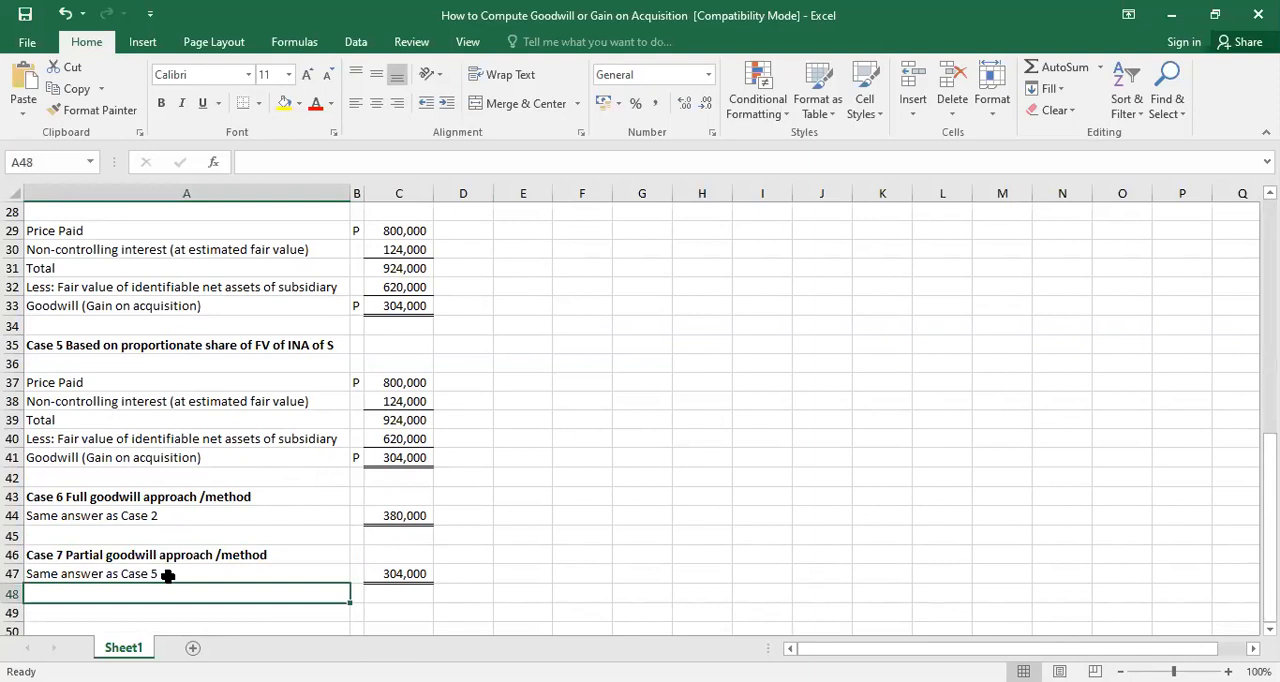
{"action": "scroll", "scroll_direction": "up", "scroll_amount": 3}
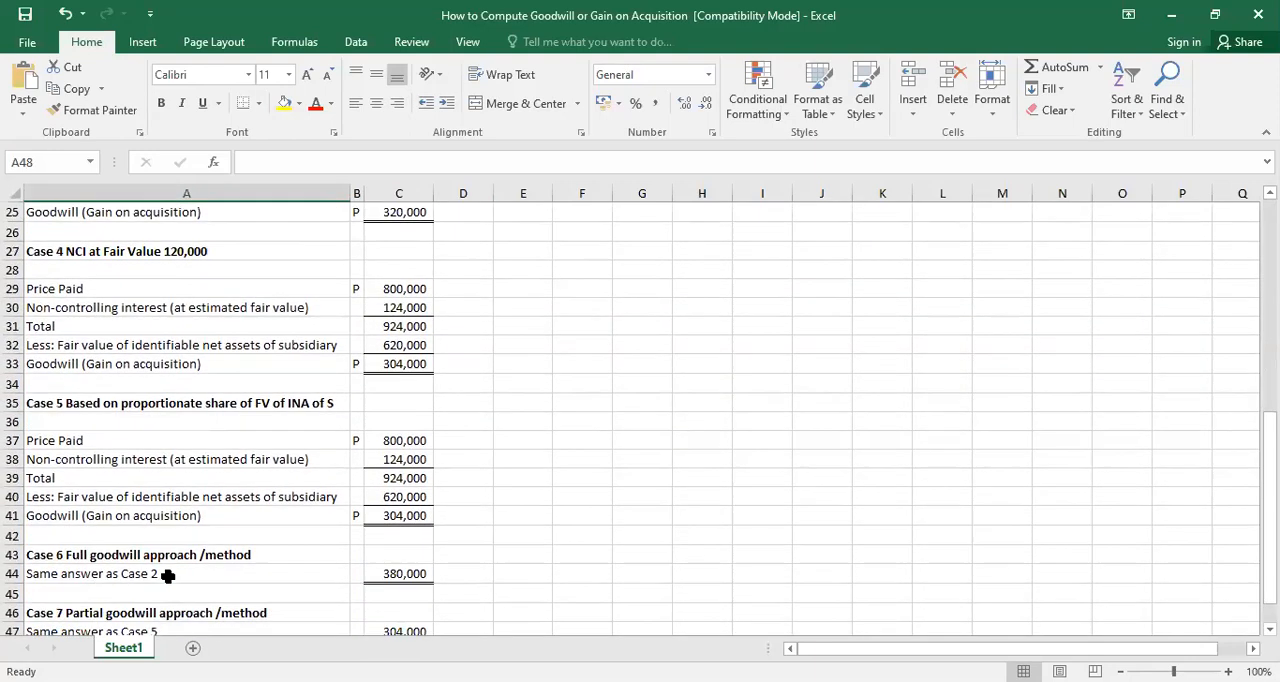
{"action": "scroll", "scroll_direction": "down", "scroll_amount": 3}
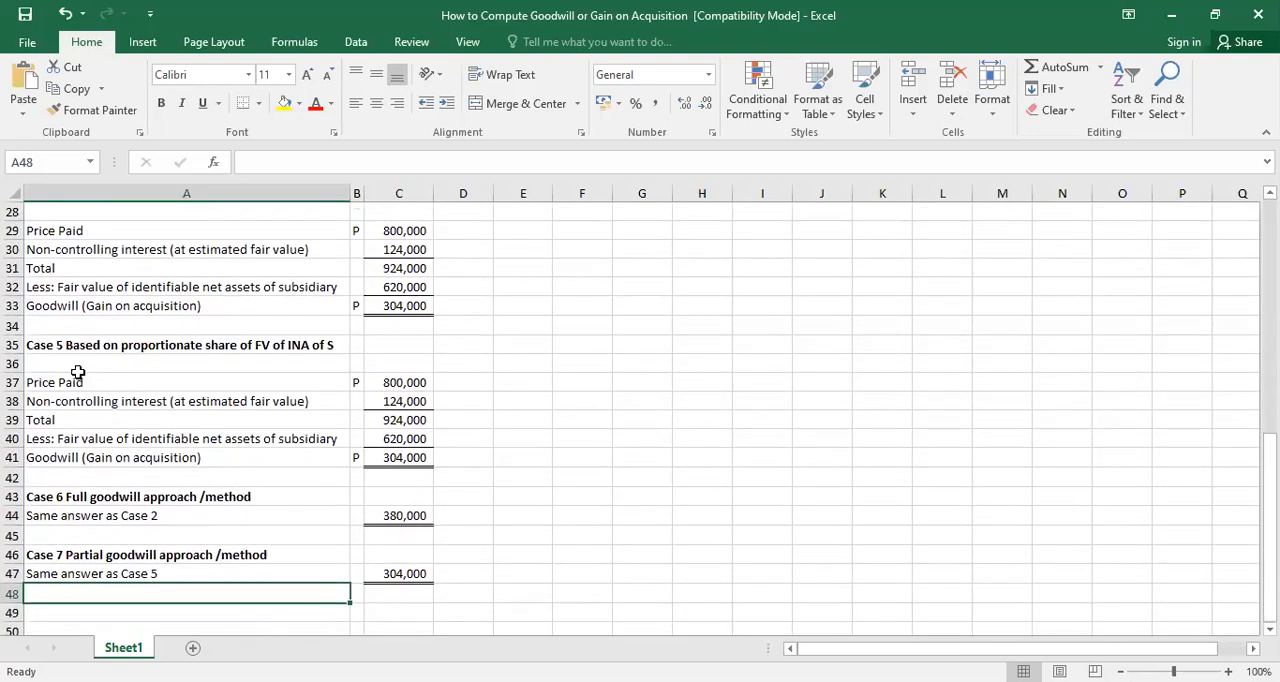
{"action": "scroll", "scroll_direction": "up", "scroll_amount": 3}
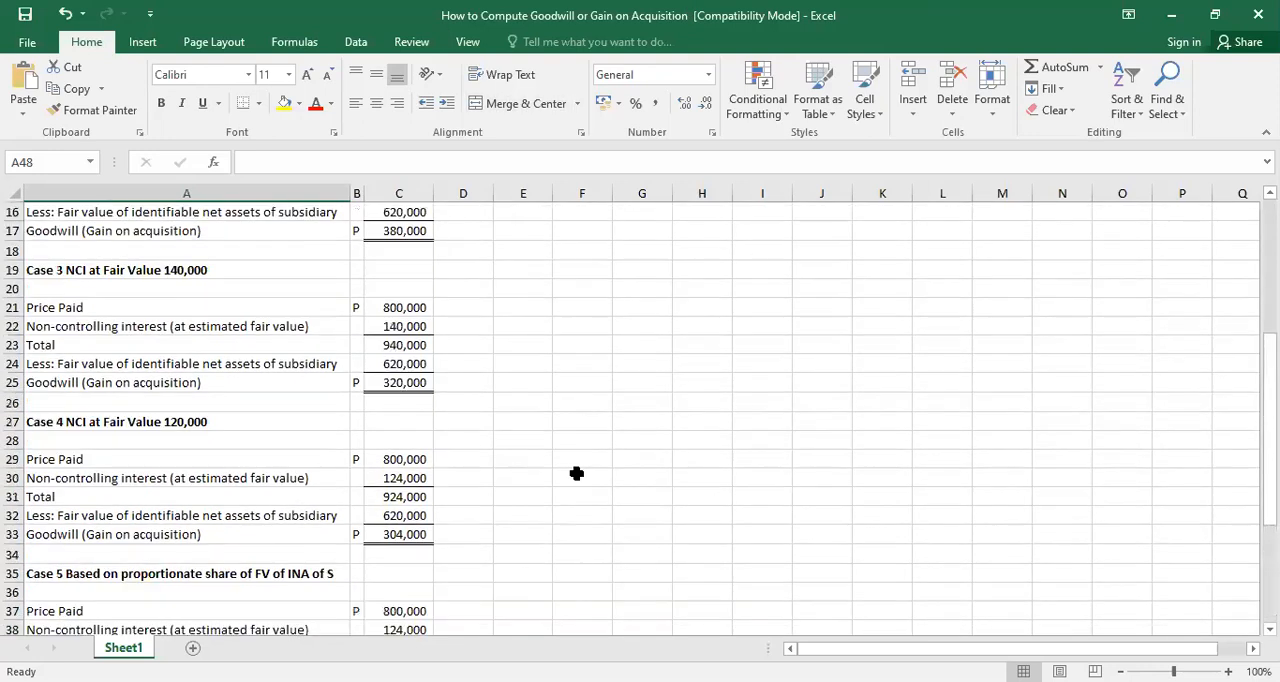
{"action": "scroll", "scroll_direction": "down", "scroll_amount": 3}
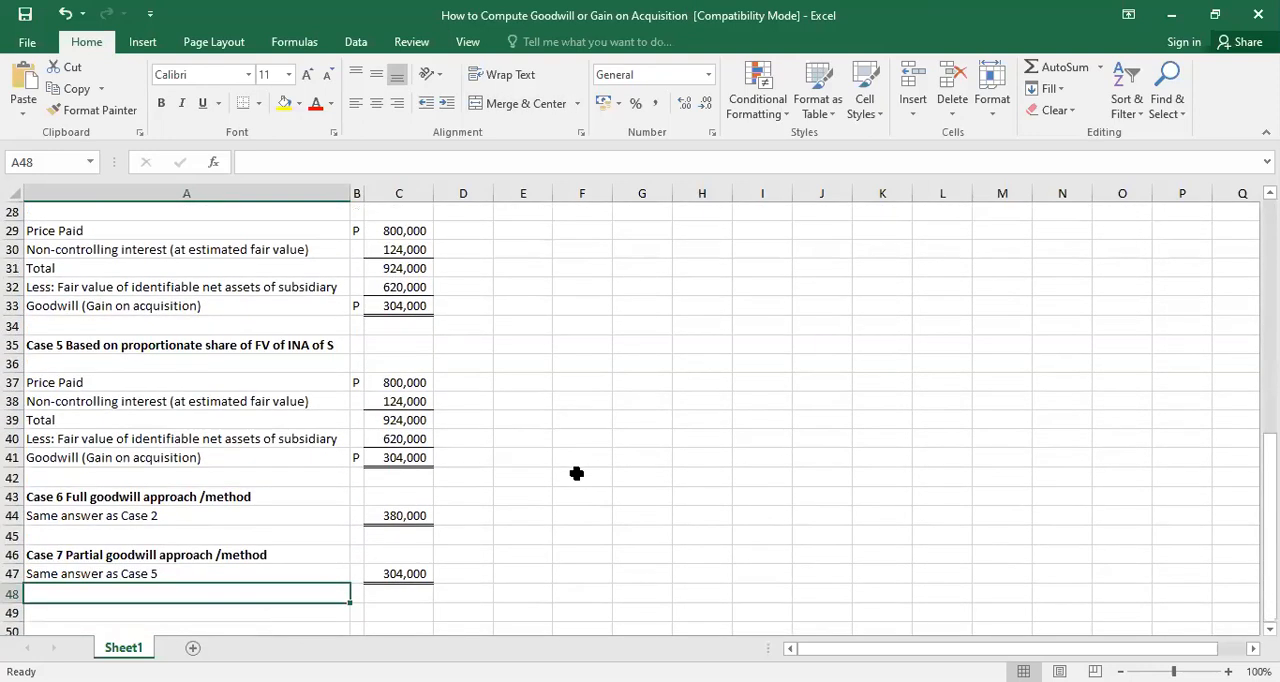
{"action": "mouse_move", "coordinate": [850, 308]}
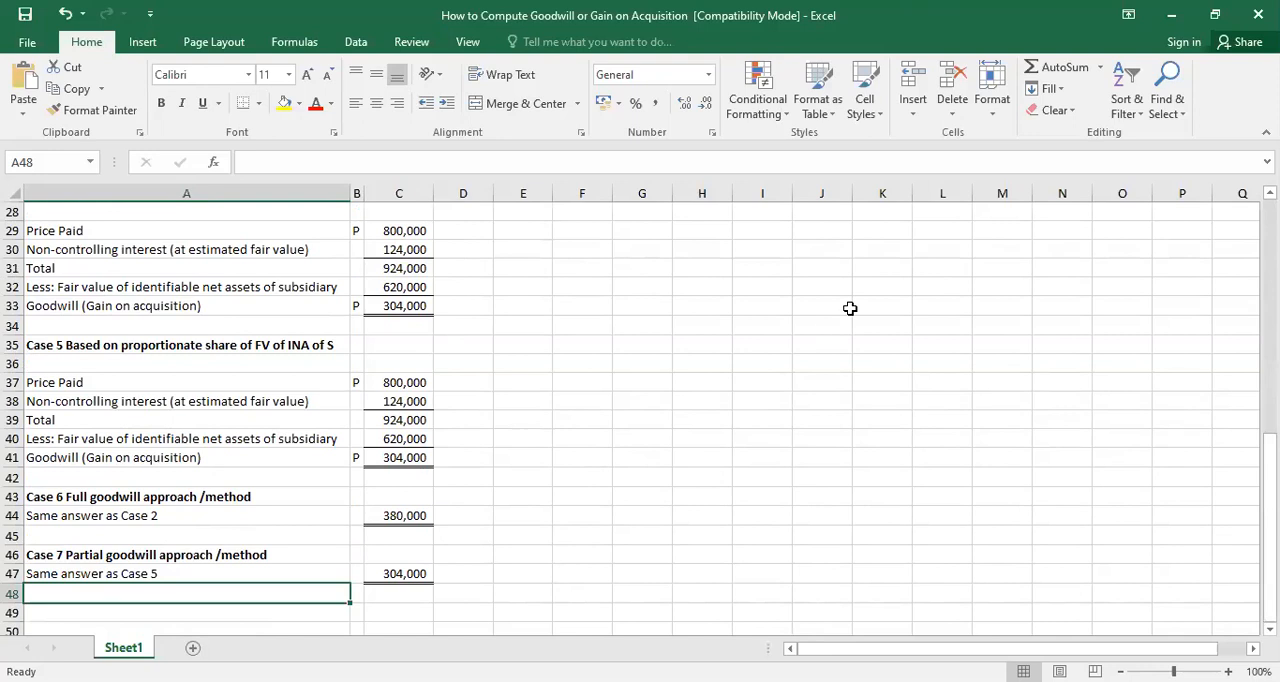
{"action": "scroll", "scroll_direction": "up", "scroll_amount": 3}
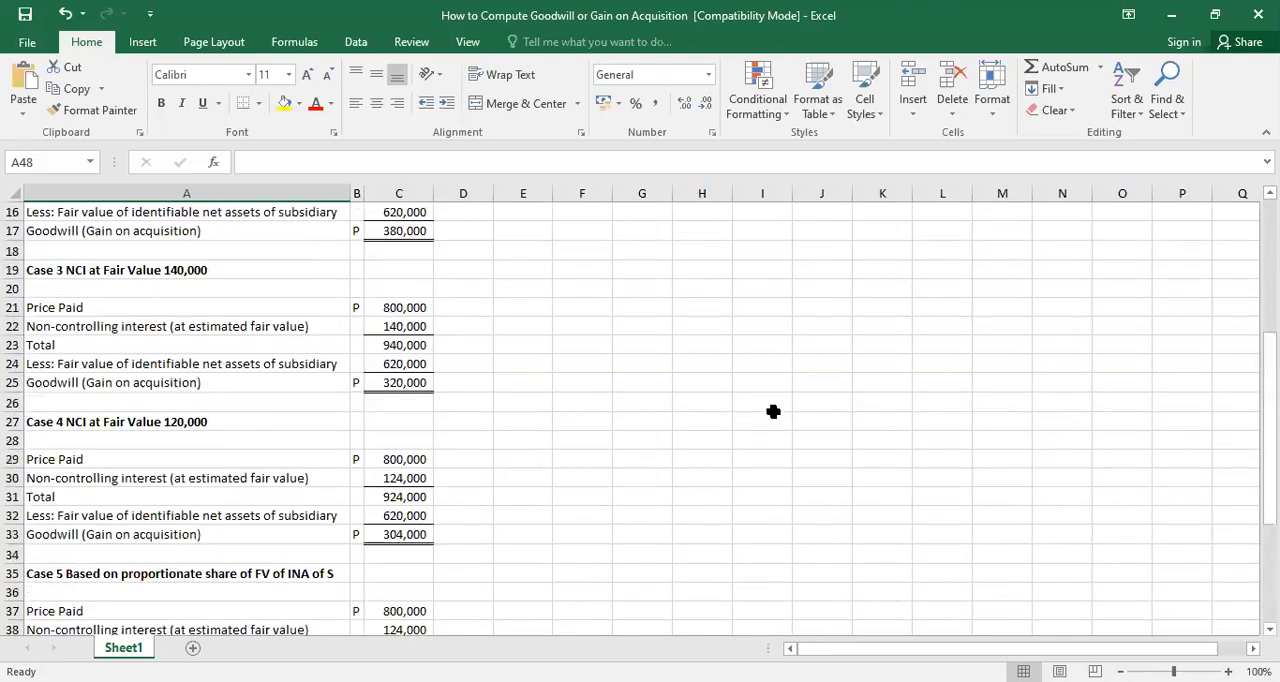
{"action": "mouse_move", "coordinate": [668, 432]}
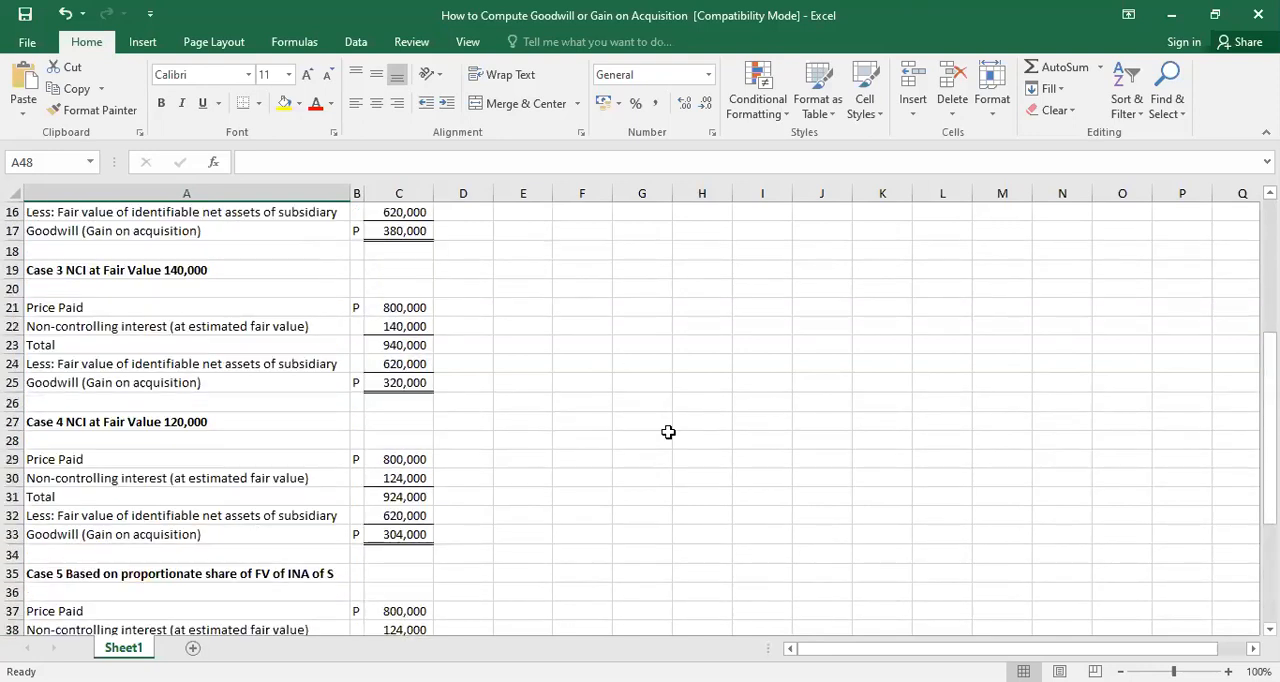
{"action": "scroll", "scroll_direction": "up", "scroll_amount": 3}
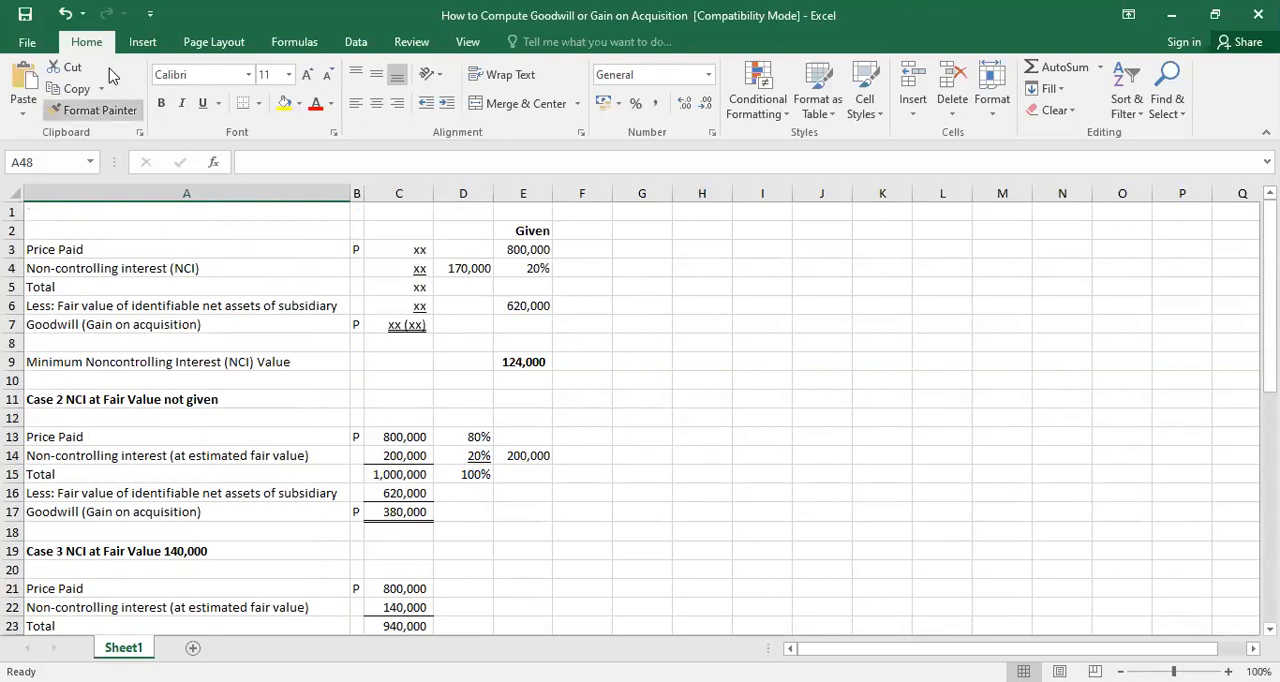
{"action": "mouse_move", "coordinate": [590, 382]}
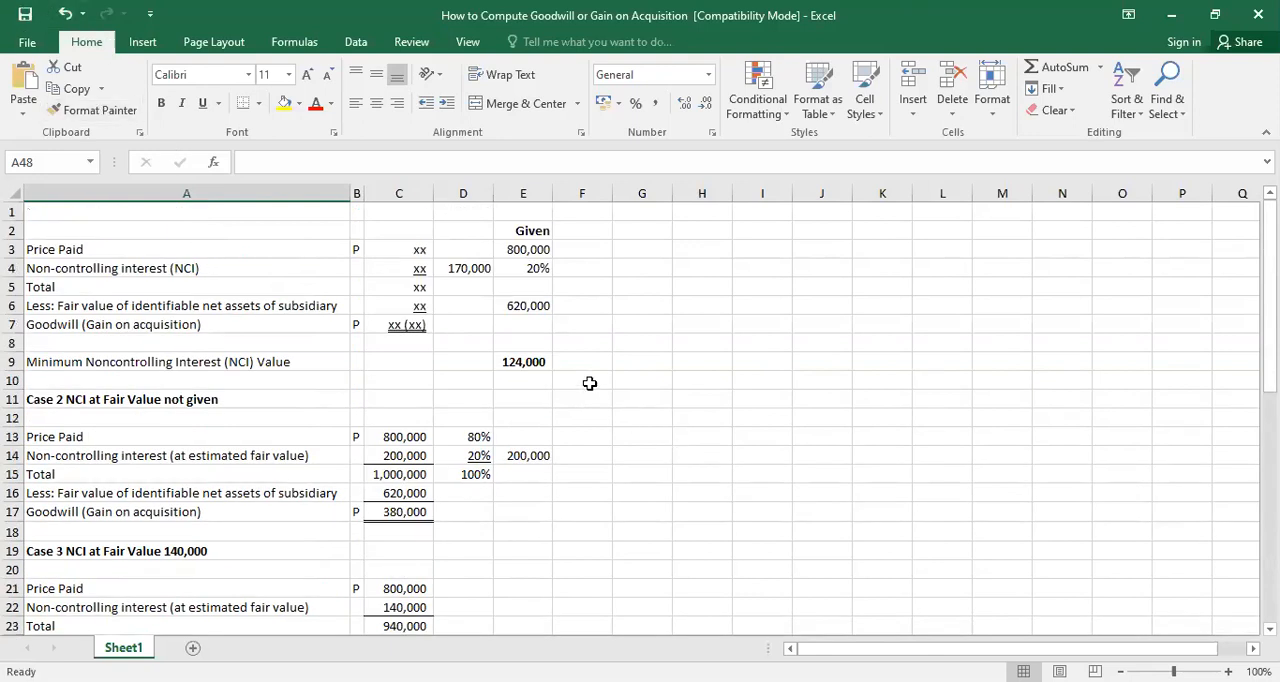
{"action": "scroll", "scroll_direction": "down", "scroll_amount": 3}
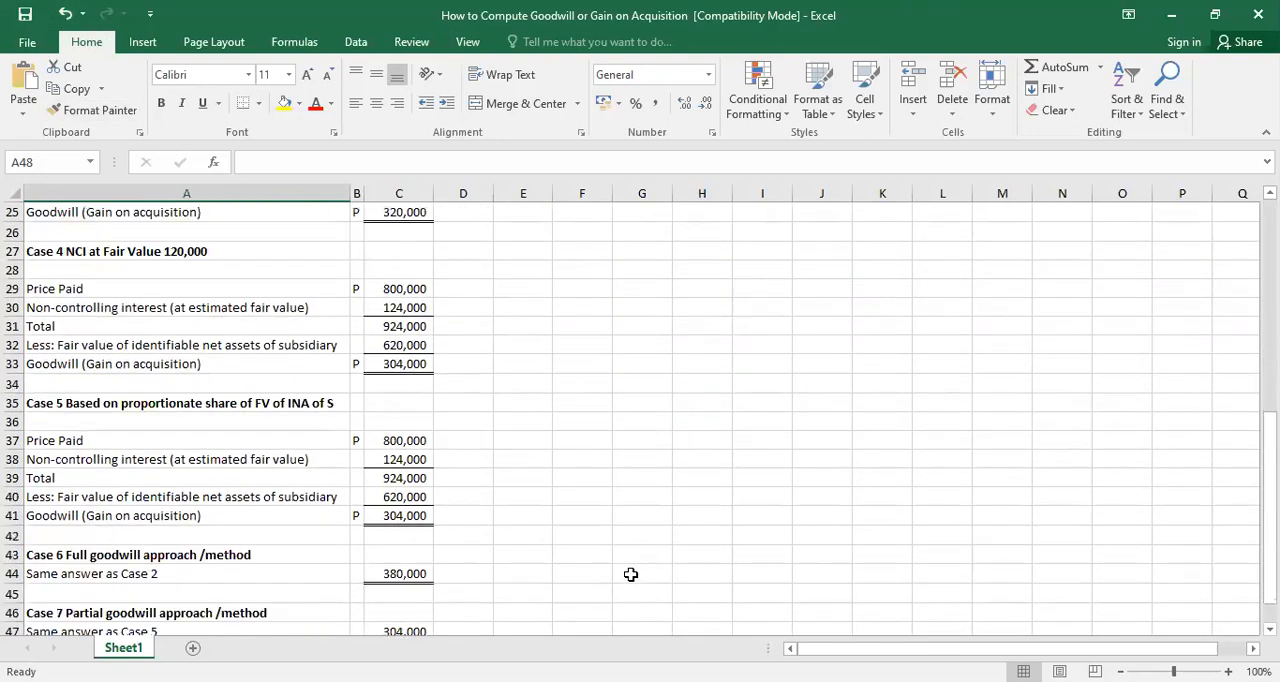
{"action": "scroll", "scroll_direction": "down", "scroll_amount": 3}
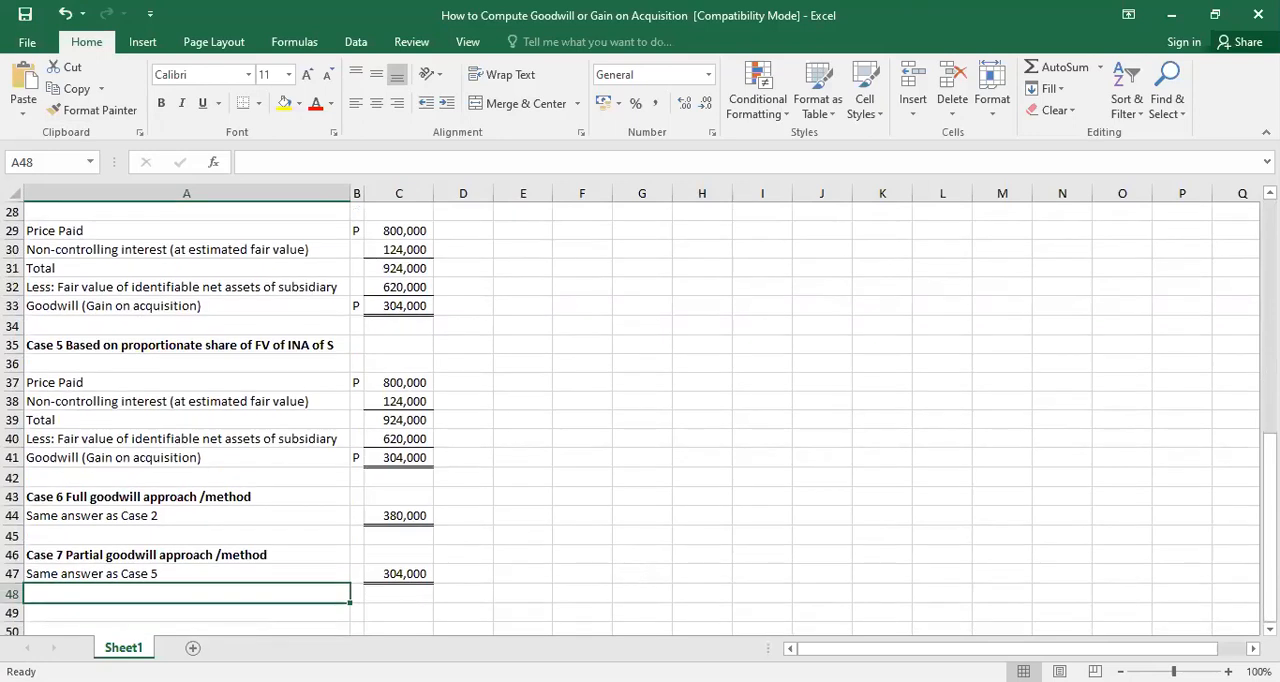